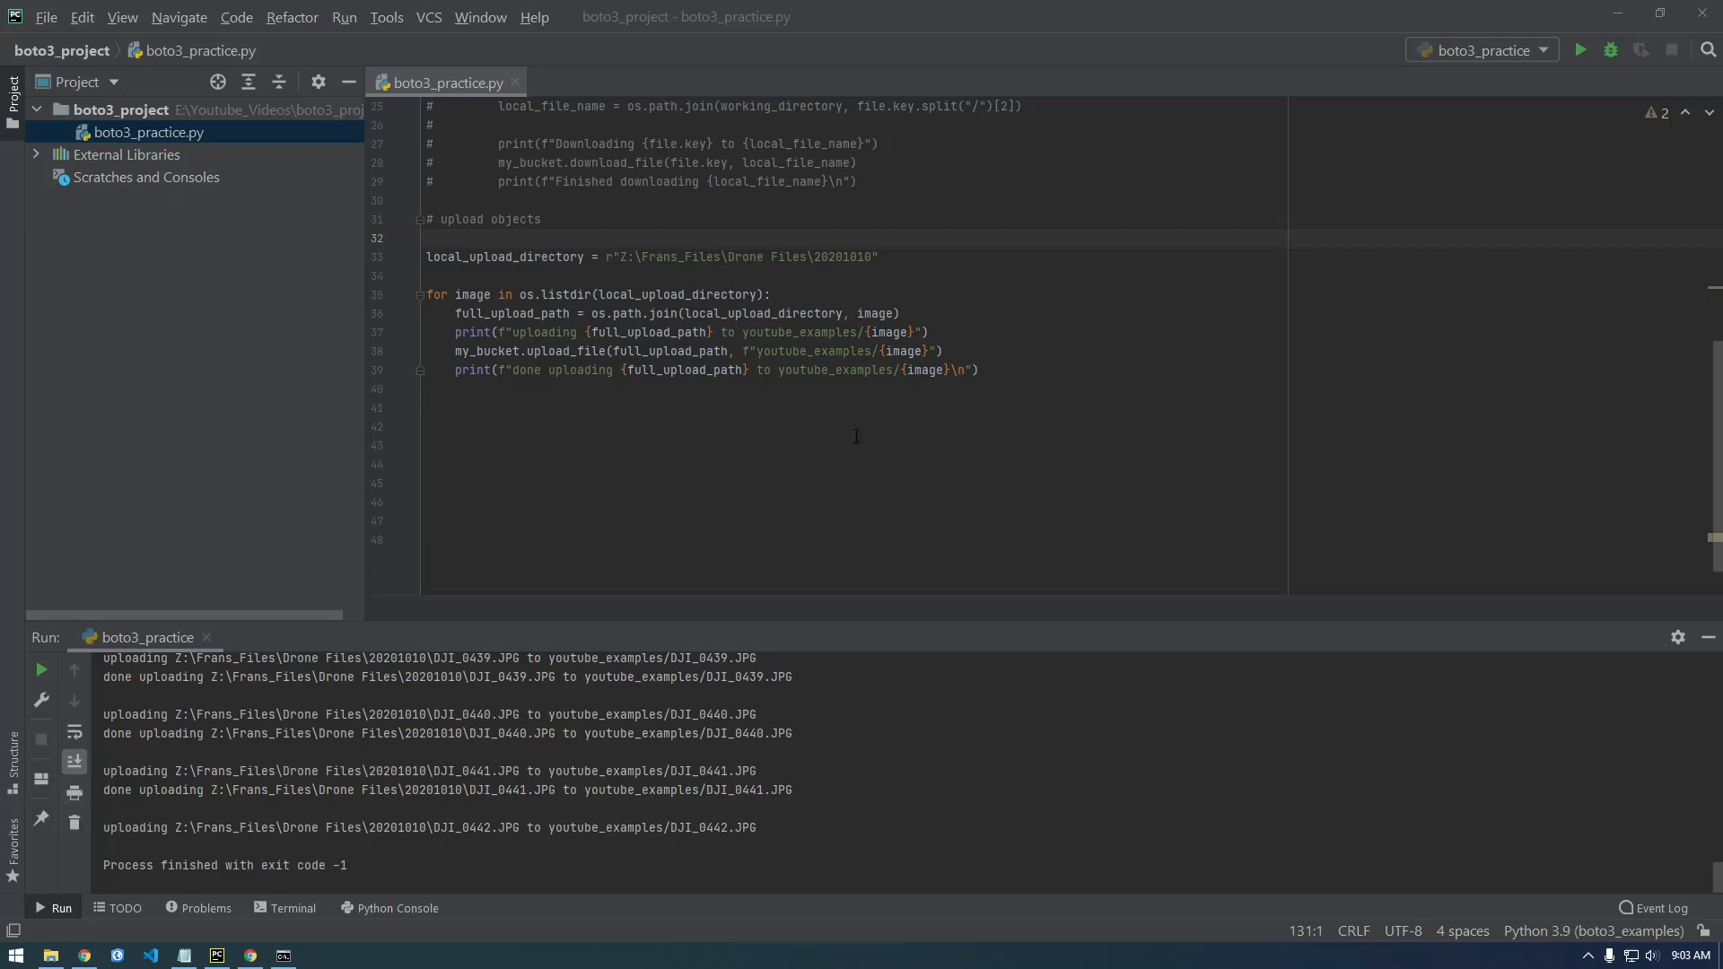
# Step: Add a new Python file named list_objects_to_text_file to the boto3_project folder
pyautogui.scroll(3)
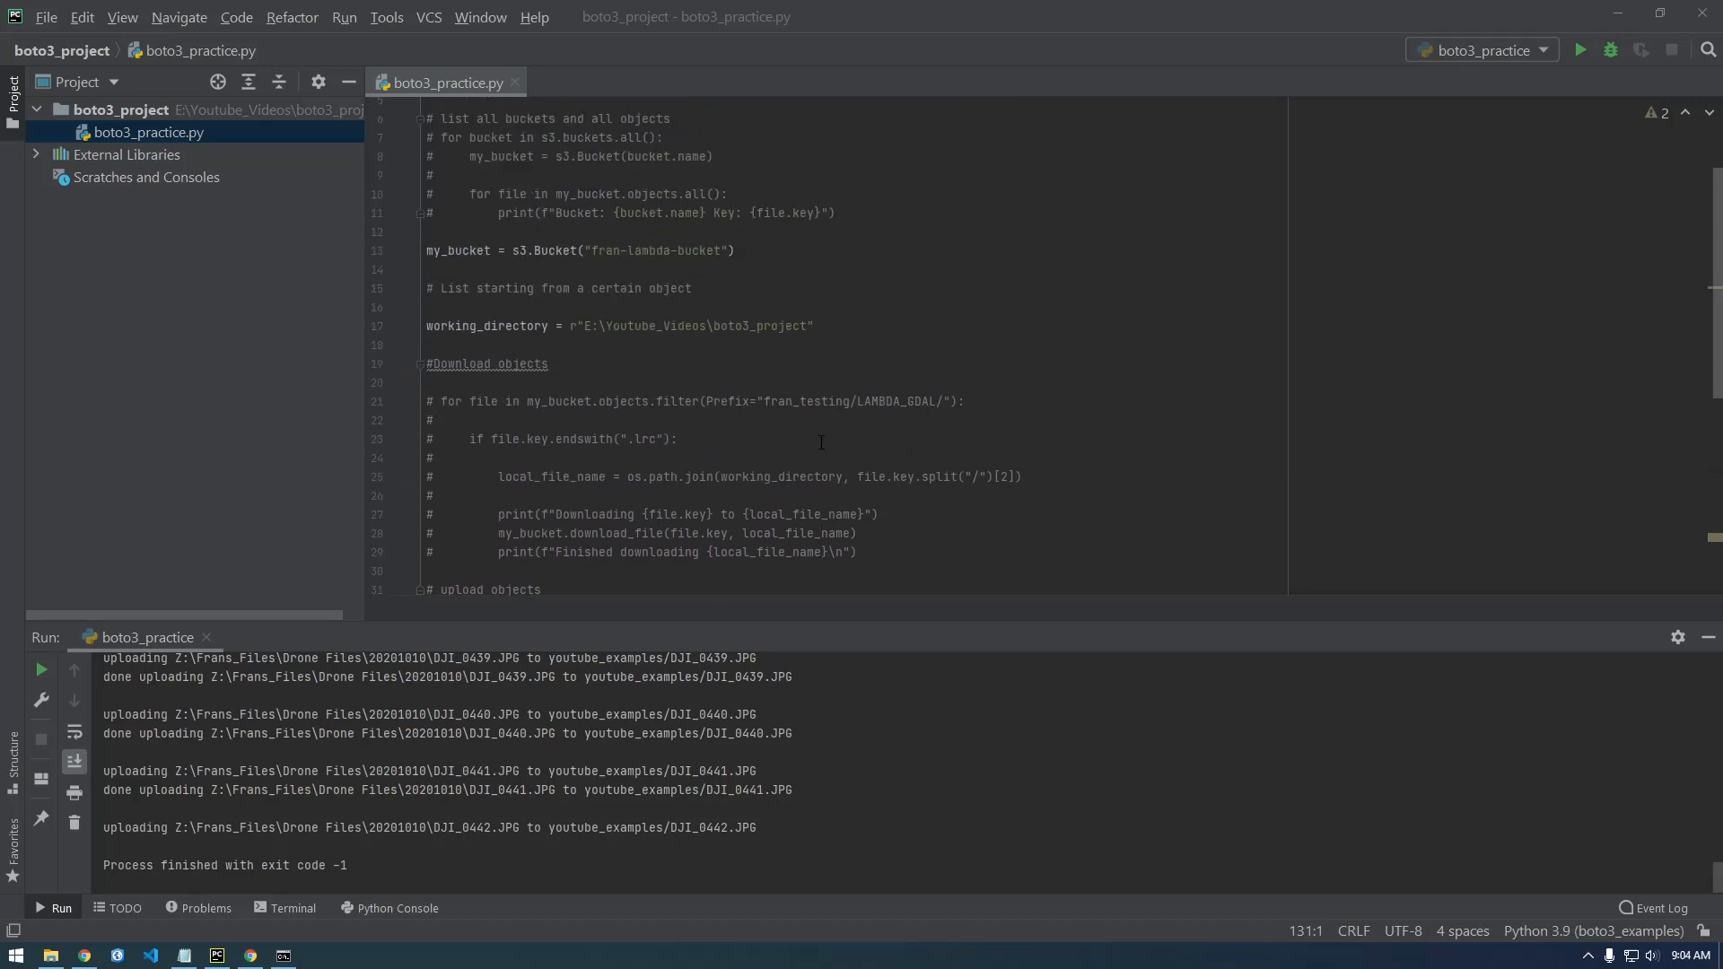
pyautogui.scroll(-3)
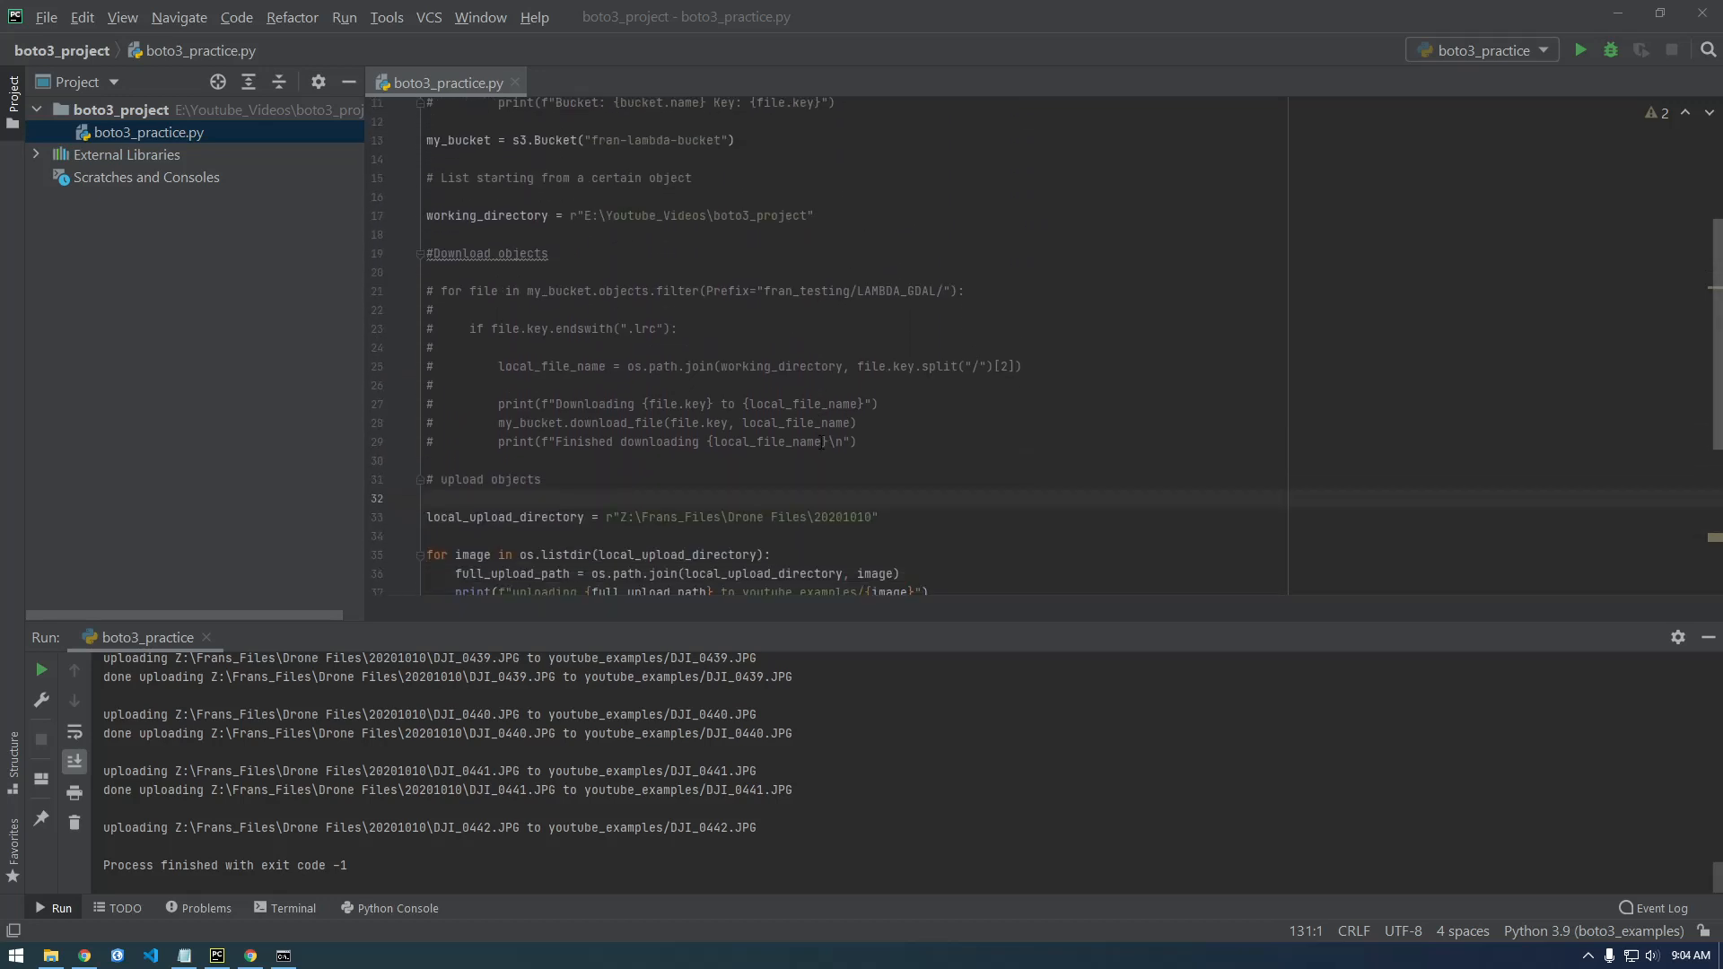
pyautogui.scroll(-3)
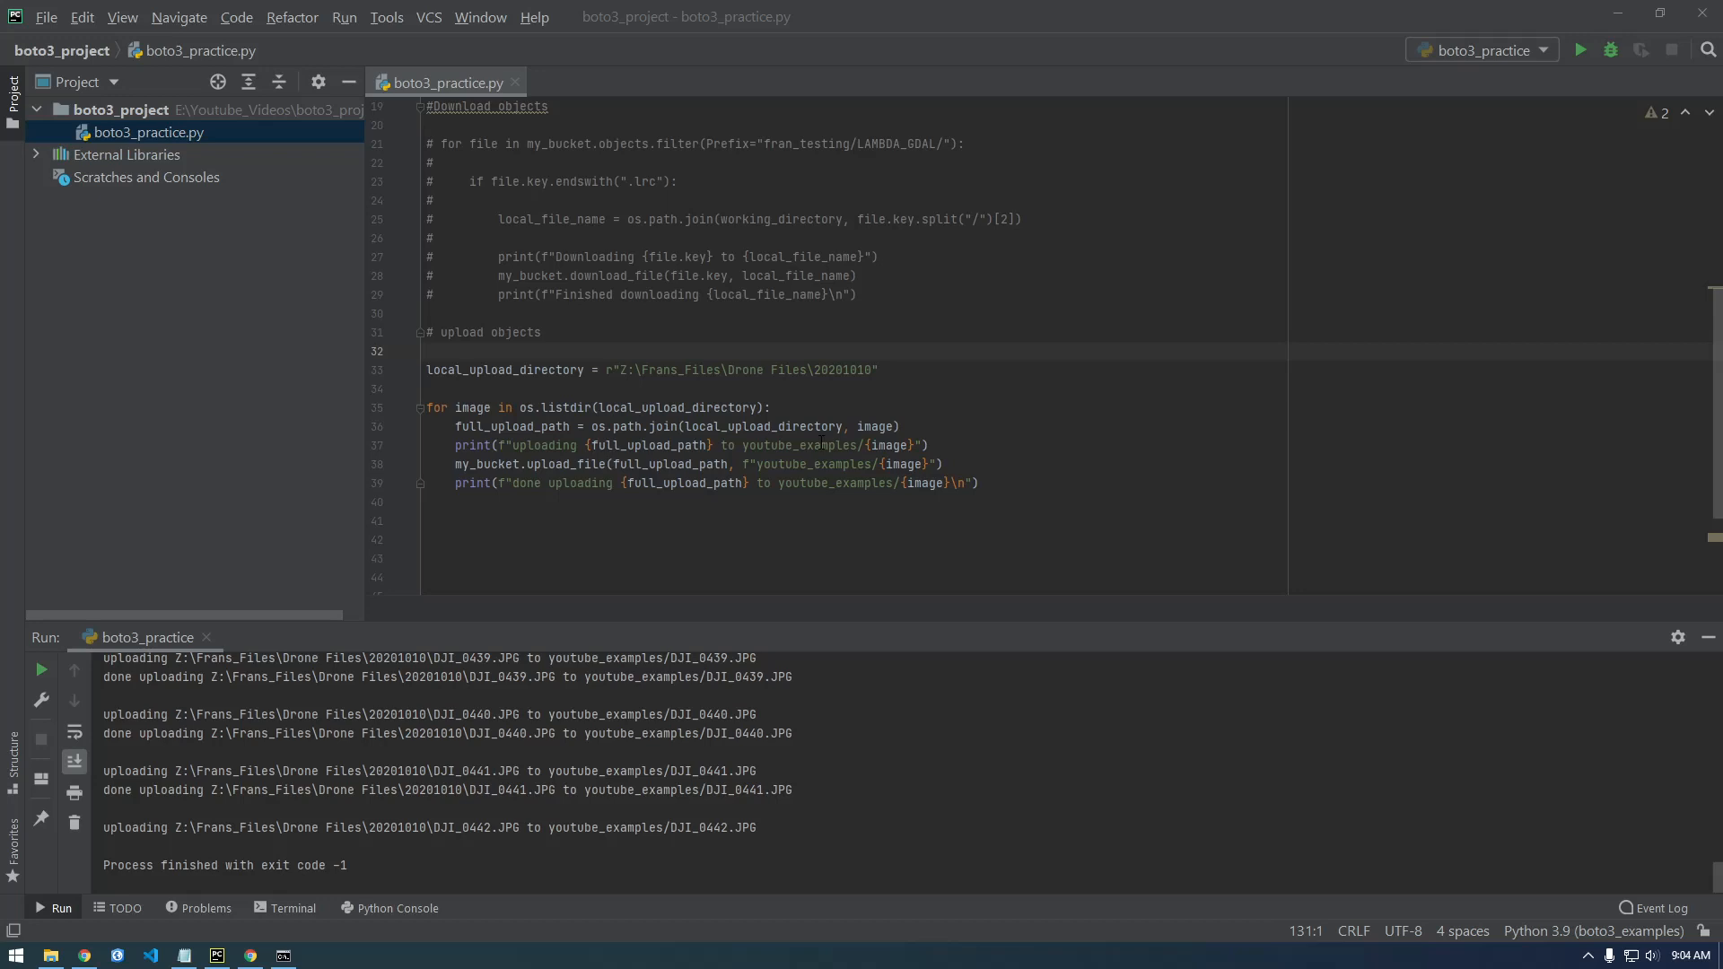
pyautogui.scroll(3)
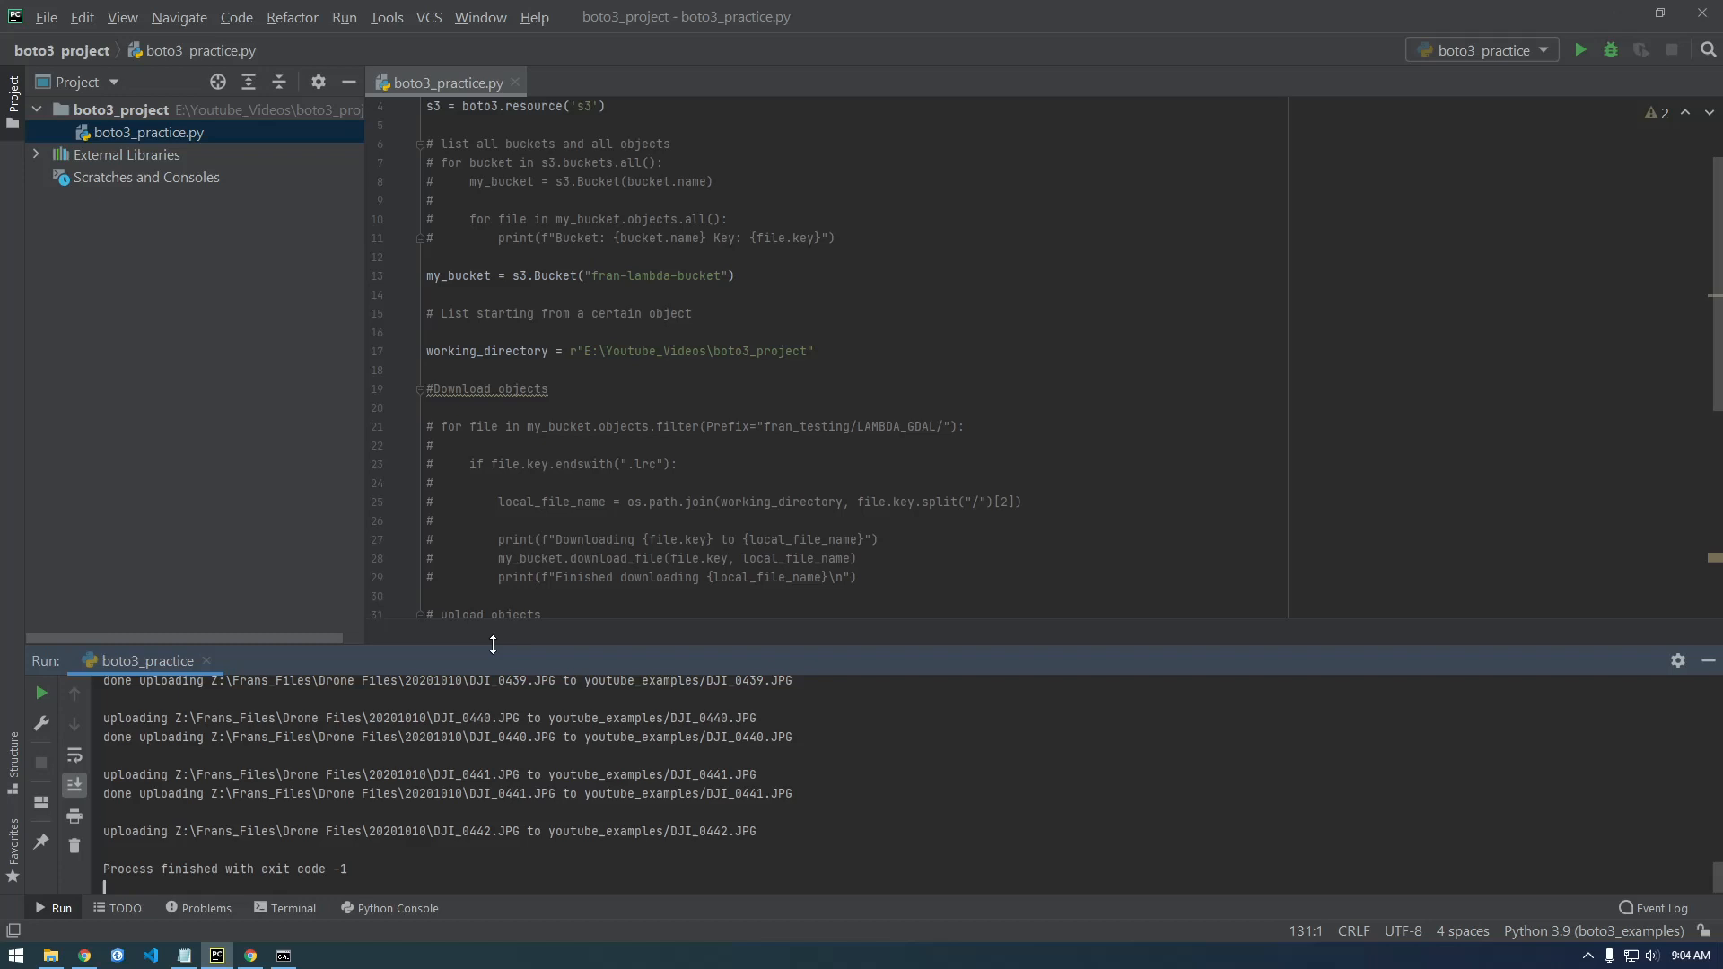
pyautogui.rightClick(145, 131)
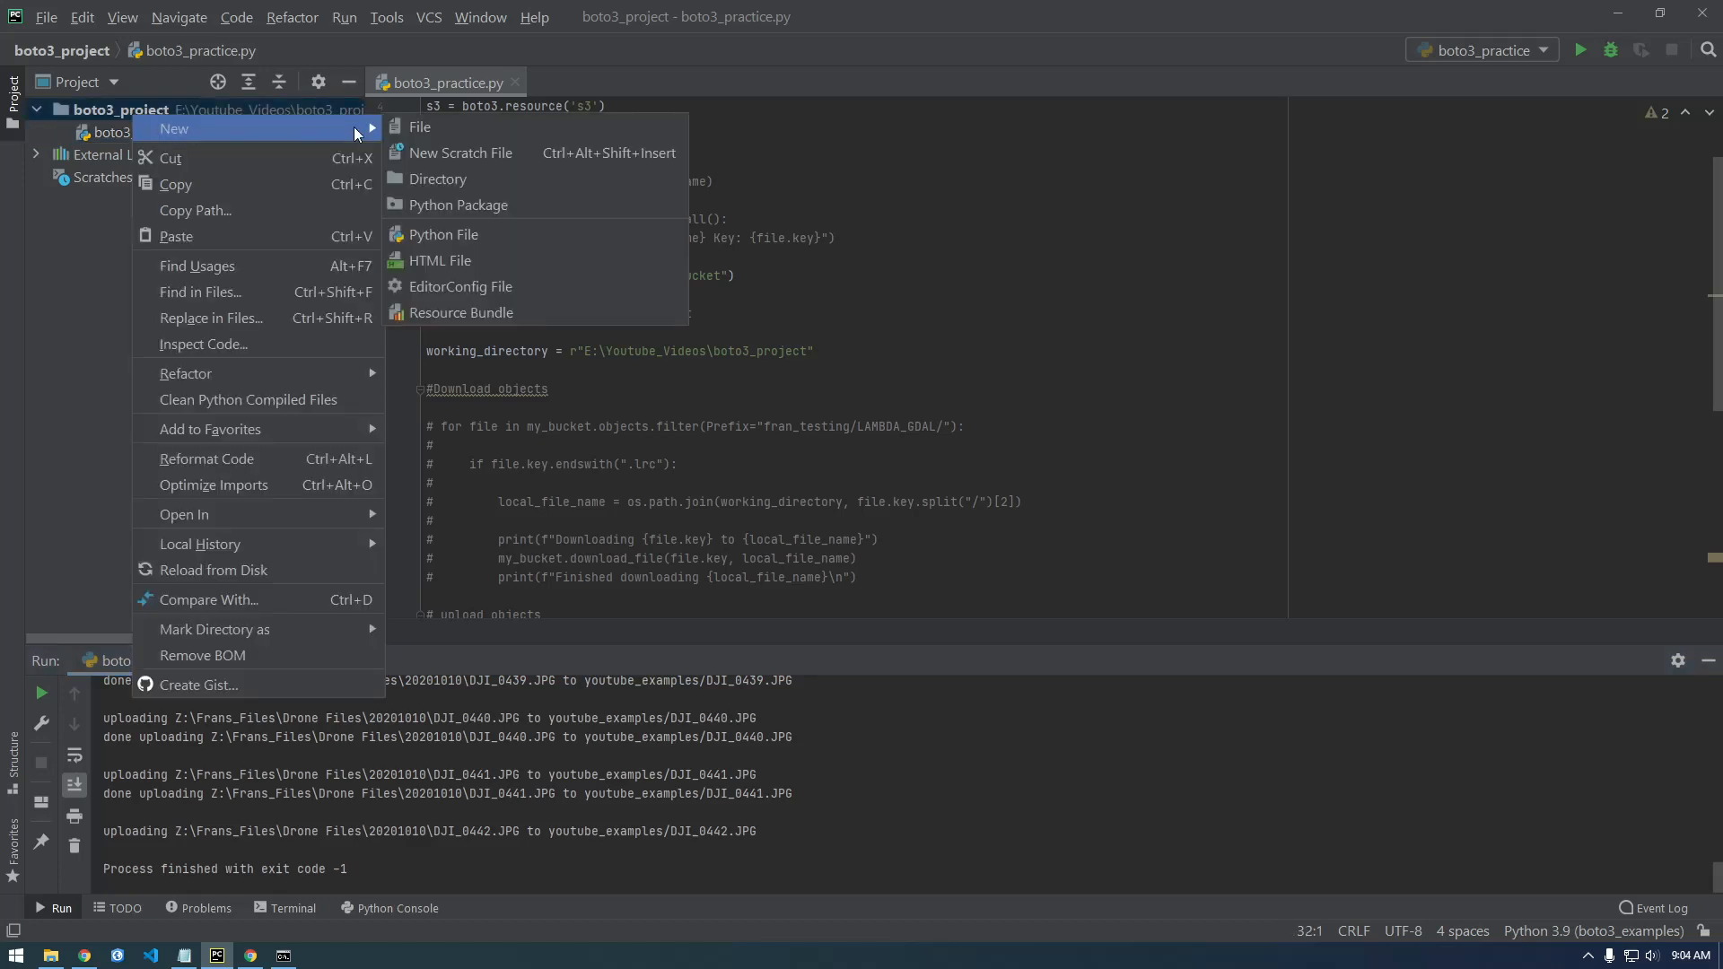
pyautogui.click(444, 234)
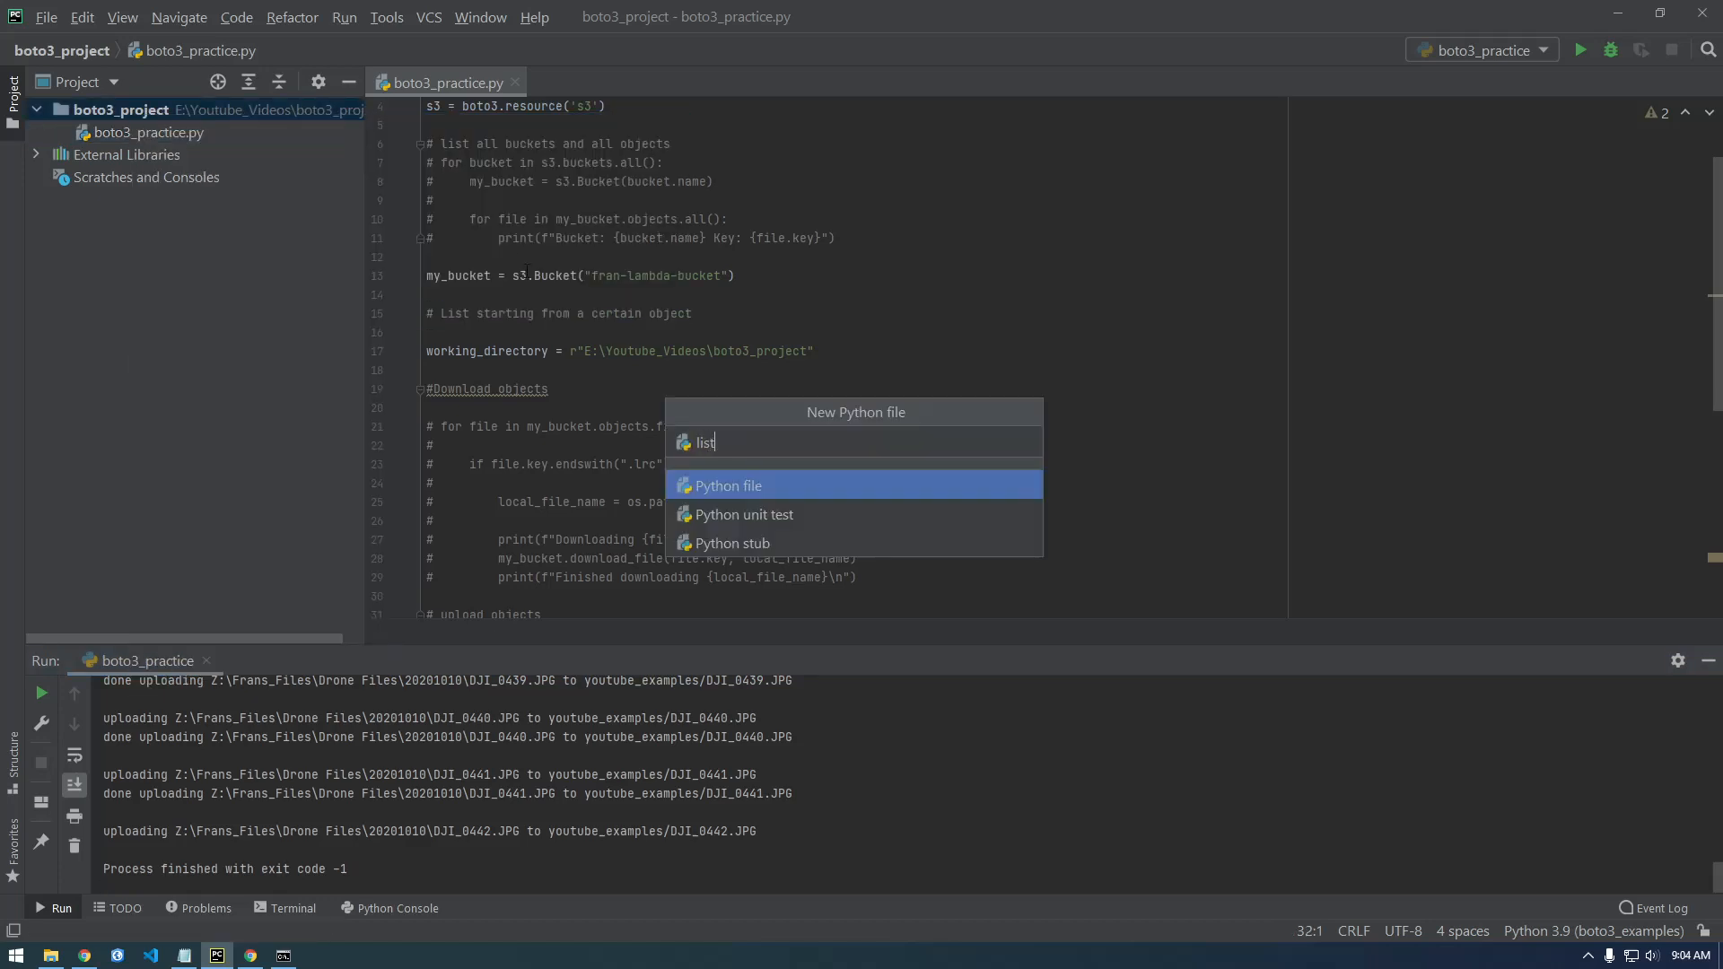
pyautogui.write('_objec')
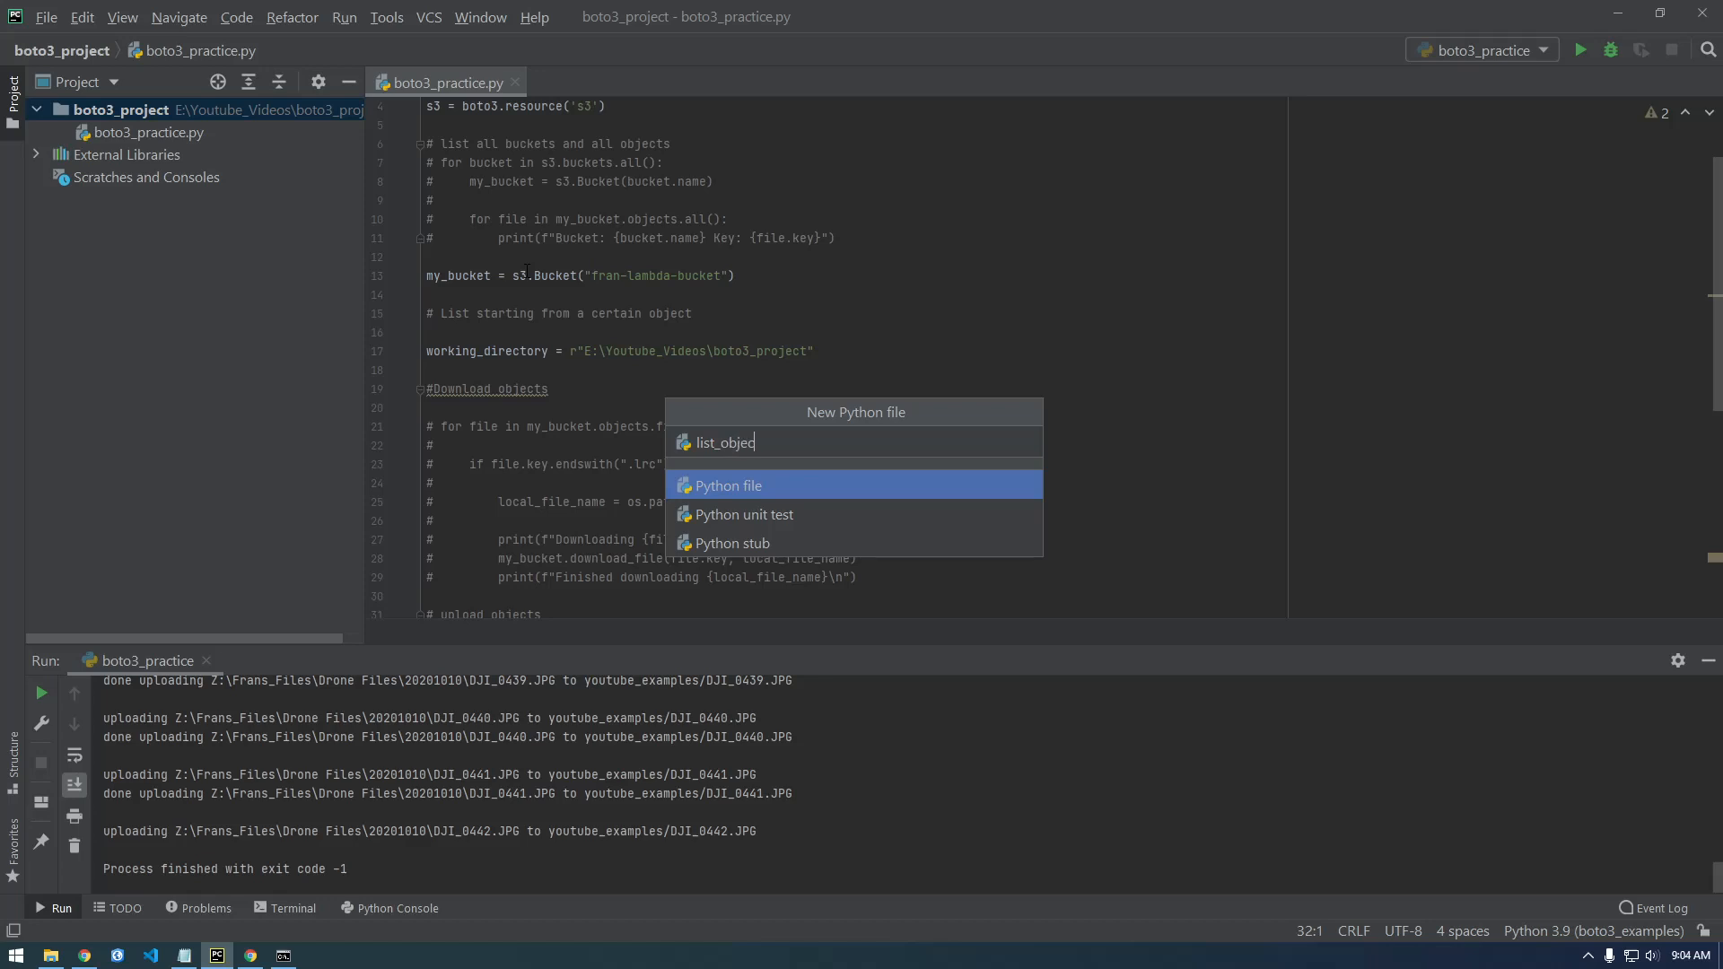
pyautogui.write('ts_to_')
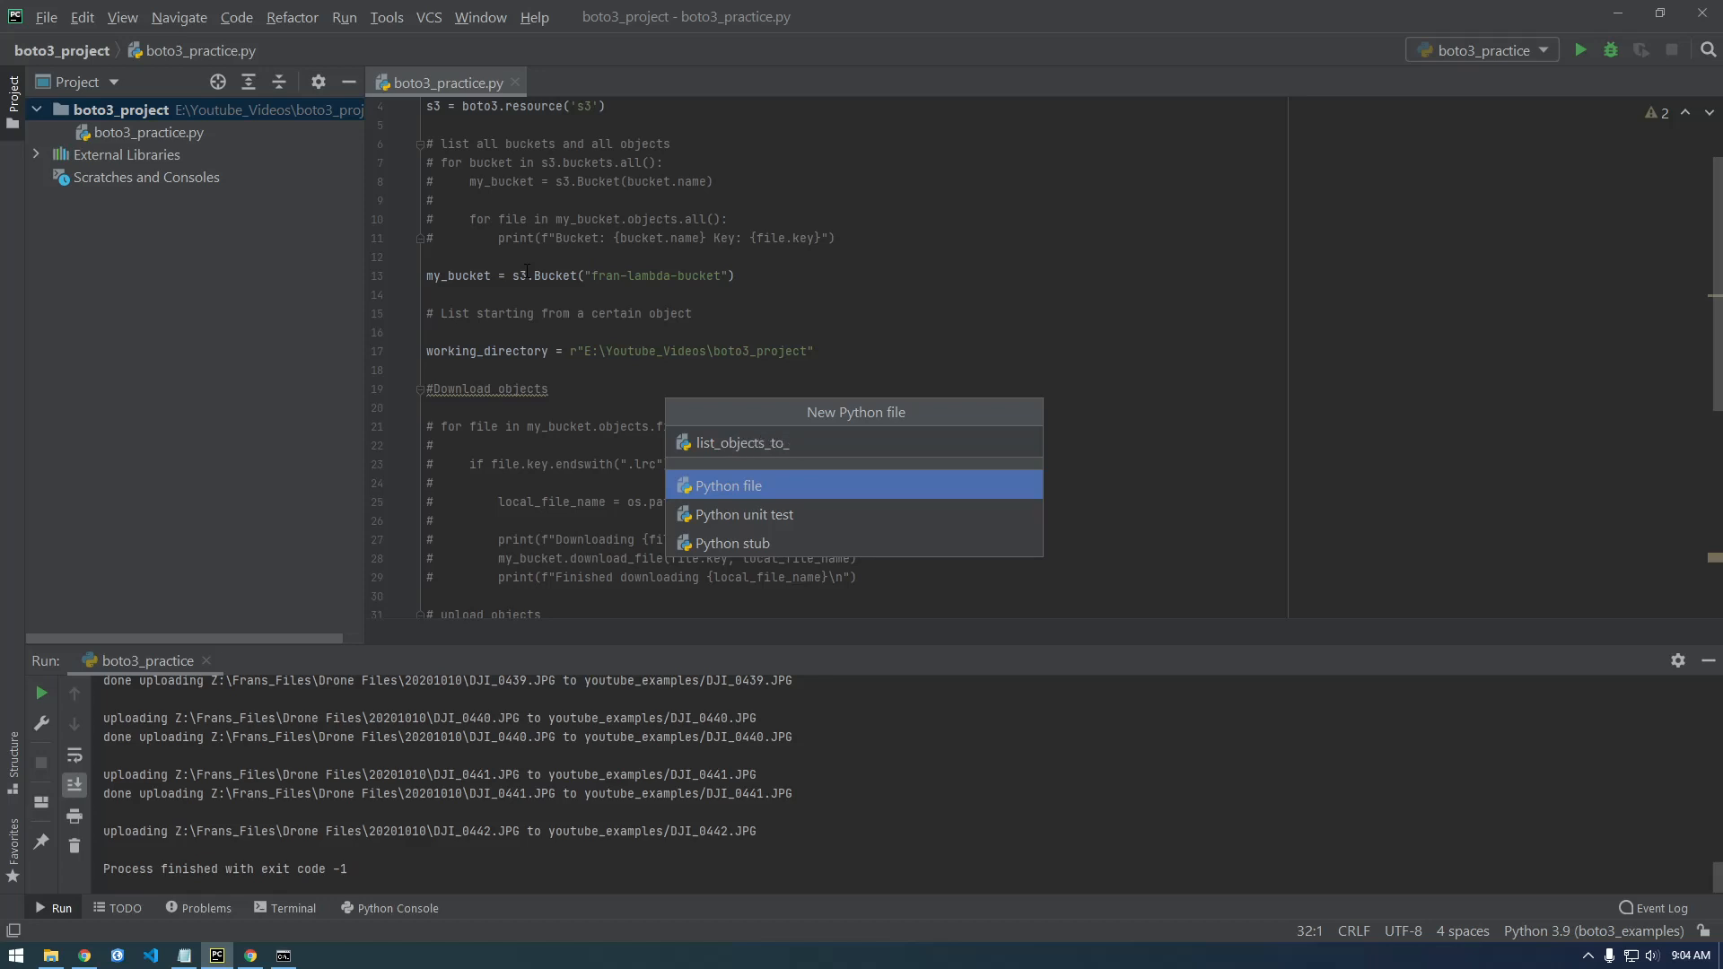
pyautogui.write('fi')
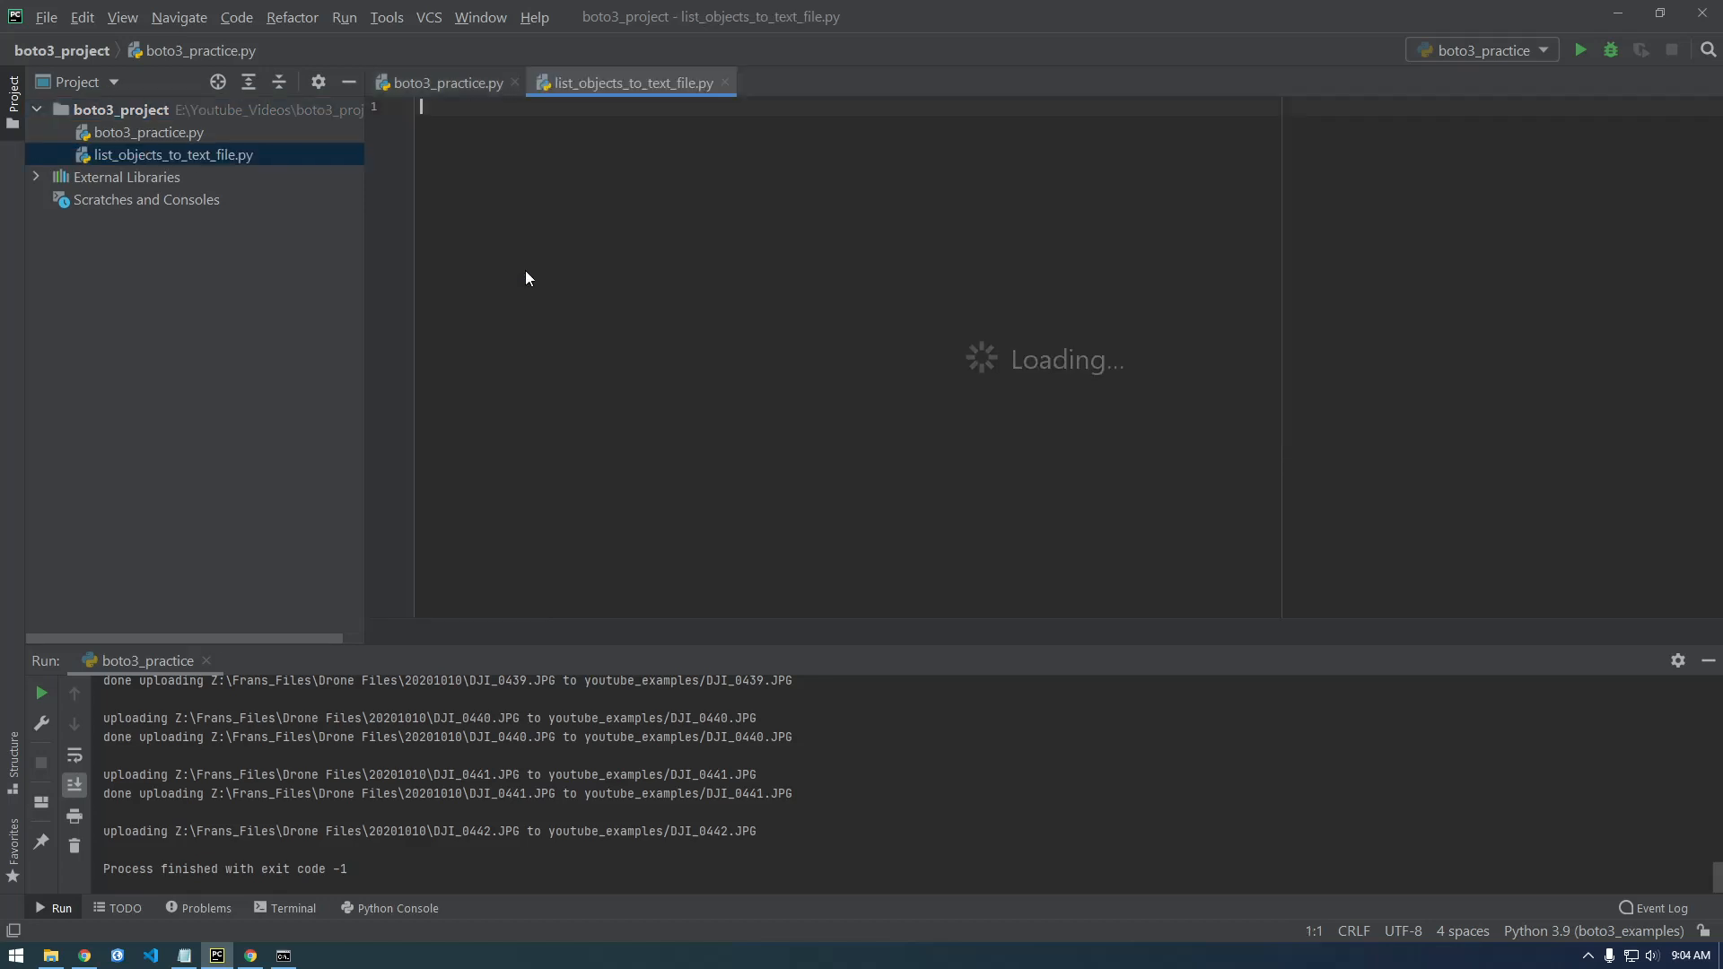
# Step: Copy the boto3 imports and bucket setup from boto3_practice.py into the new script
pyautogui.click(445, 83)
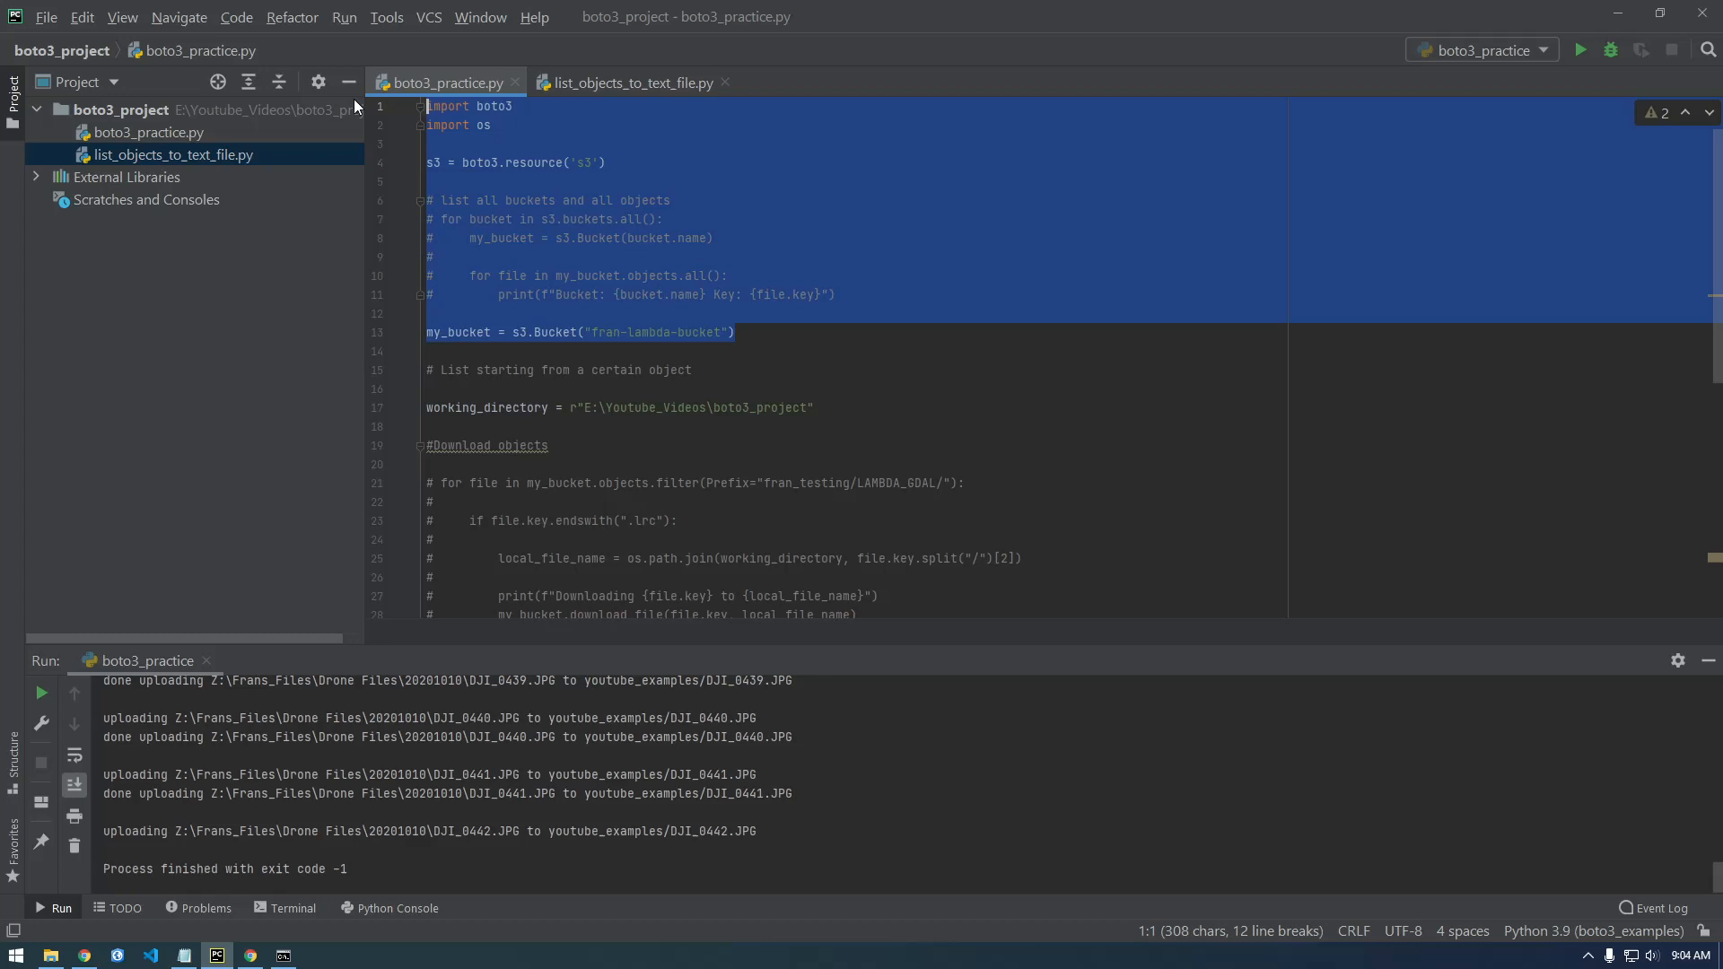
pyautogui.click(627, 82)
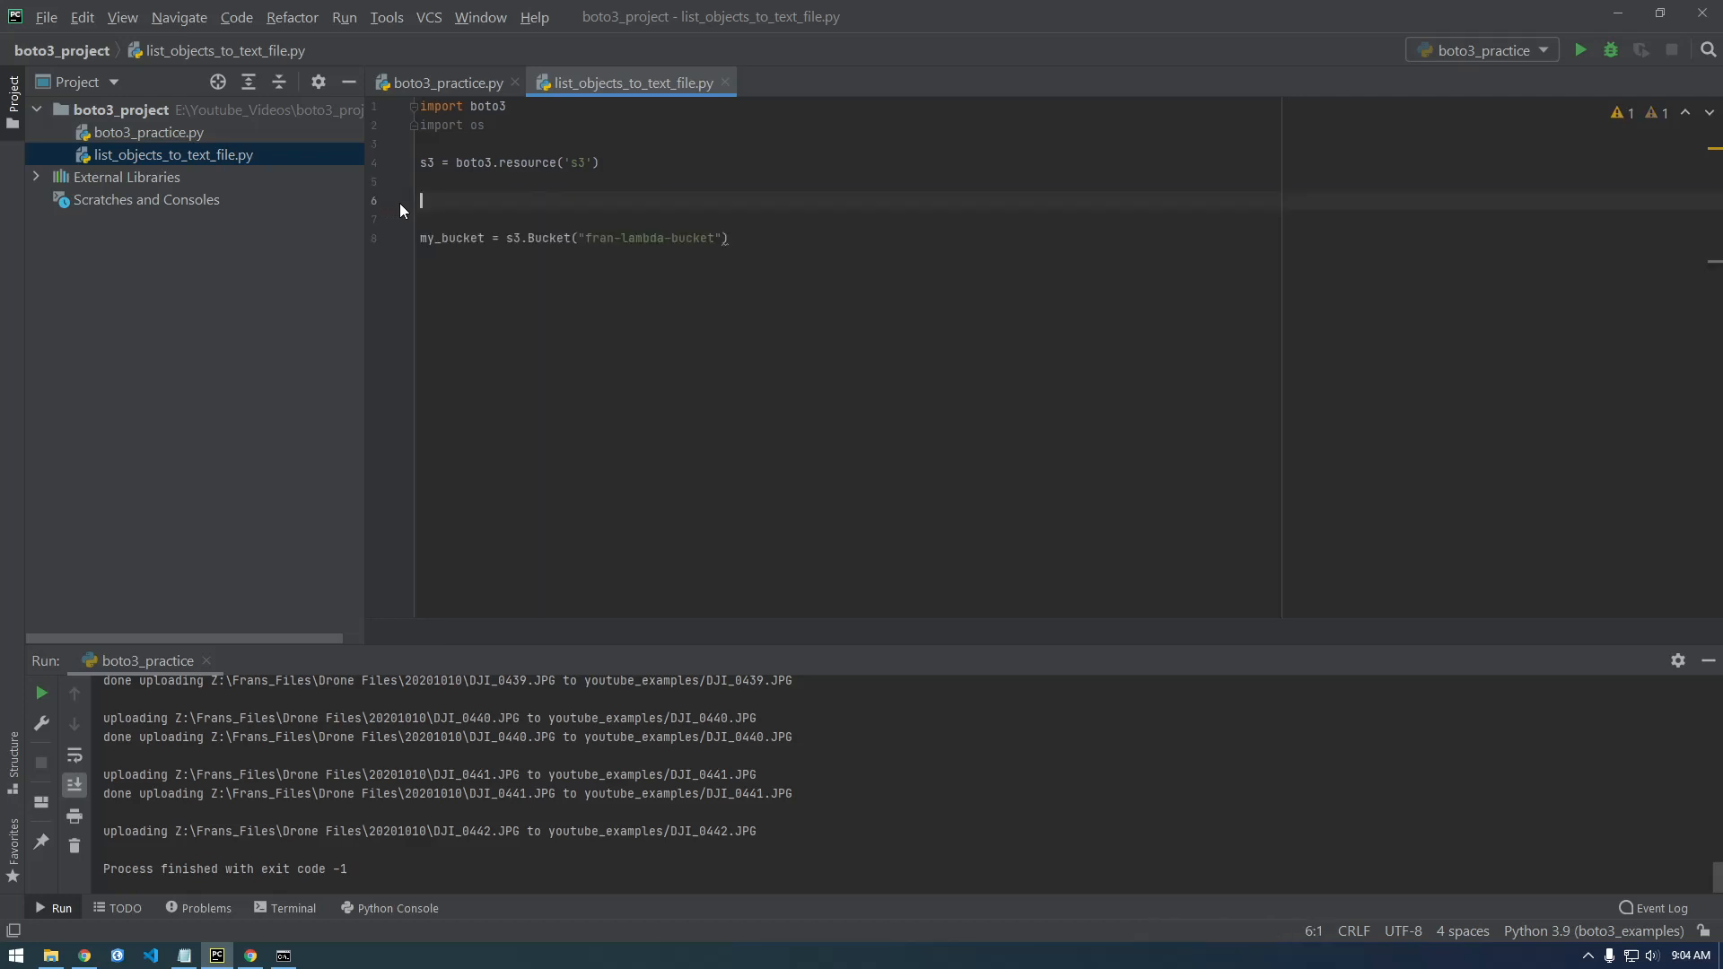
pyautogui.press('backspace')
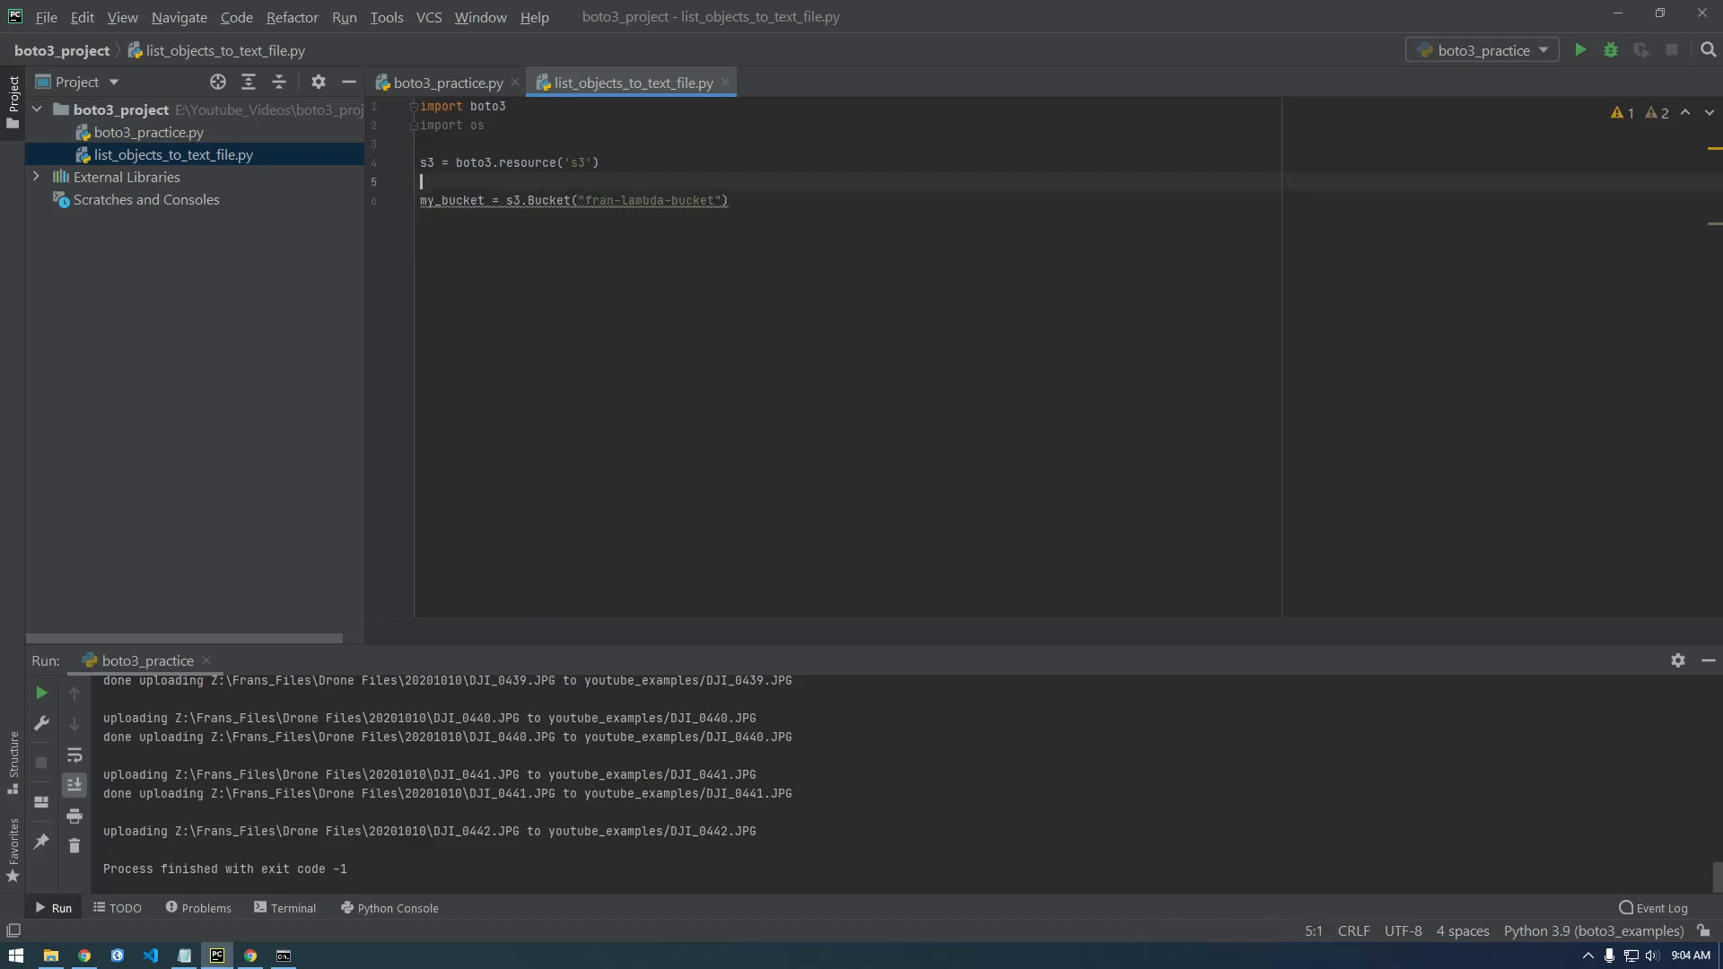
# Step: Paste the commented .lrc download loop from boto3_practice.py and uncomment it
pyautogui.click(443, 82)
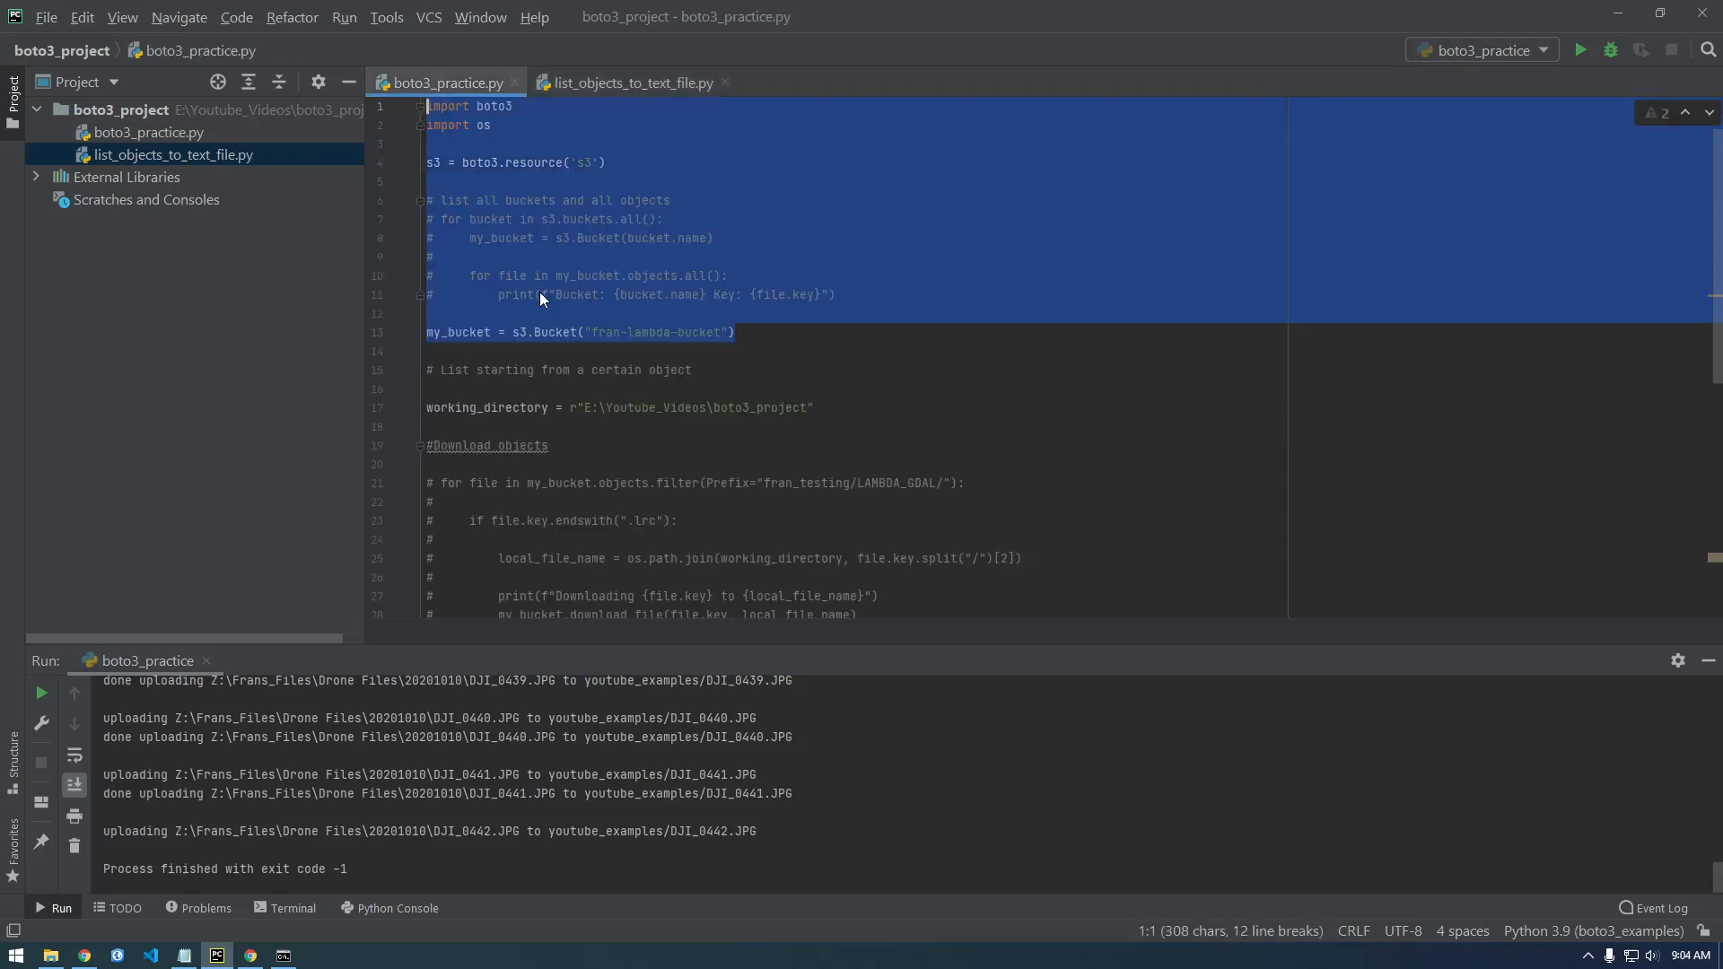
pyautogui.scroll(-3)
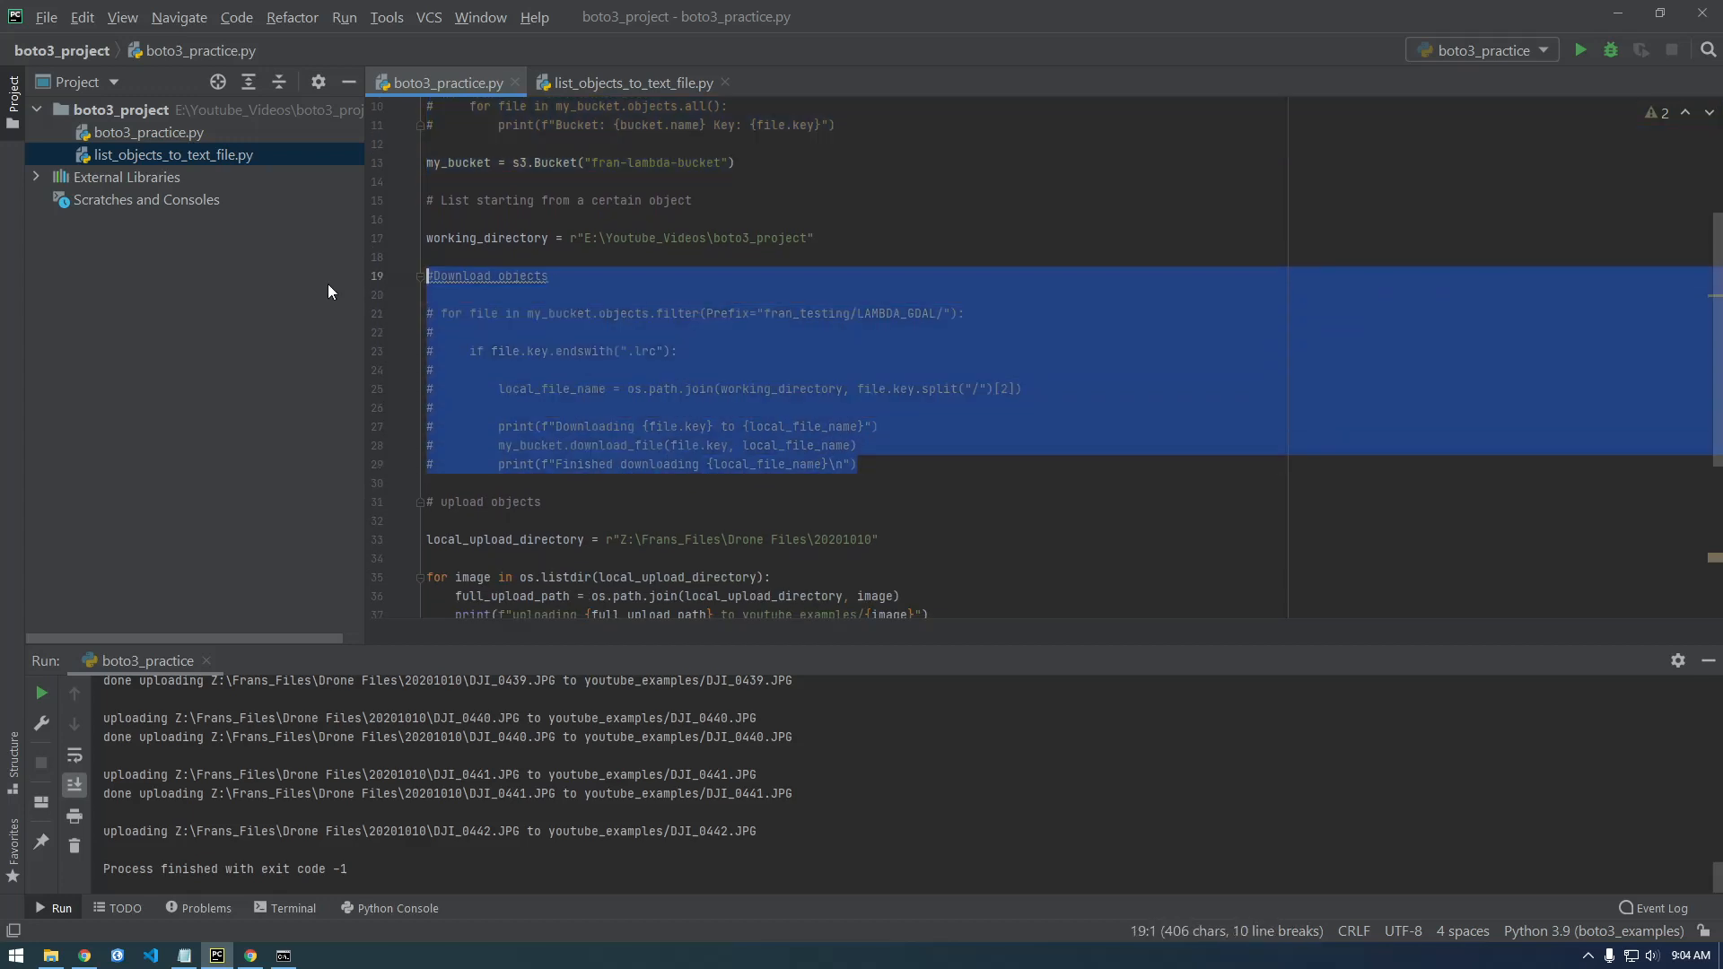
pyautogui.click(630, 83)
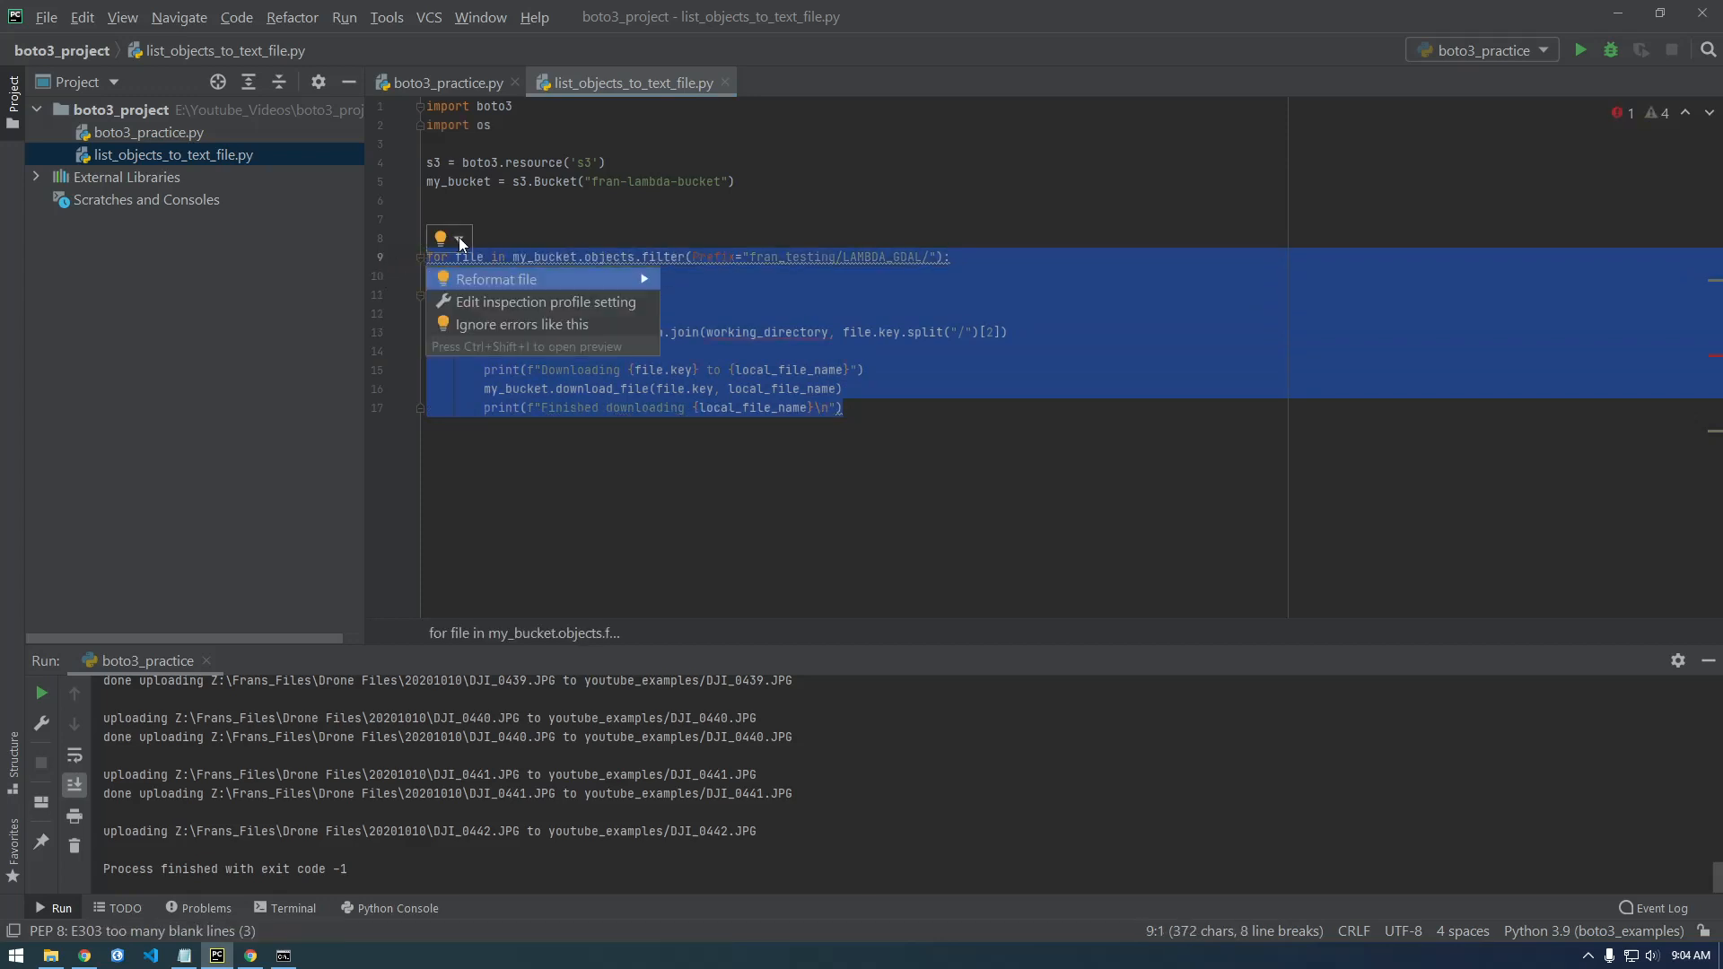
pyautogui.click(497, 278)
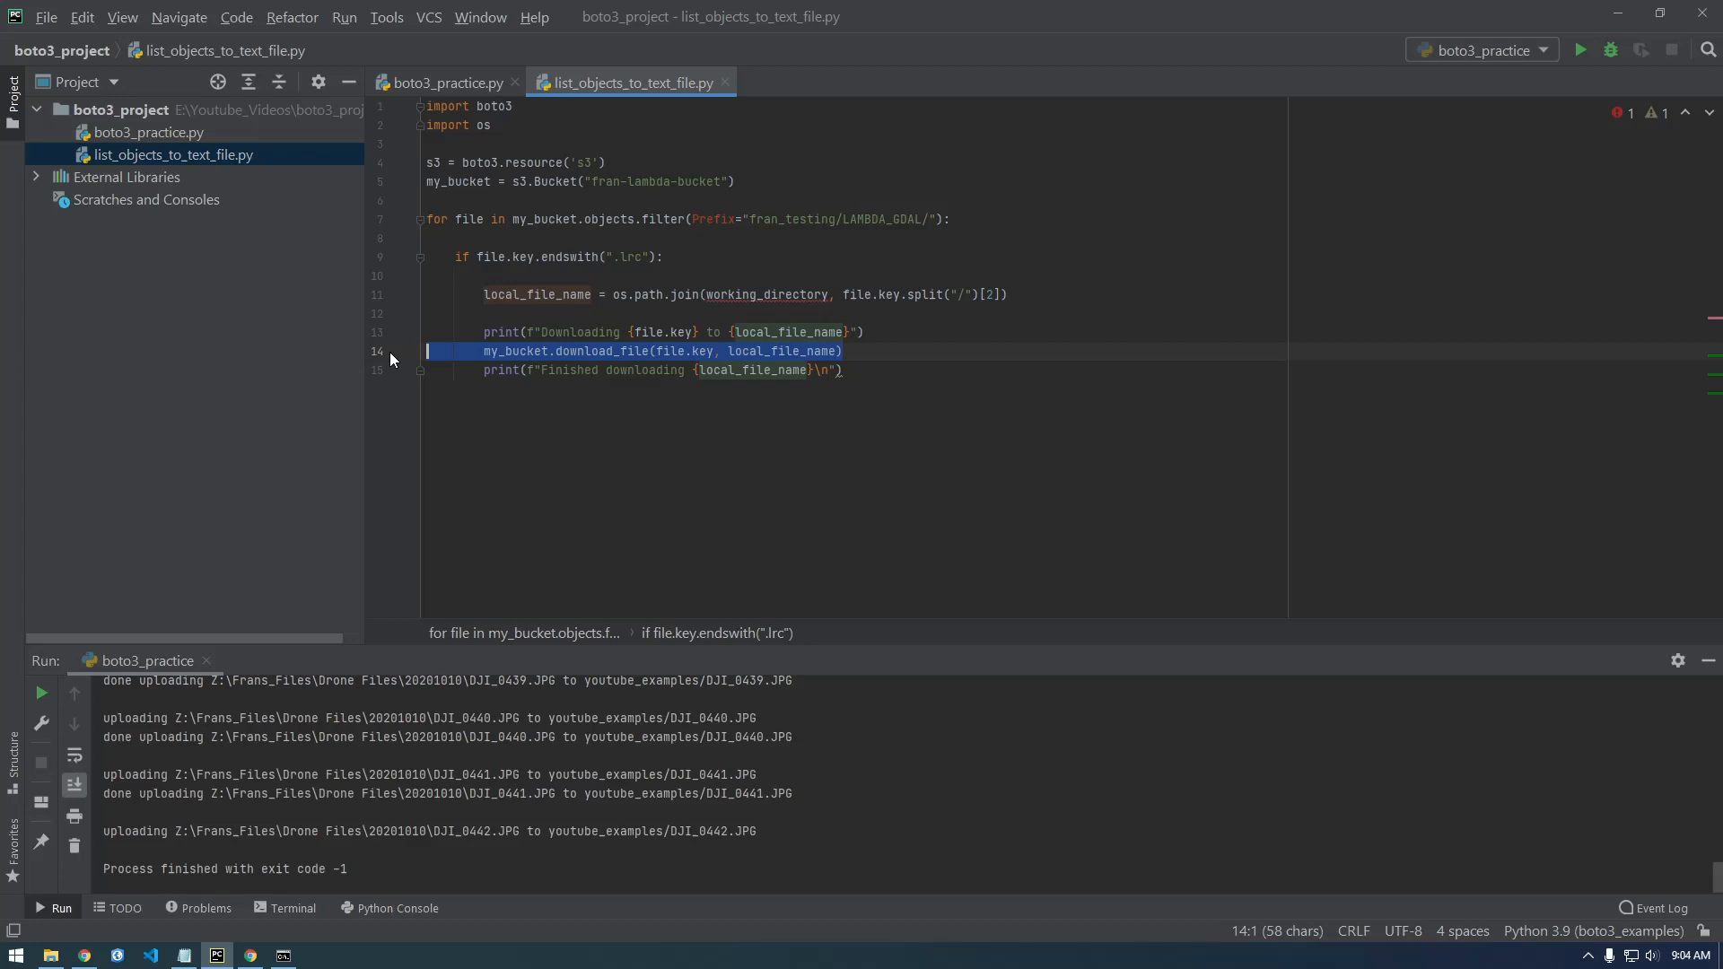
# Step: Replace the download lines with print(file.key) and run the script to list the .lrc keys
pyautogui.press('Delete')
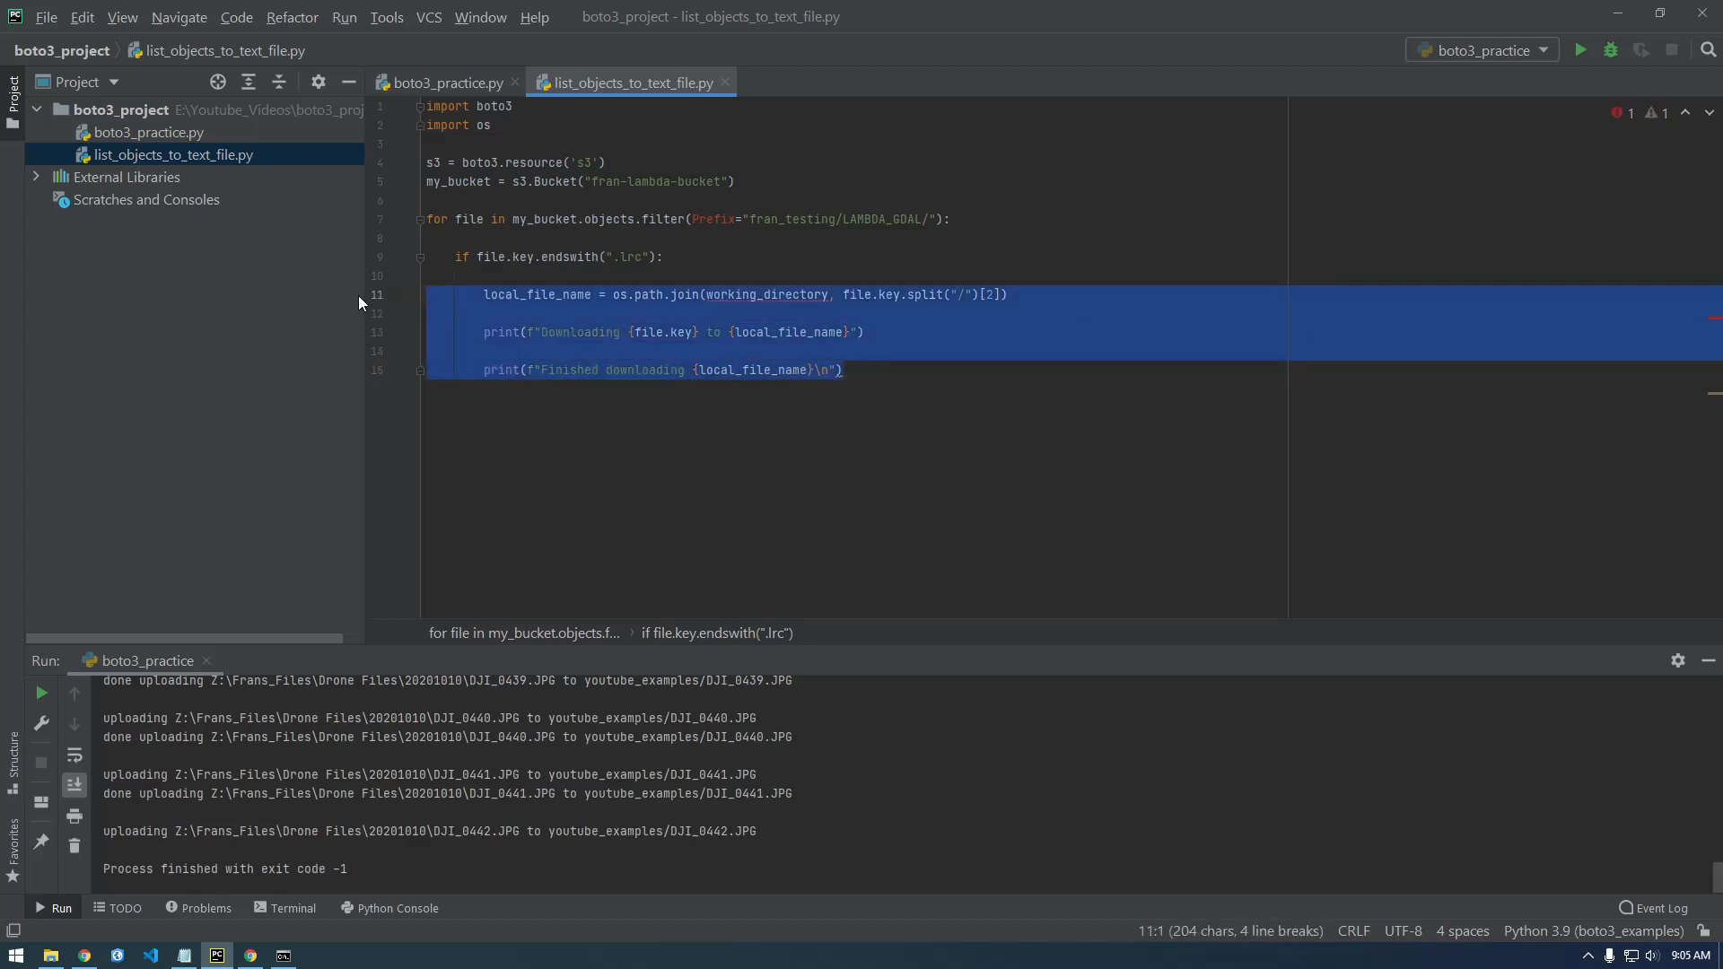
pyautogui.press('Delete')
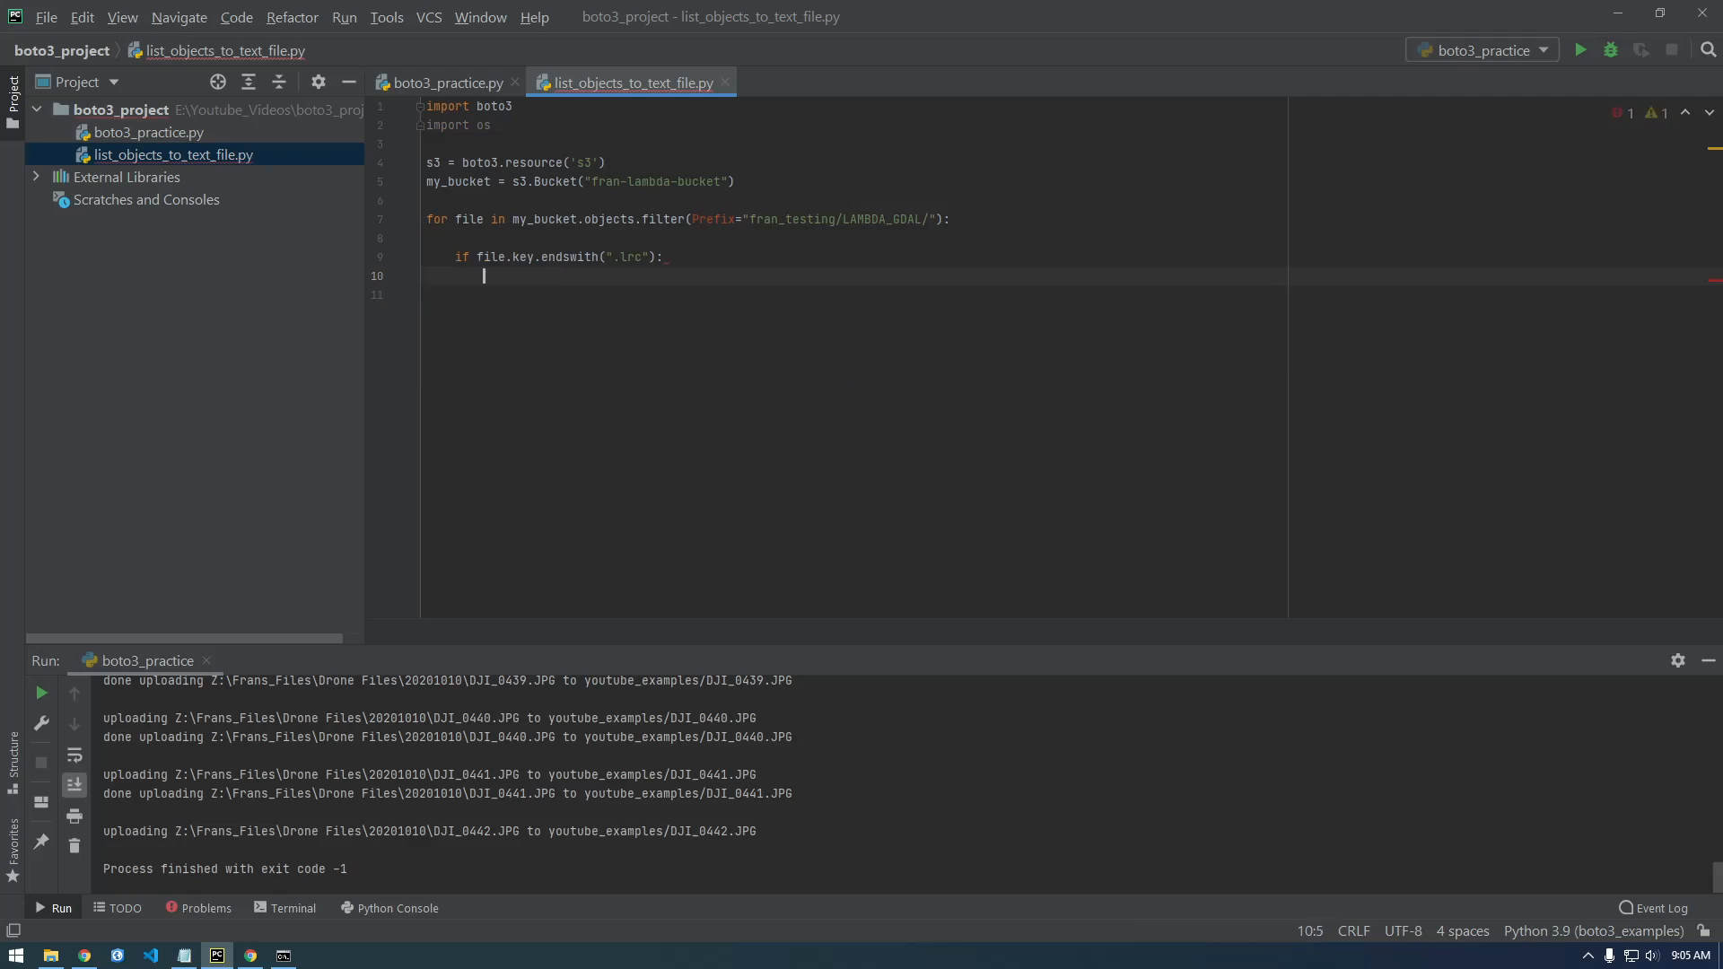
pyautogui.write('print()')
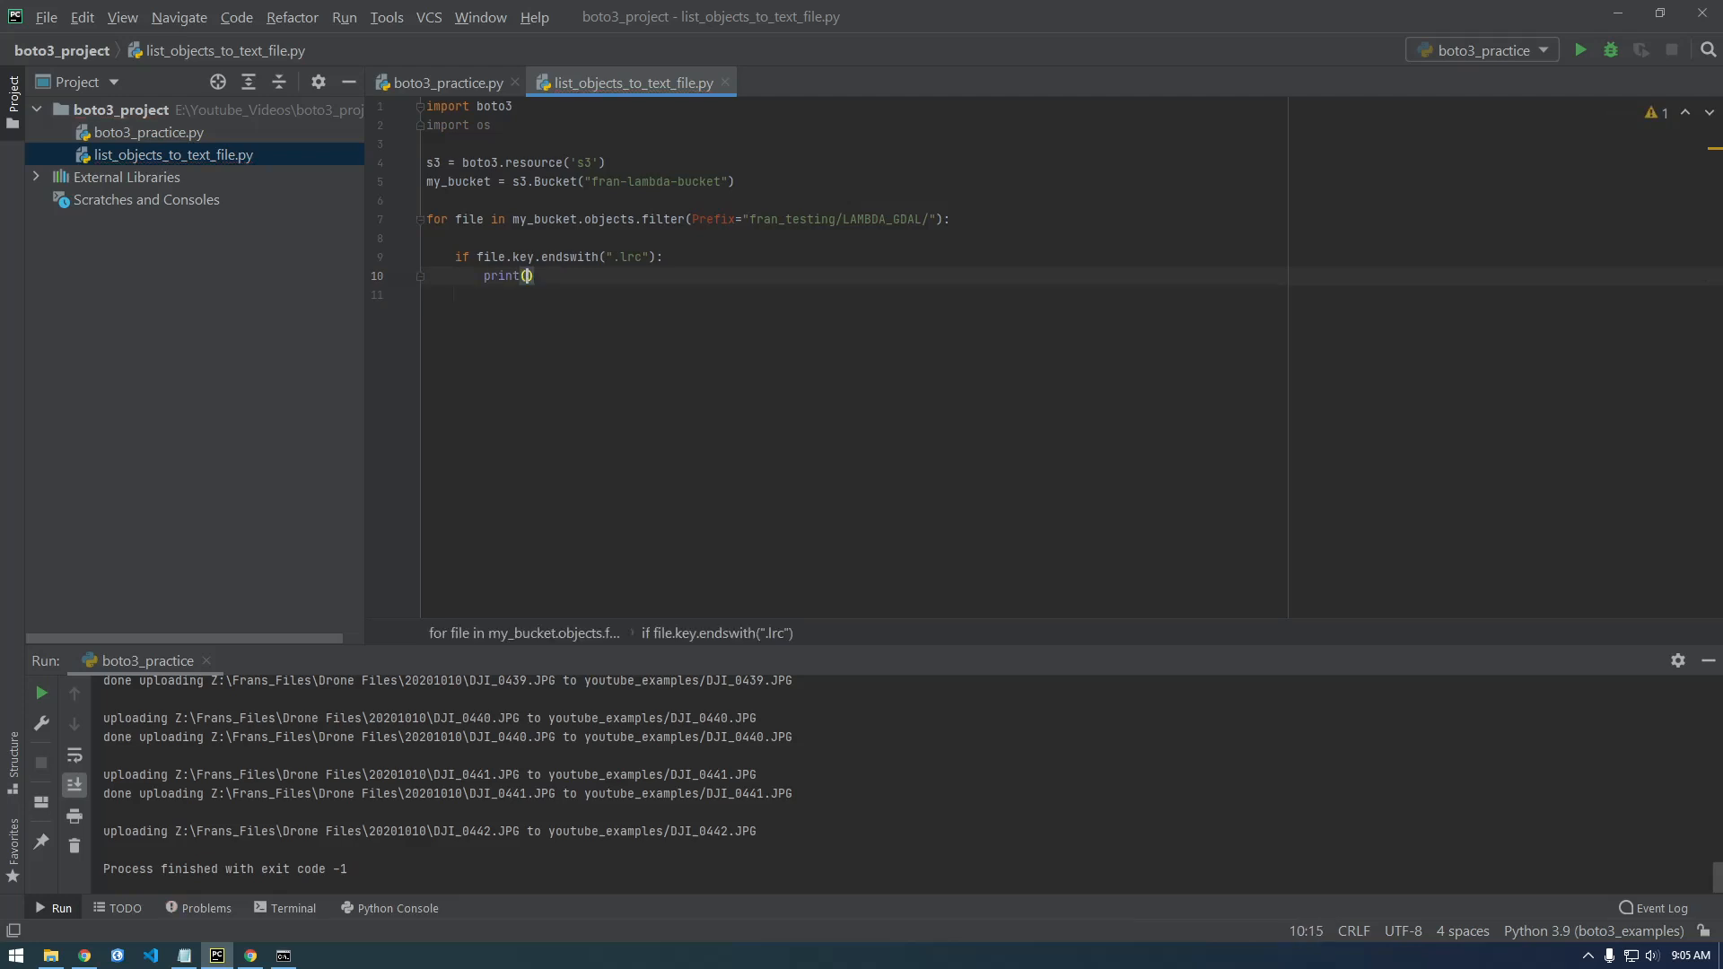
pyautogui.write('file.key')
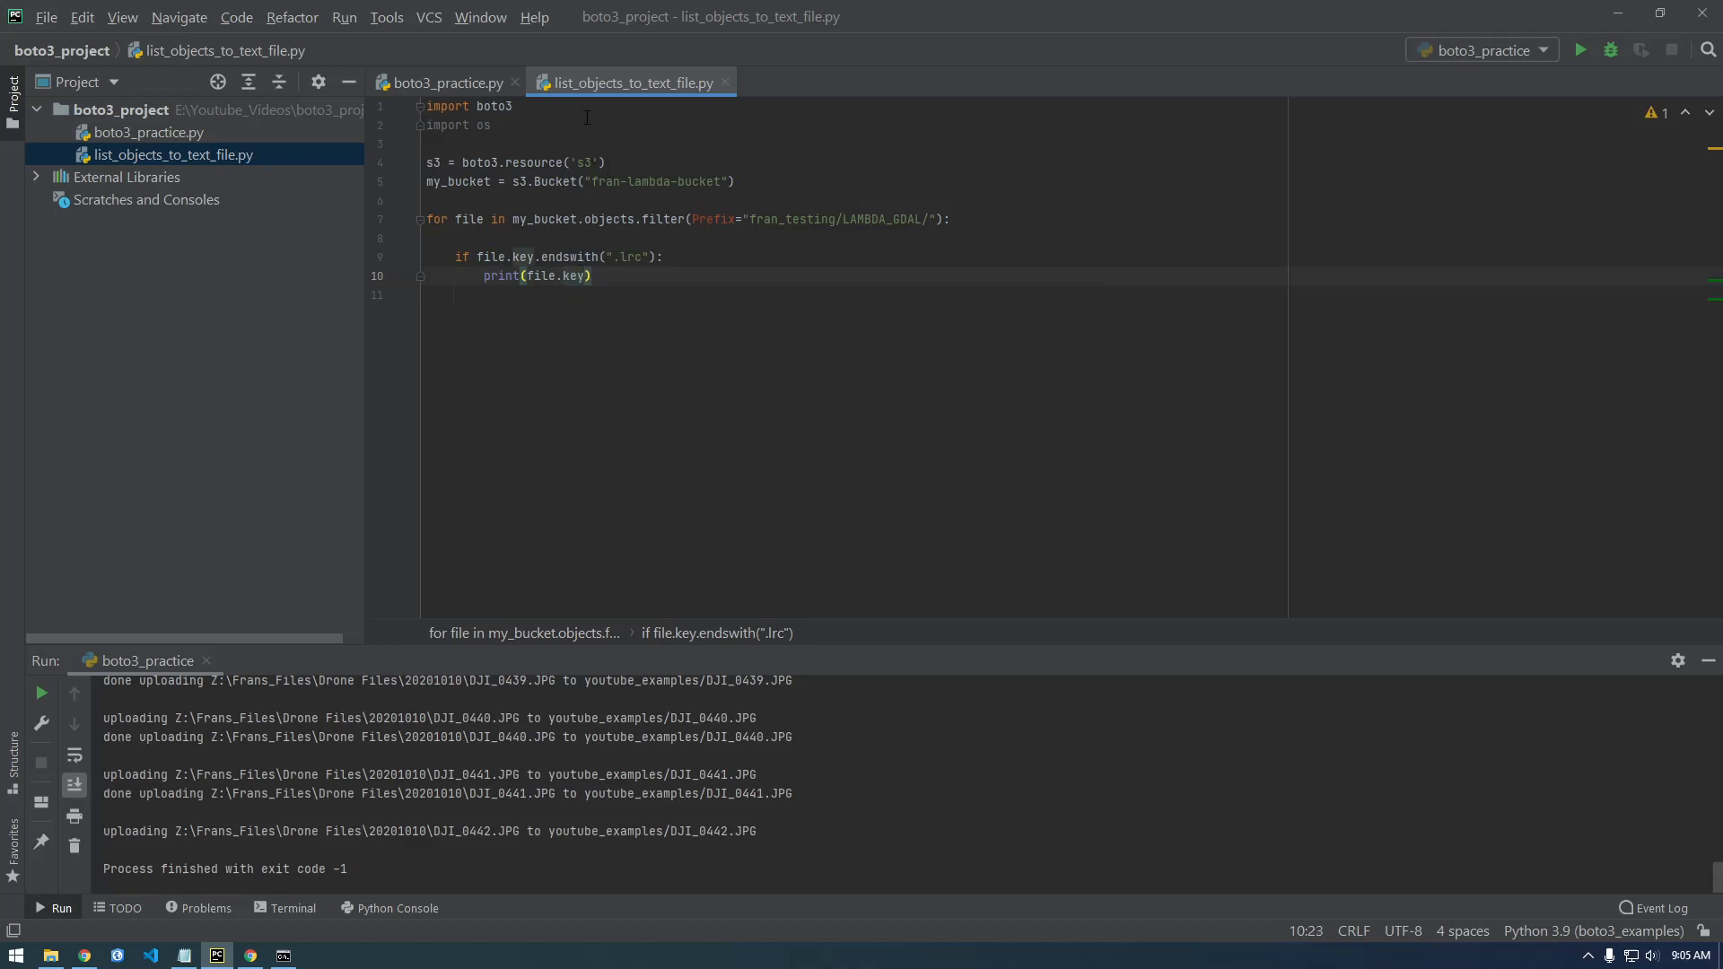
pyautogui.click(1582, 50)
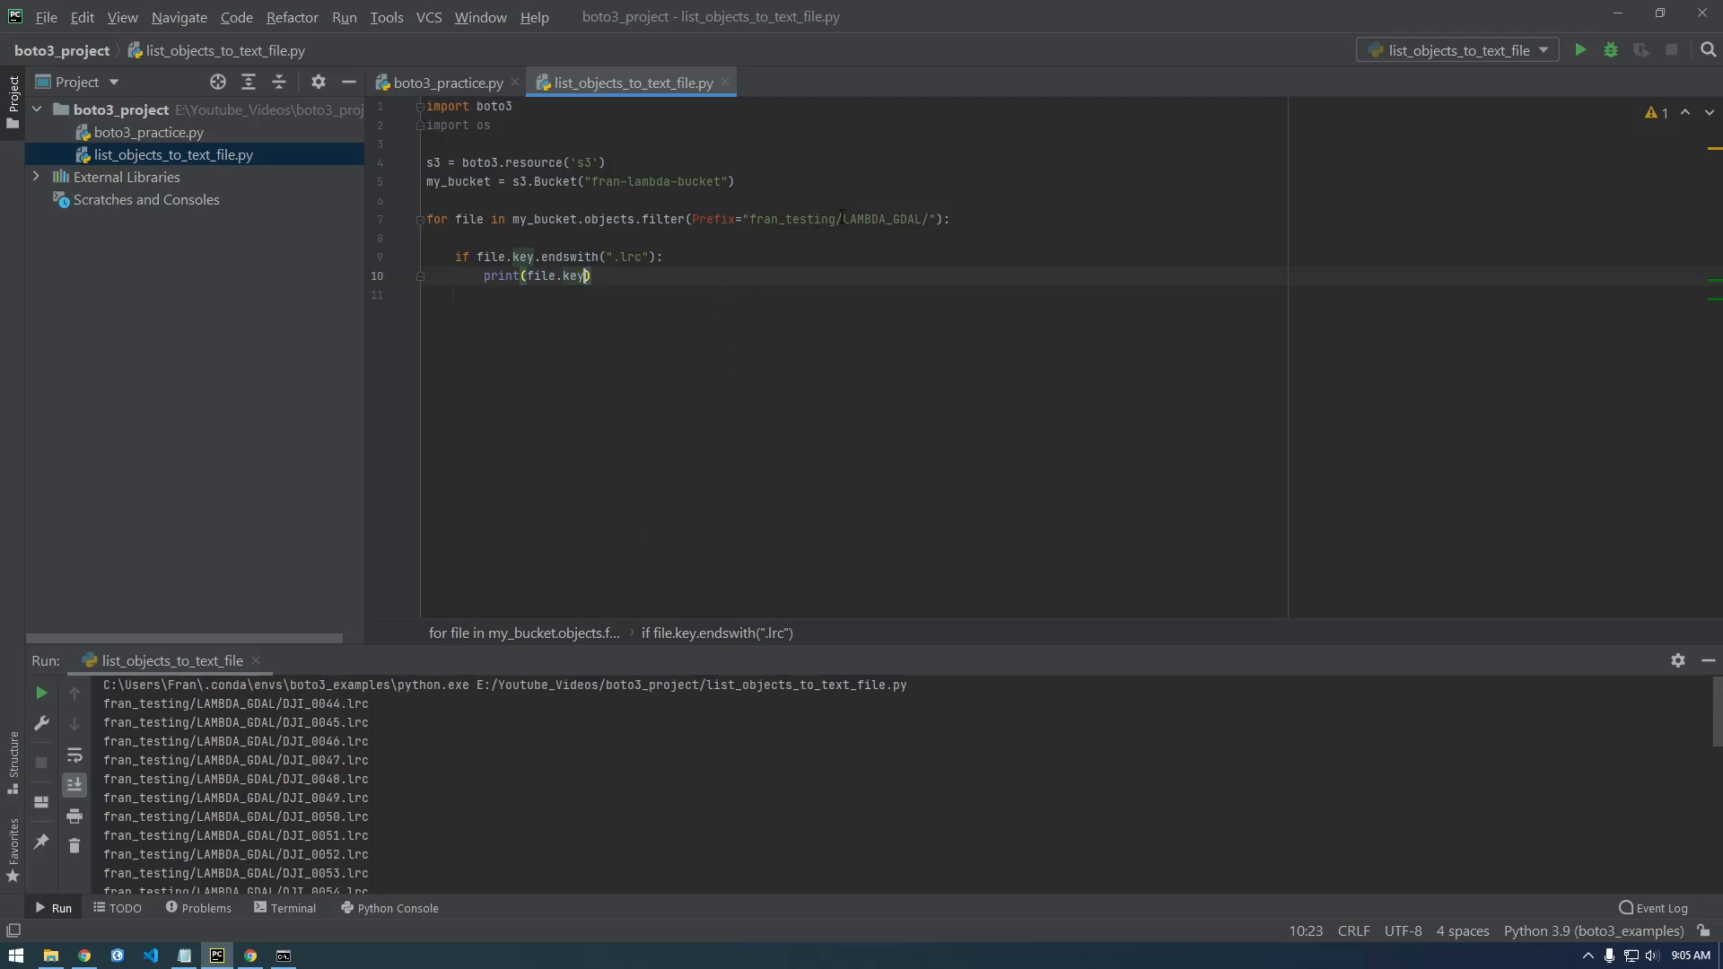
# Step: Change the loop to objects.all() by replacing filter and removing the Prefix argument
pyautogui.doubleClick(879, 219)
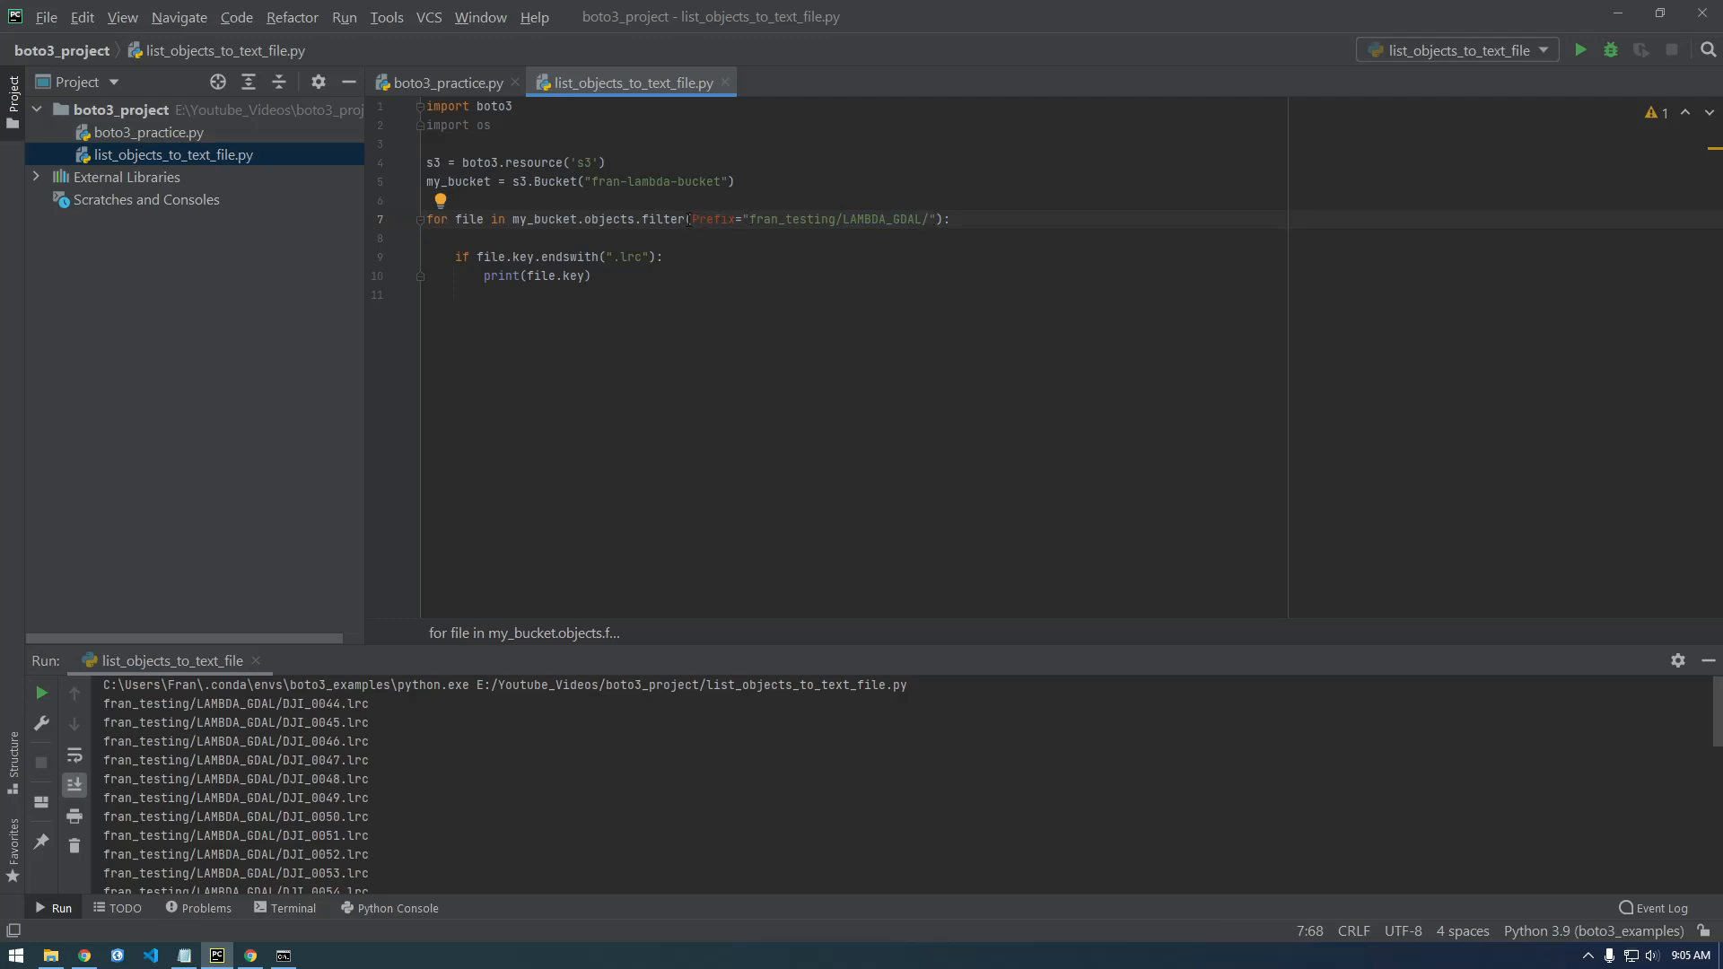
pyautogui.doubleClick(668, 219)
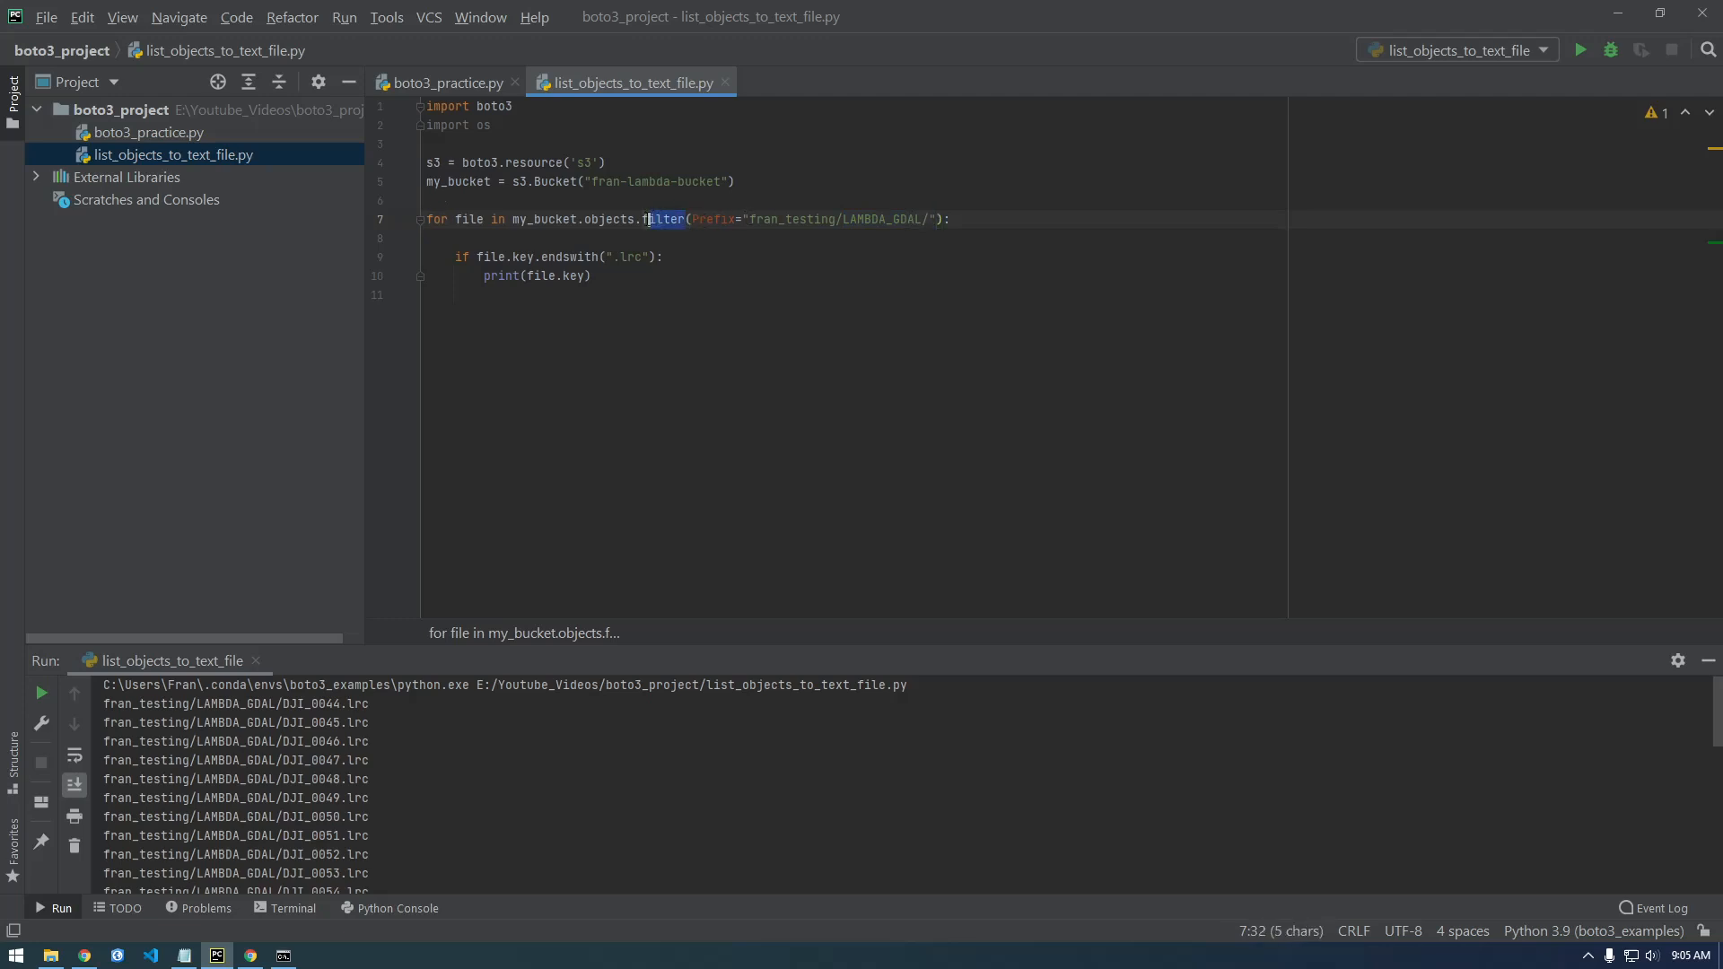
pyautogui.write('all')
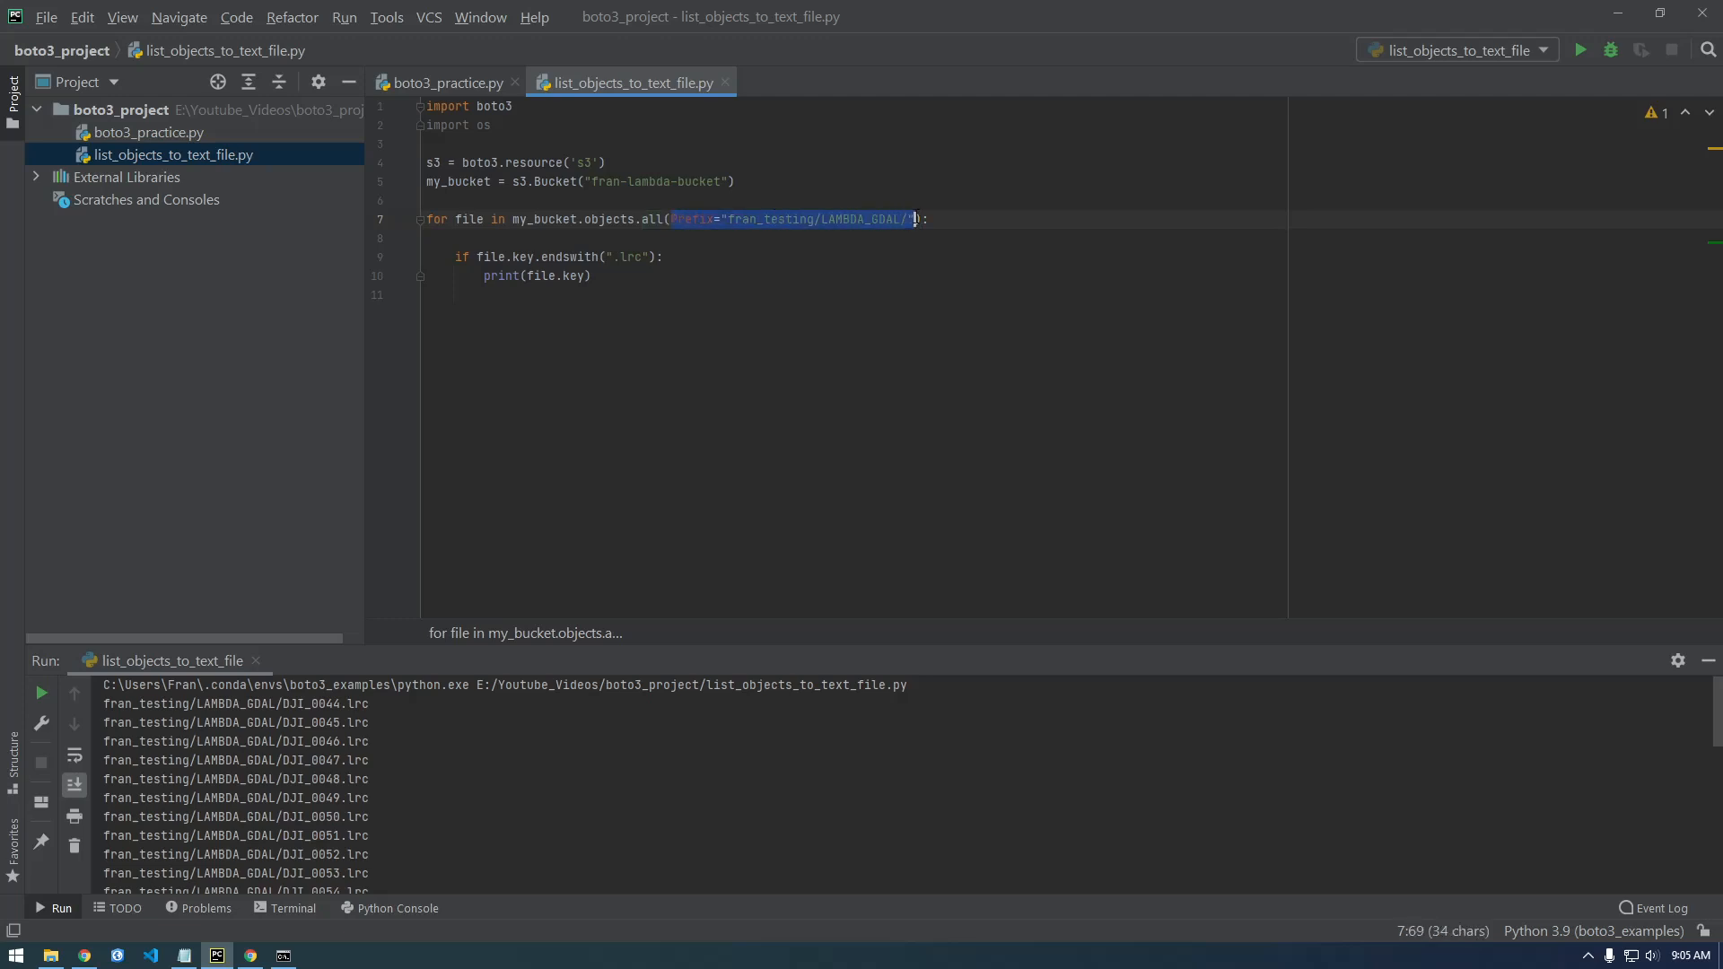
pyautogui.press('Delete')
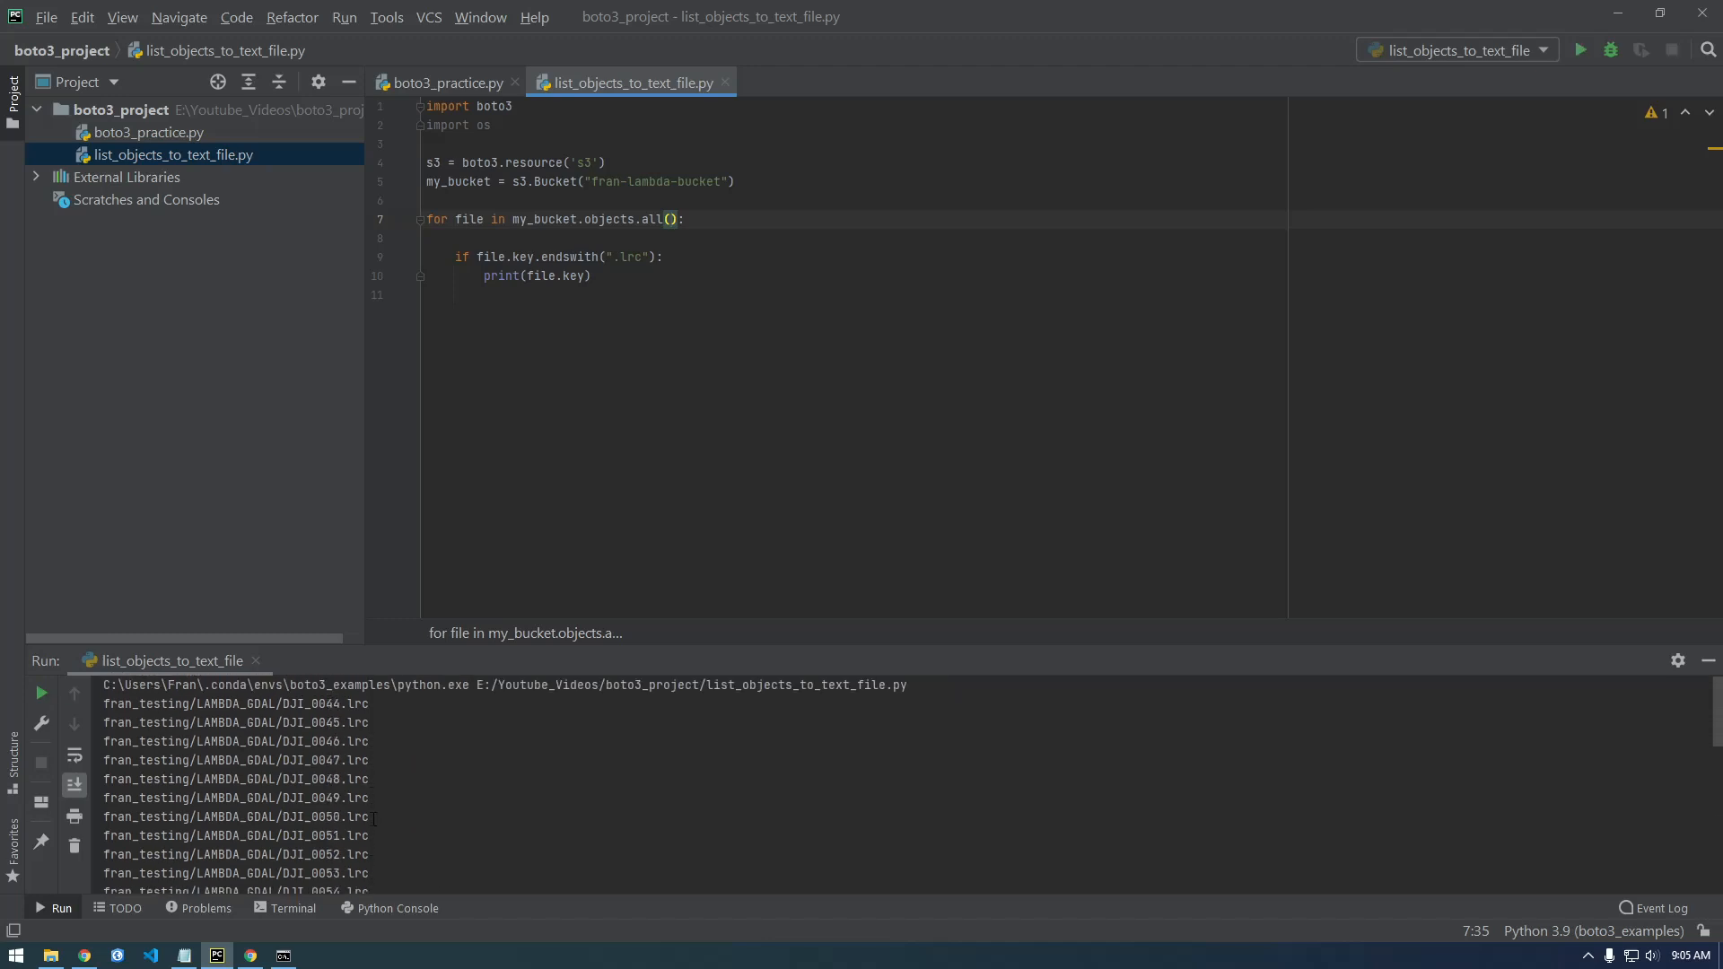
# Step: Start a new line after the loop and switch to a new Chrome tab
pyautogui.click(595, 276)
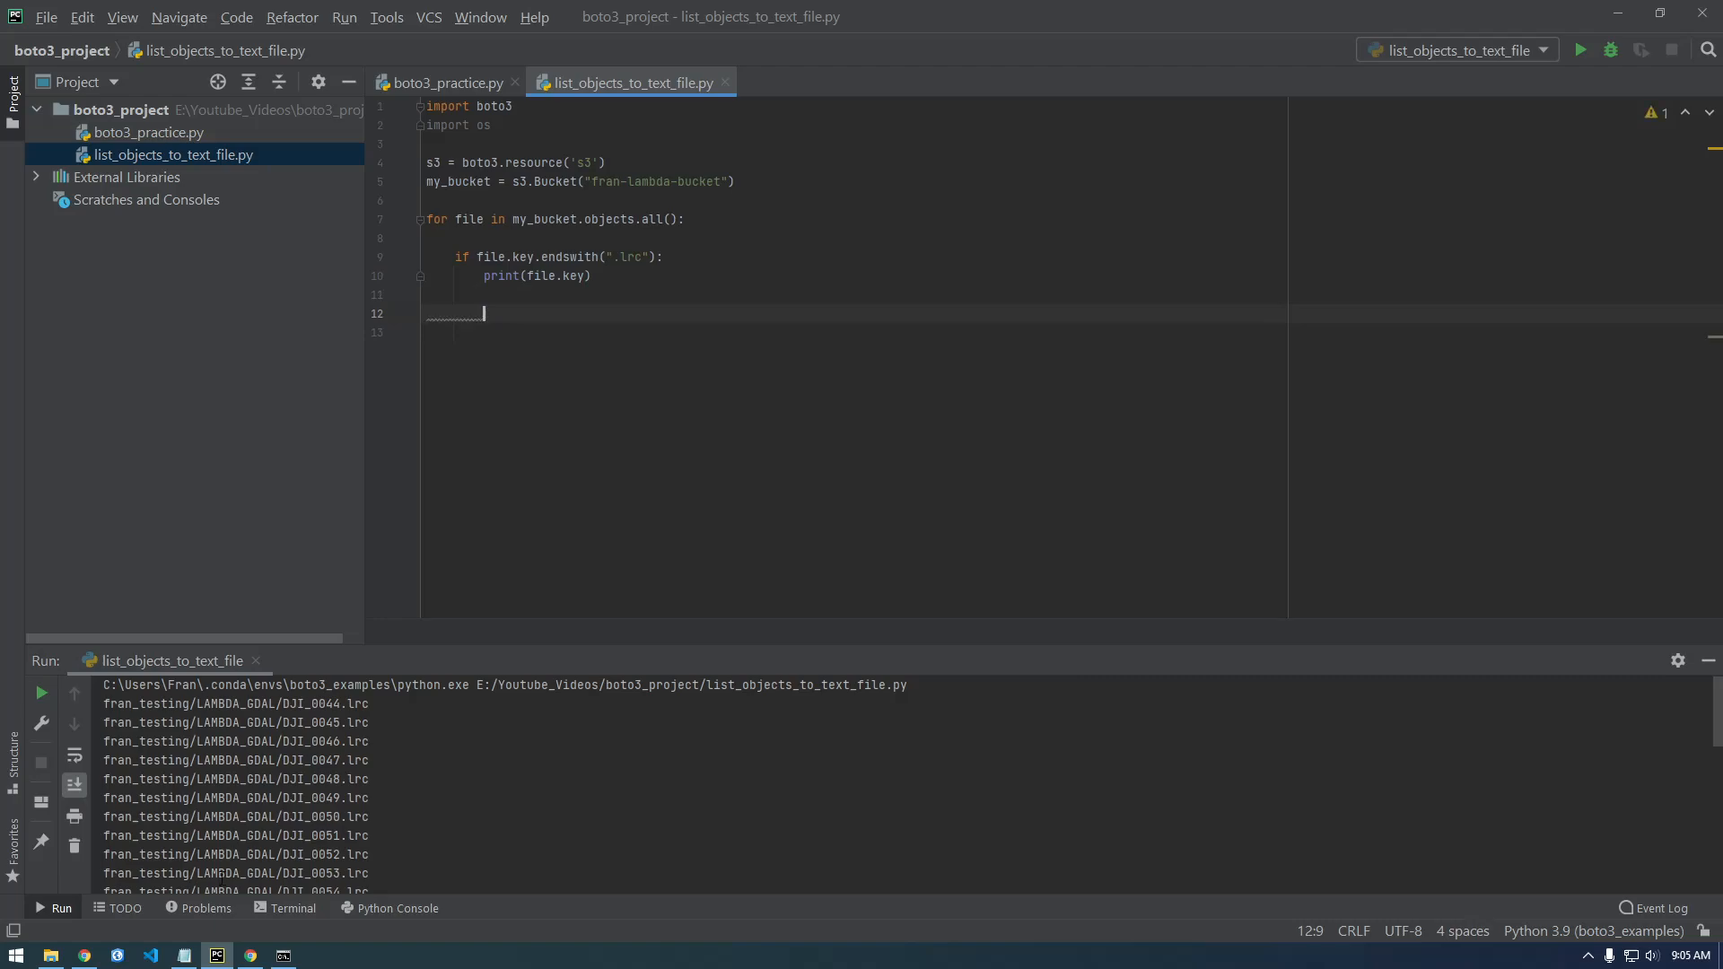
pyautogui.click(84, 953)
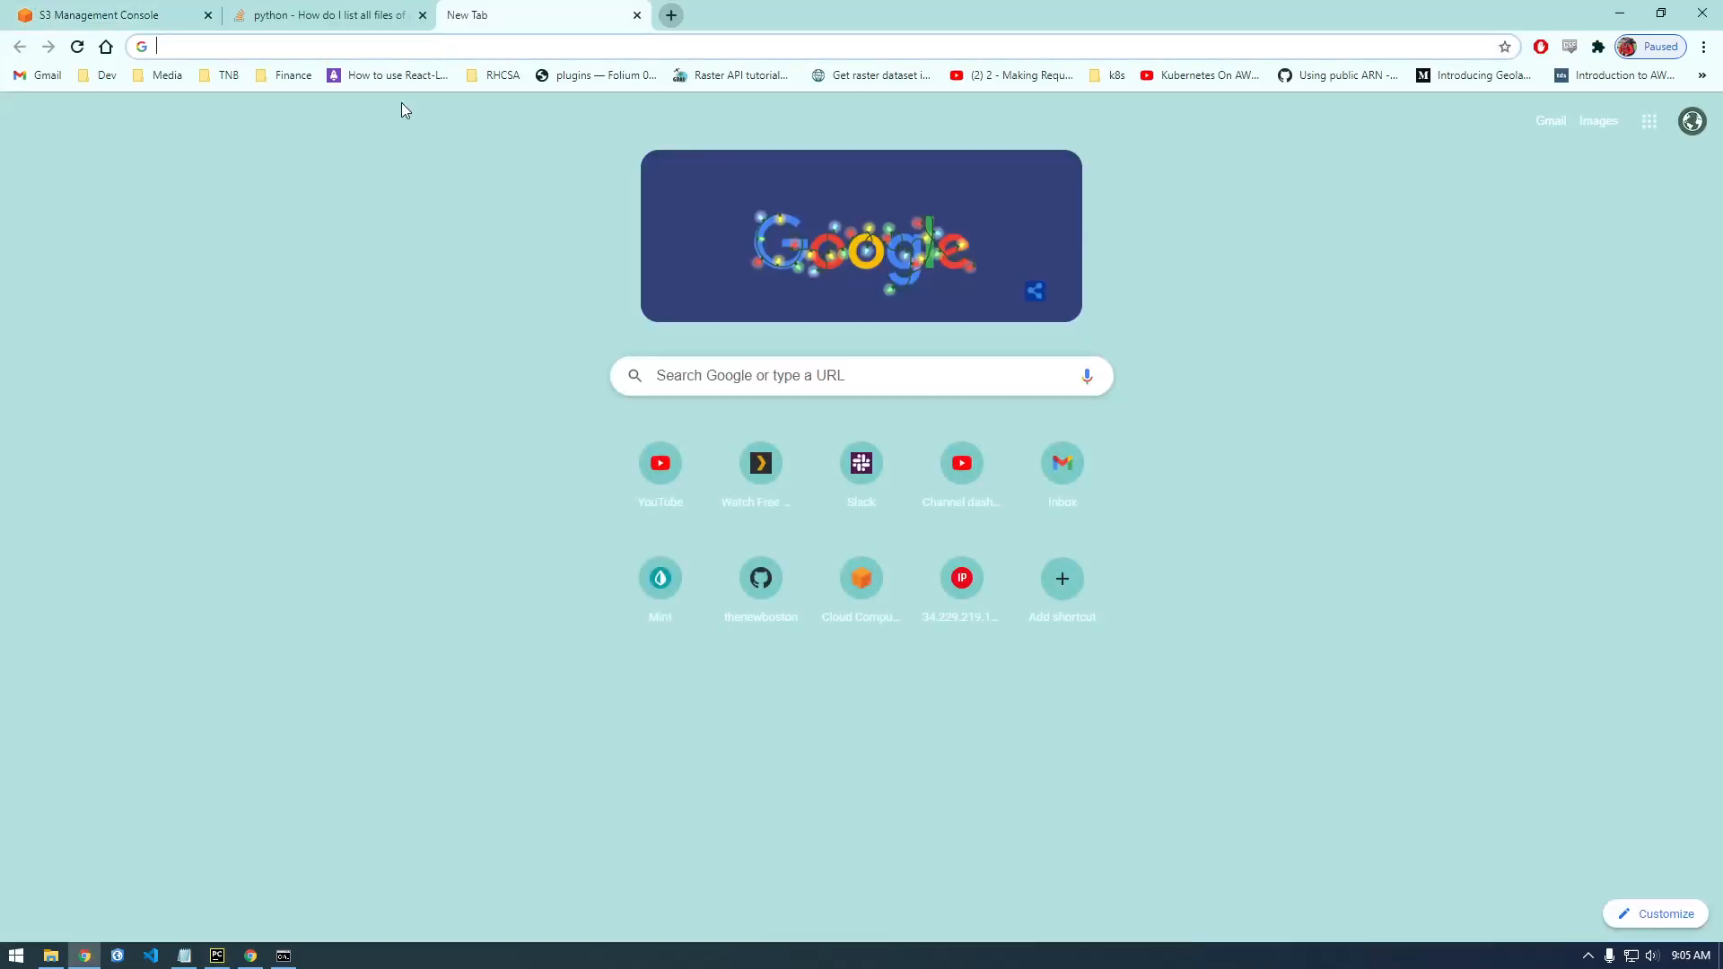
# Step: Search 'python how to write to a text file' and copy the Stack Overflow append-mode snippet
pyautogui.write('pyton')
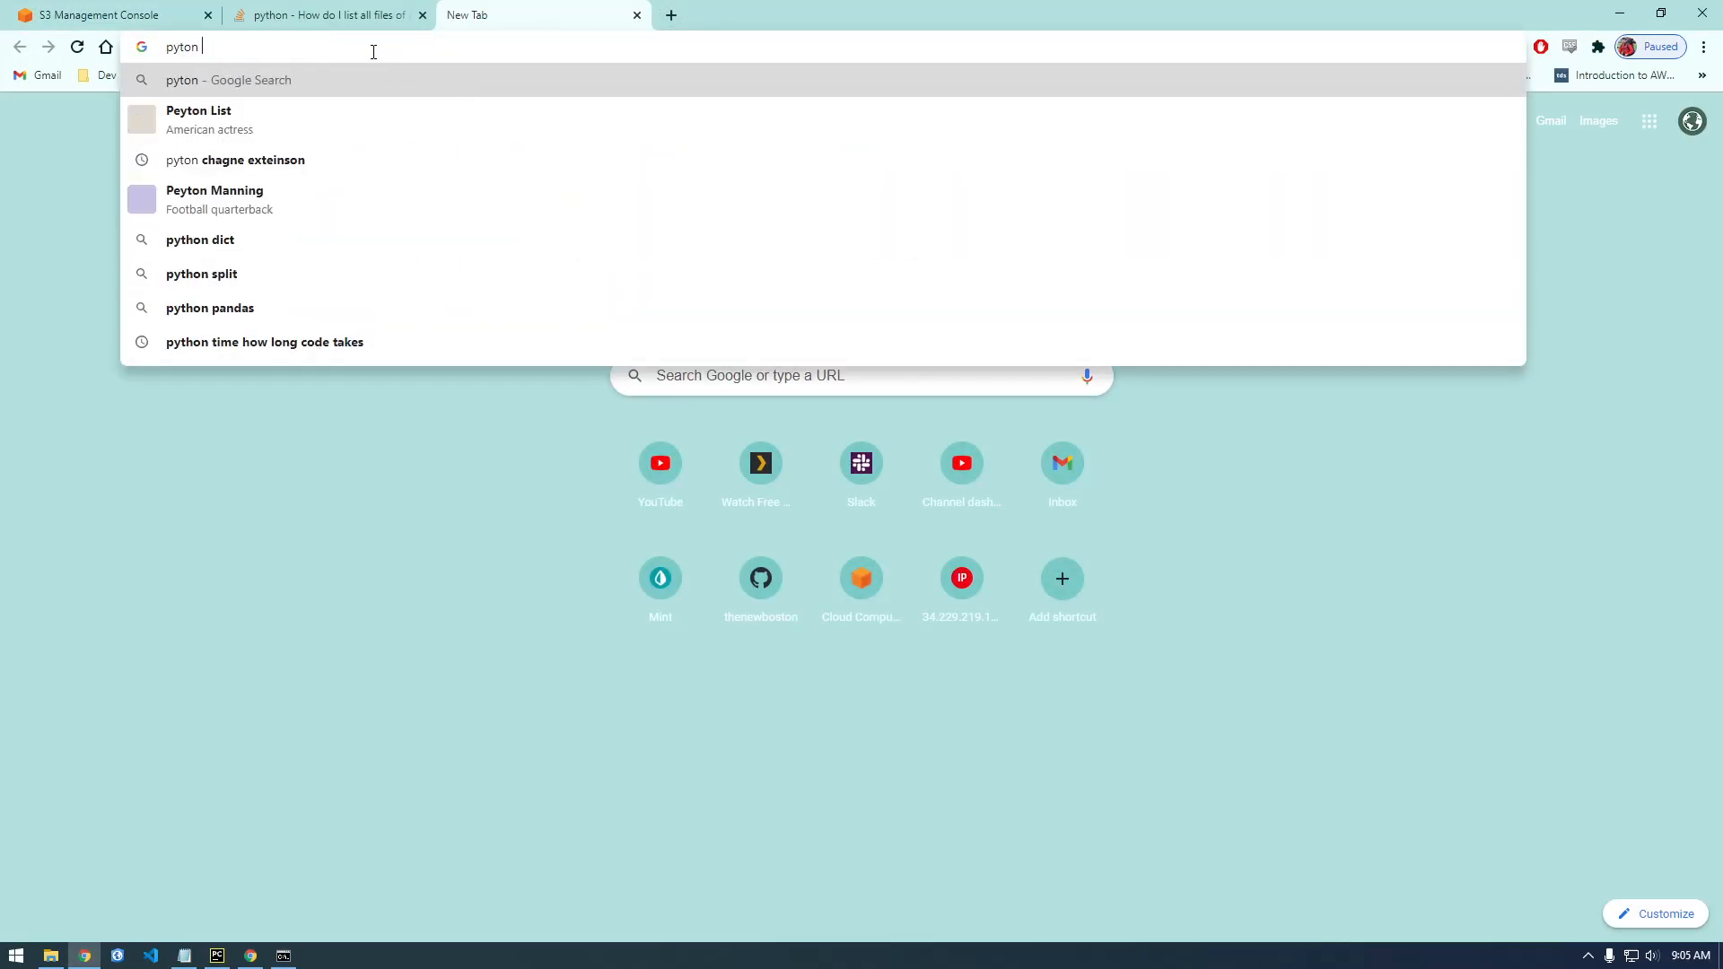
pyautogui.write('how to write')
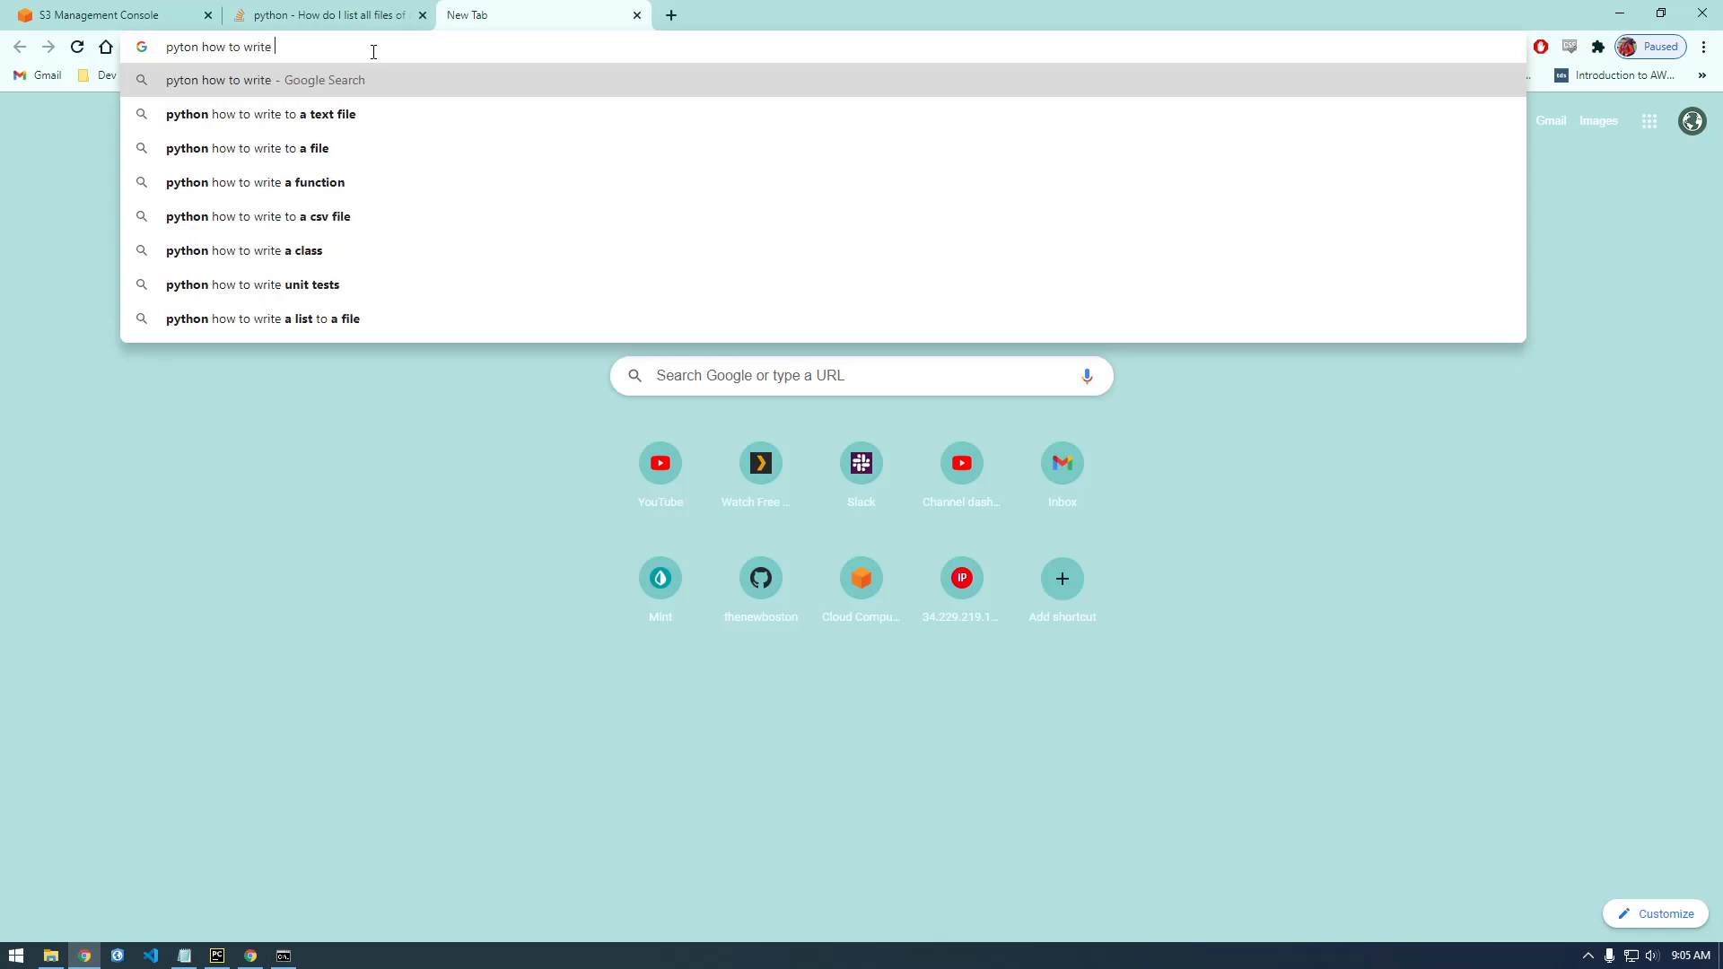
pyautogui.click(262, 115)
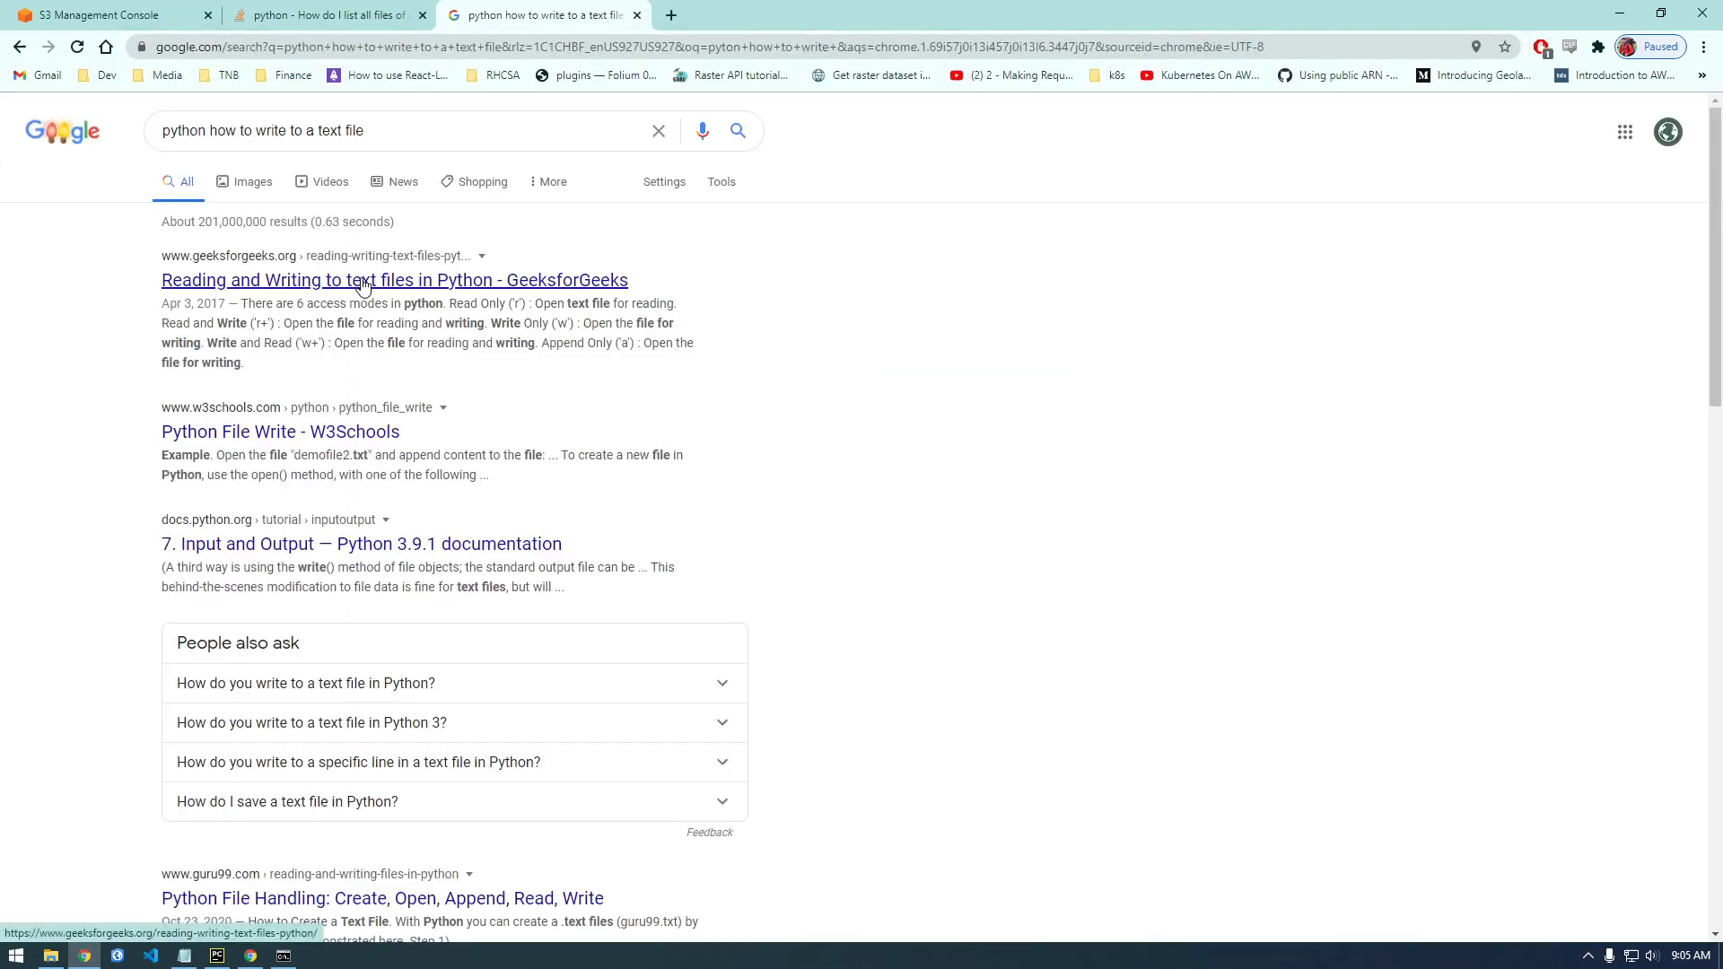
pyautogui.scroll(-3)
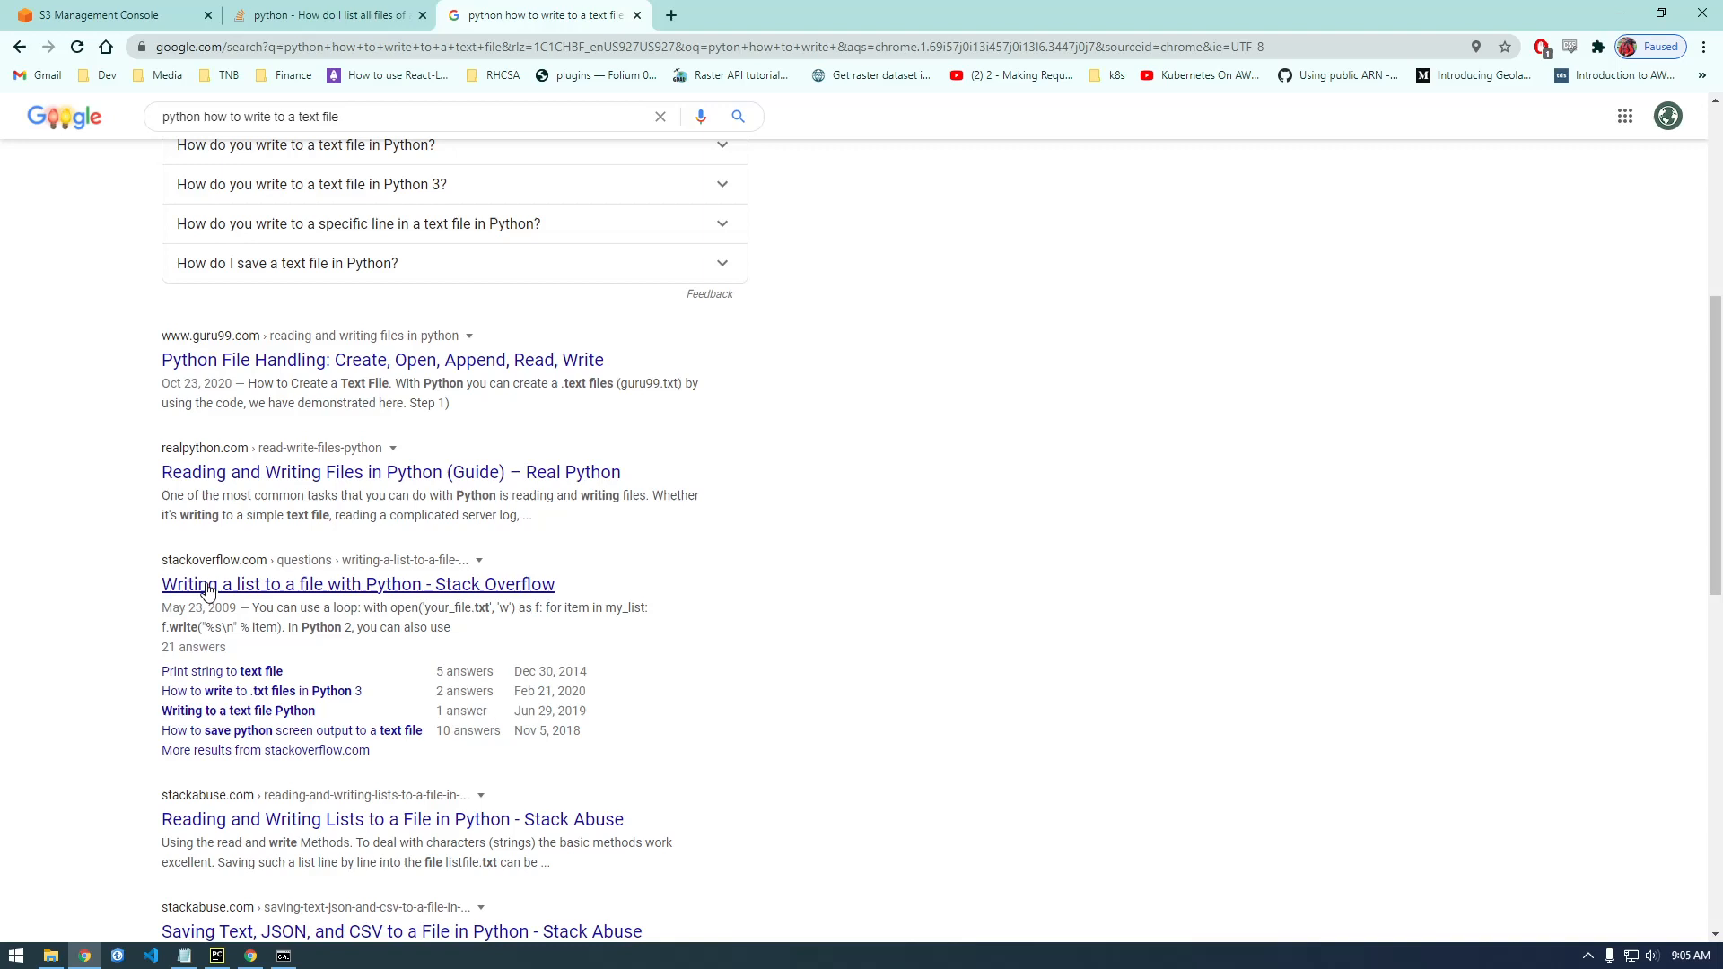
pyautogui.moveTo(260, 689)
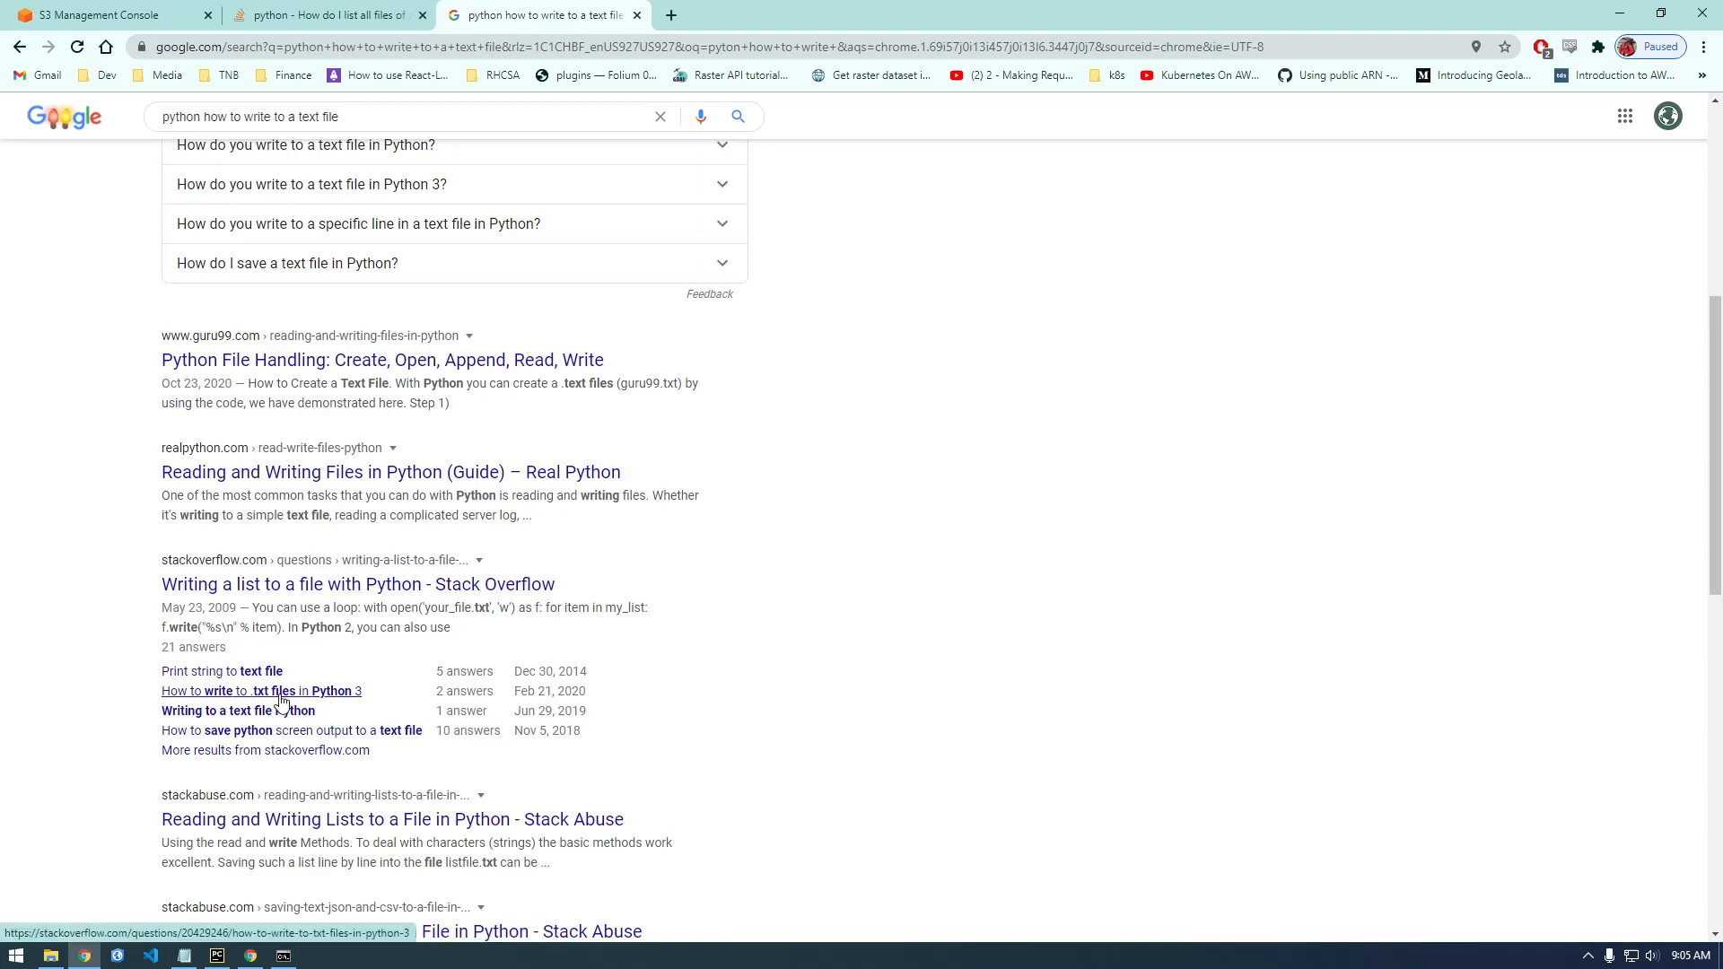
pyautogui.click(261, 691)
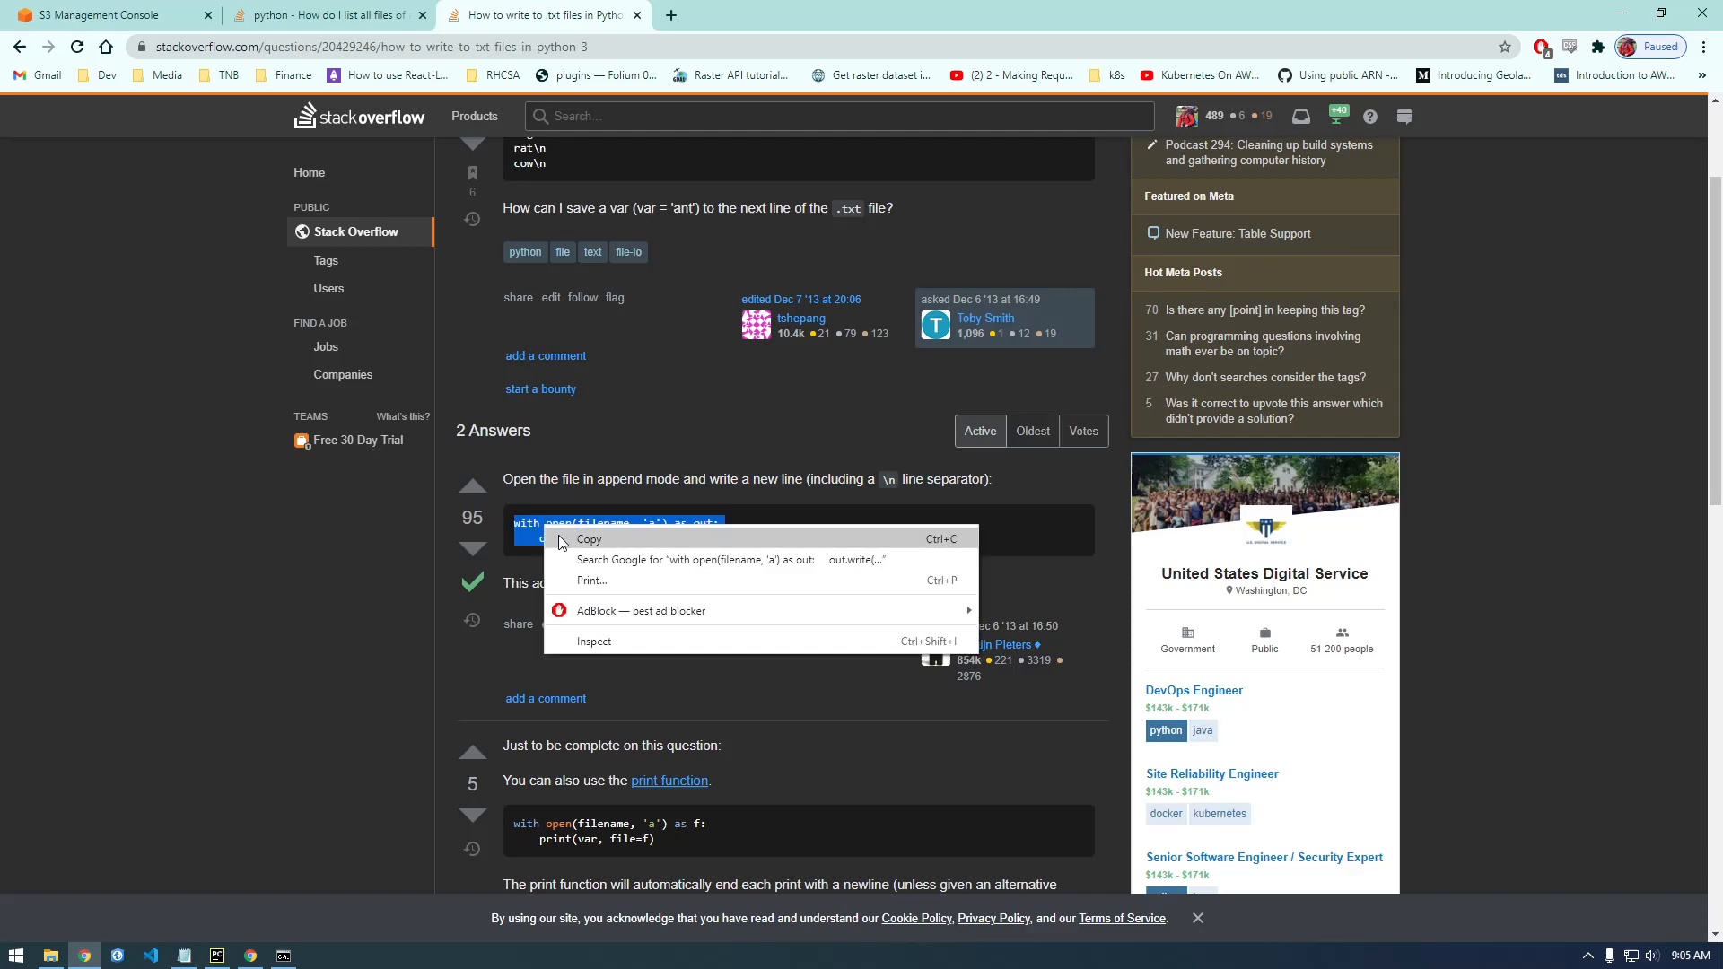
pyautogui.click(215, 955)
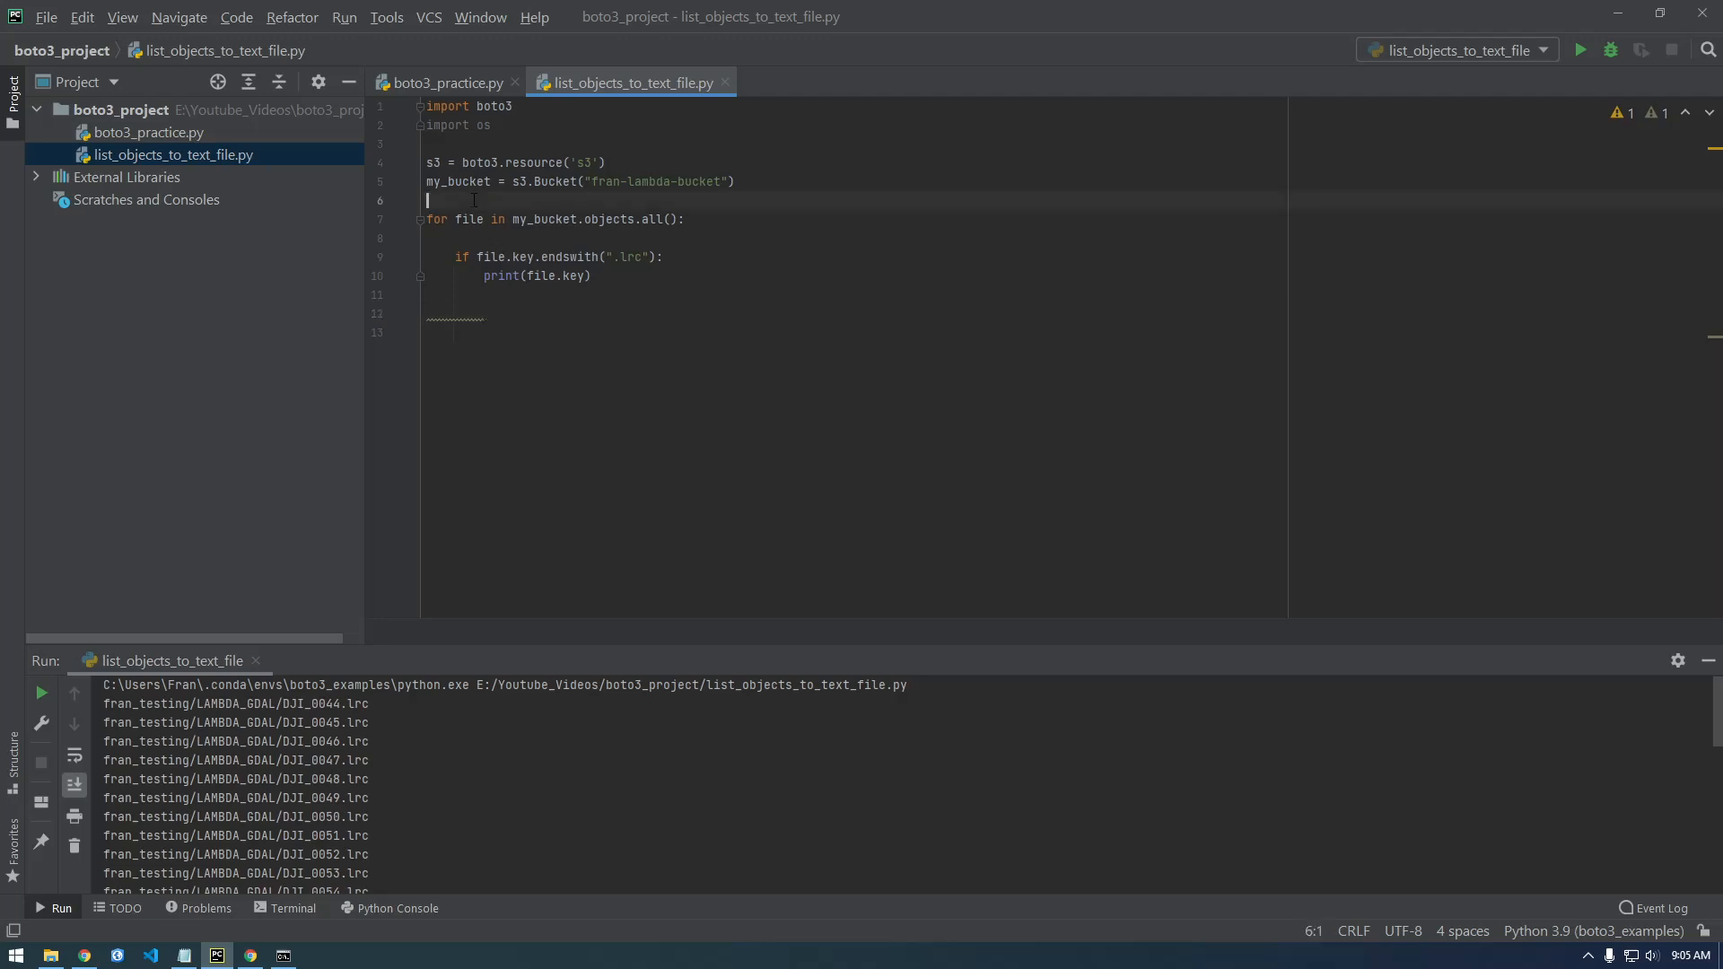
# Step: Add with open(filename, 'a') as out: above the loop and cut the for loop to nest inside it
pyautogui.press('enter')
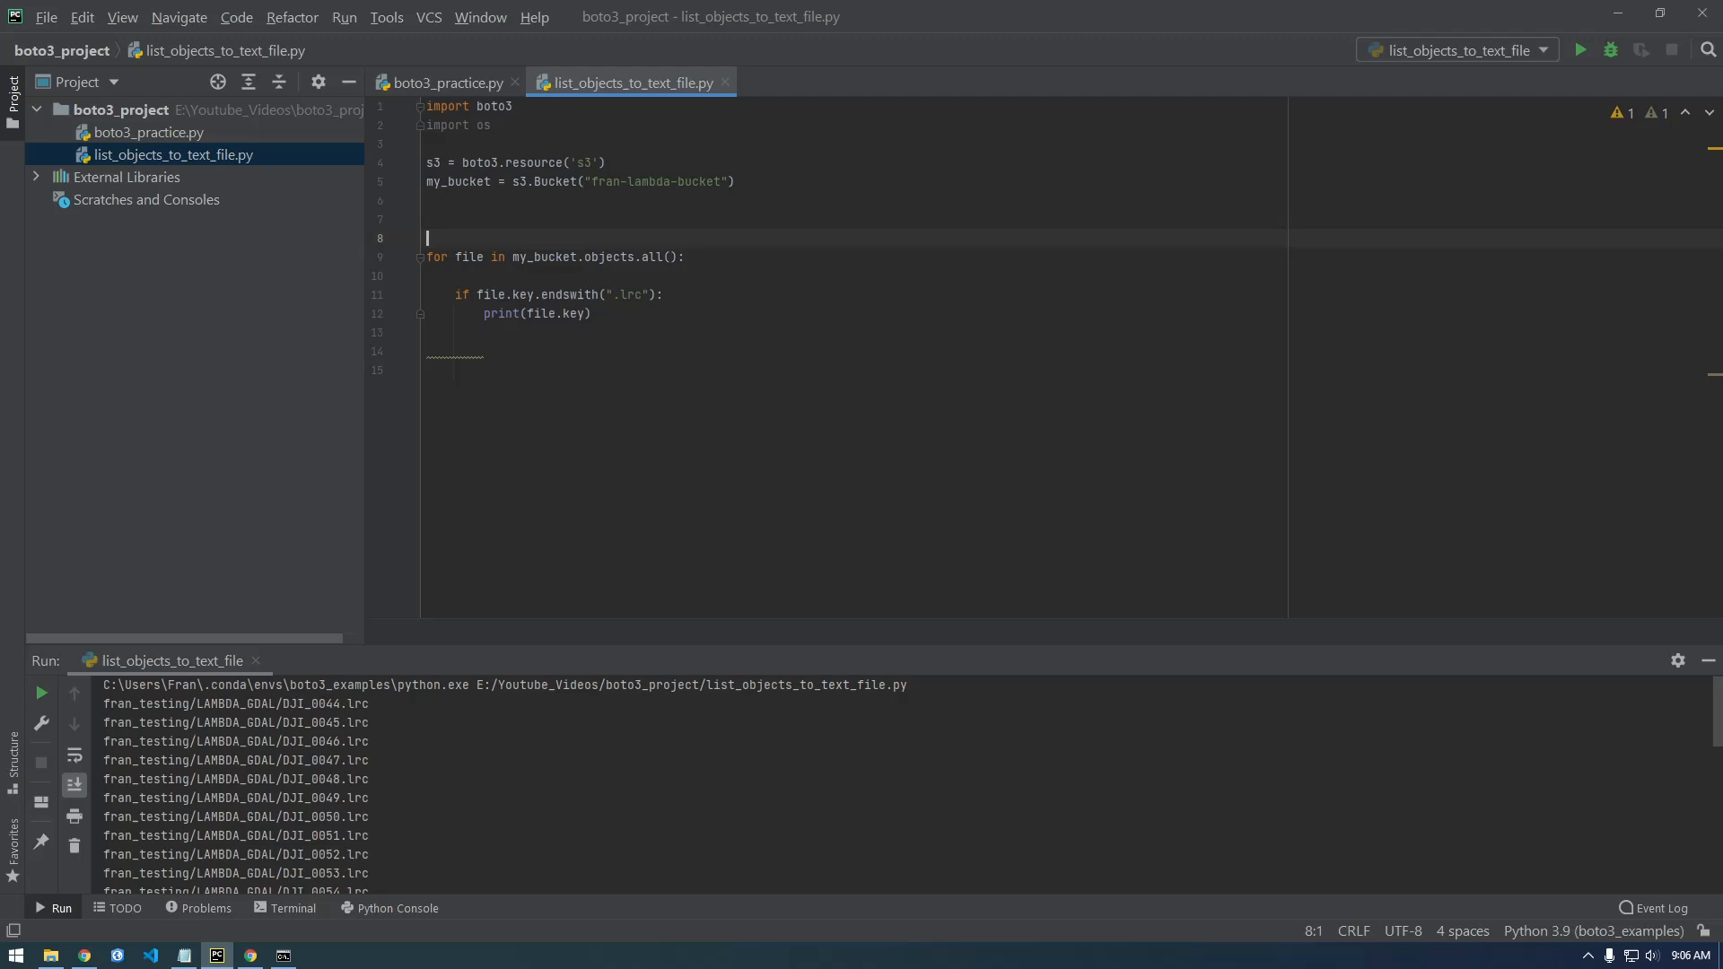
pyautogui.write("with open(filename, 'a') as out:")
pyautogui.write("out.write(var + '\\n')")
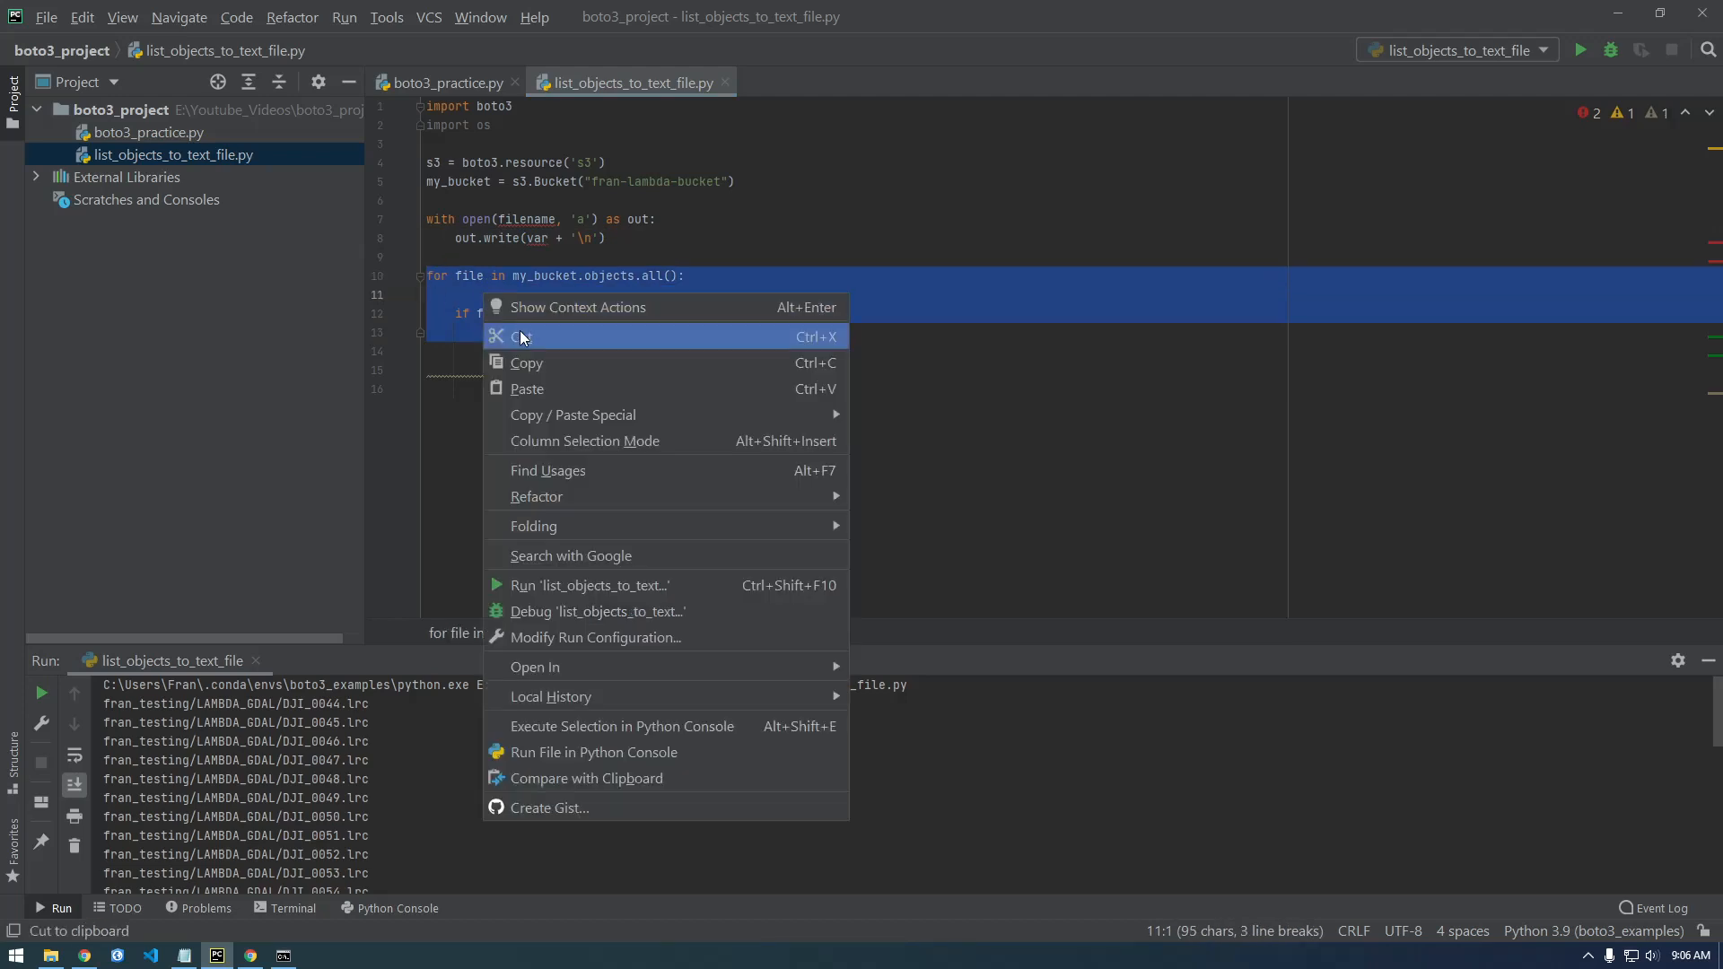
pyautogui.click(517, 336)
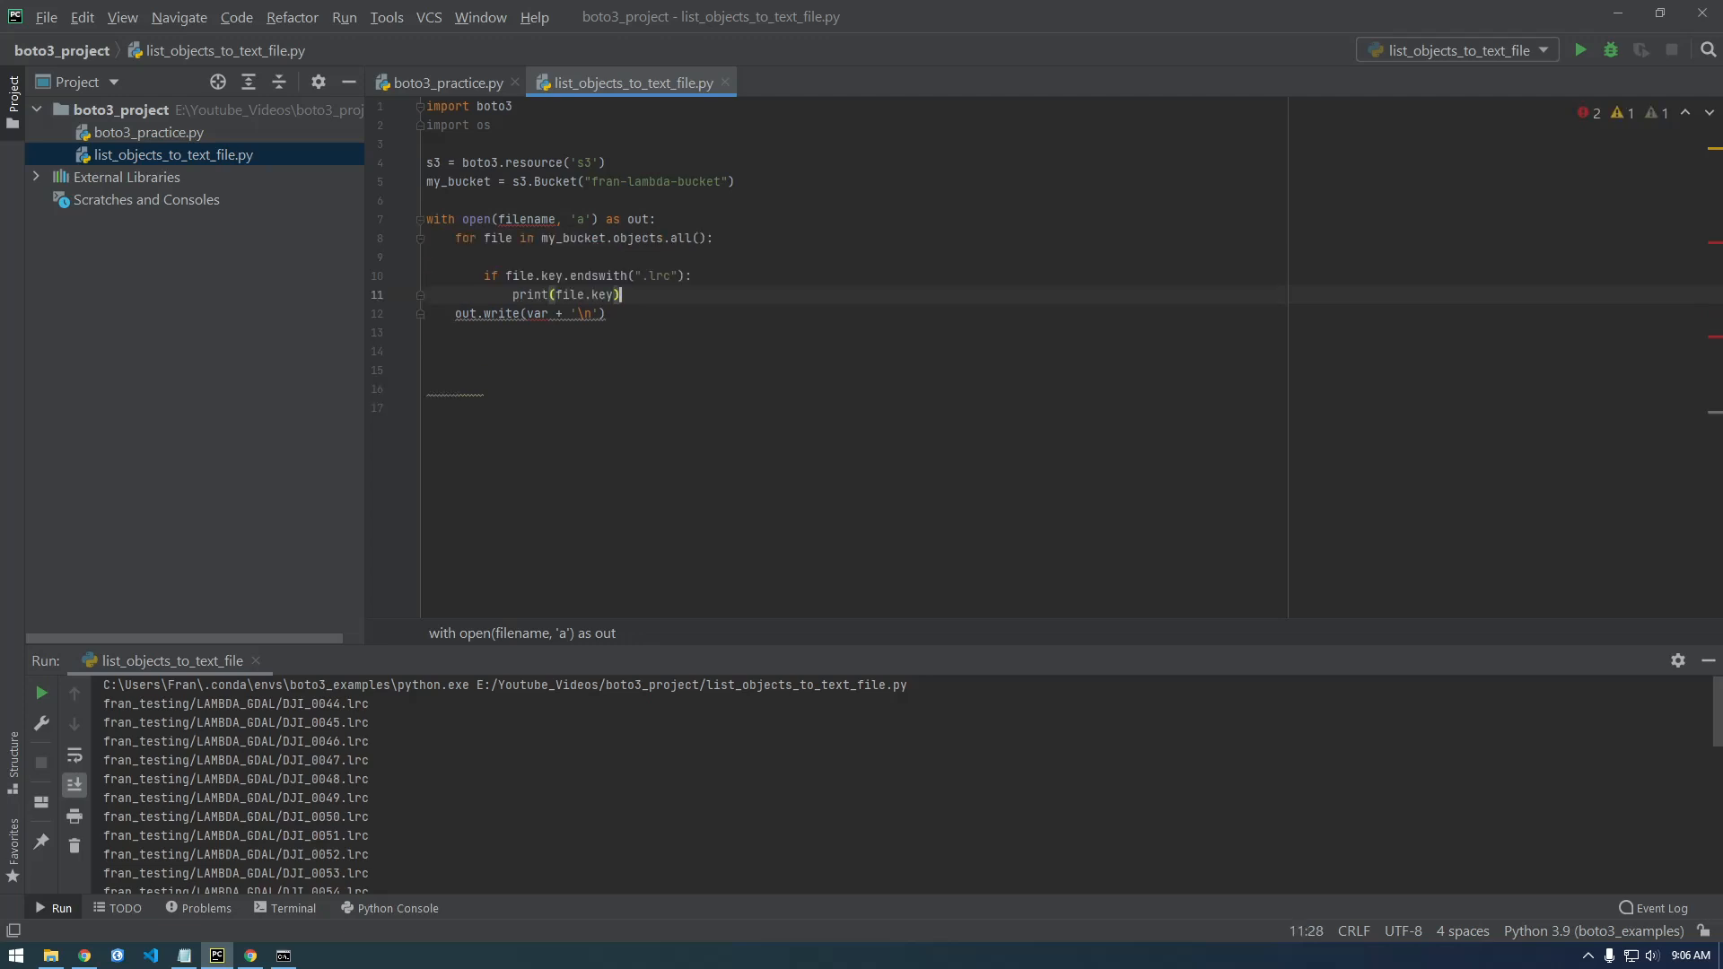
# Step: Move the out.write line under print and start a new line above the with block
pyautogui.click(659, 219)
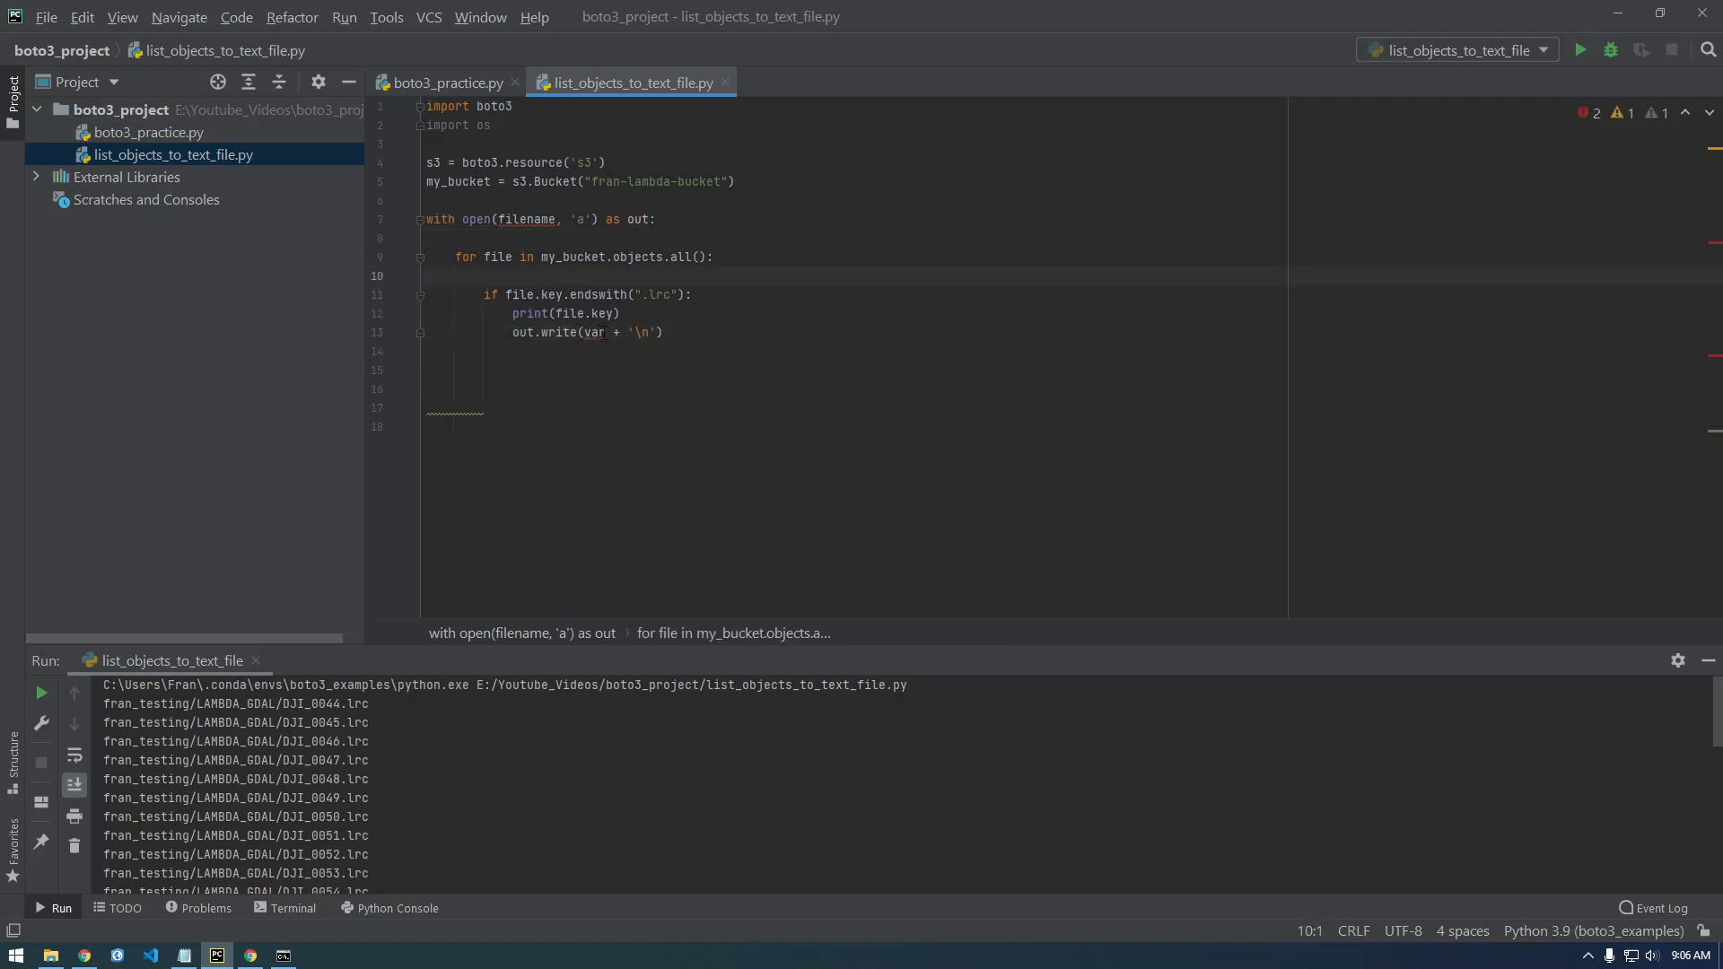
pyautogui.click(670, 295)
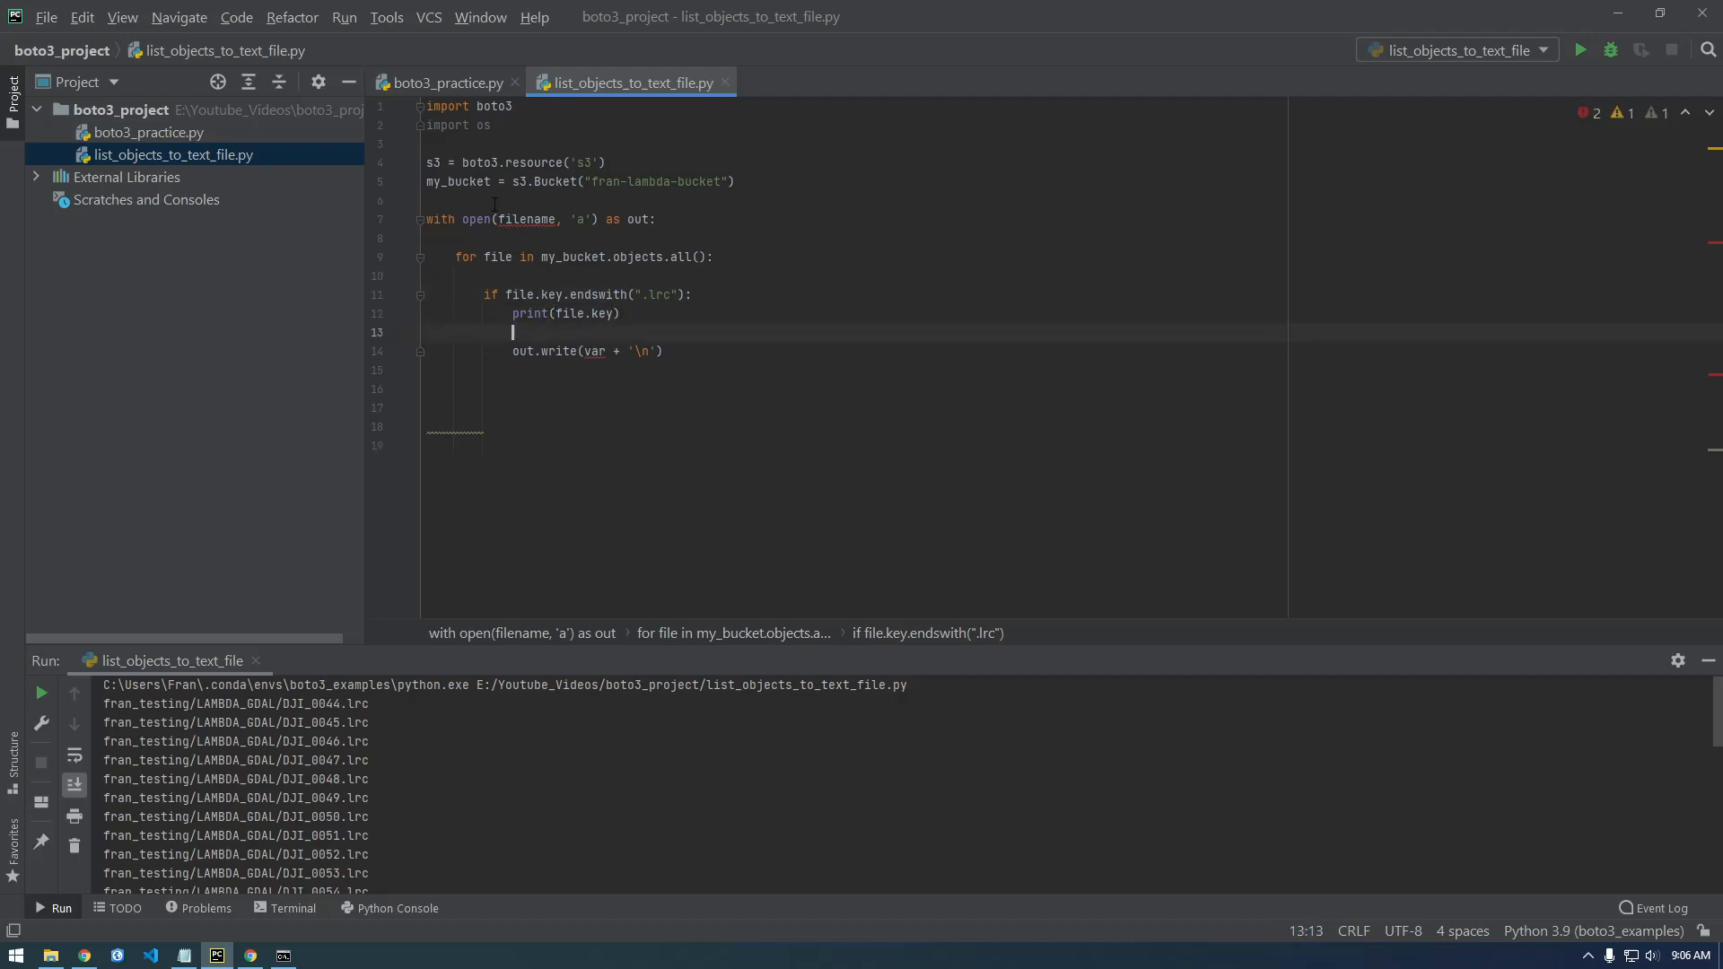
pyautogui.write('f')
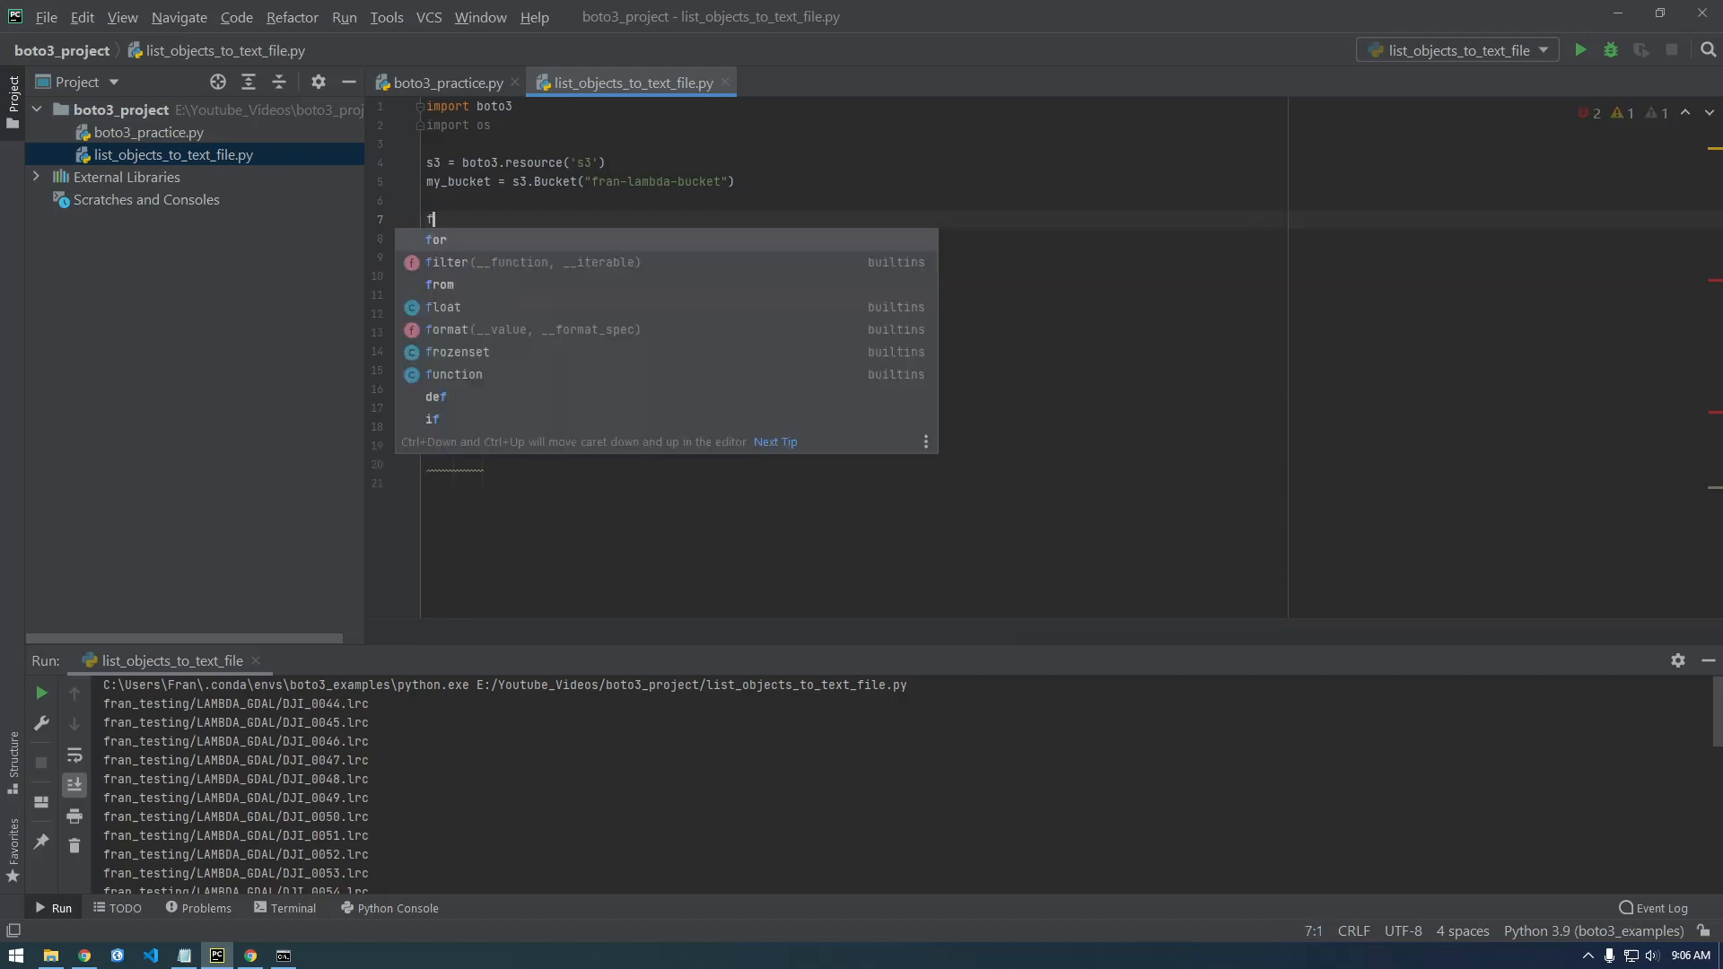
# Step: Replace the mistyped word with a text_file_location = assignment on line 7
pyautogui.write('ile')
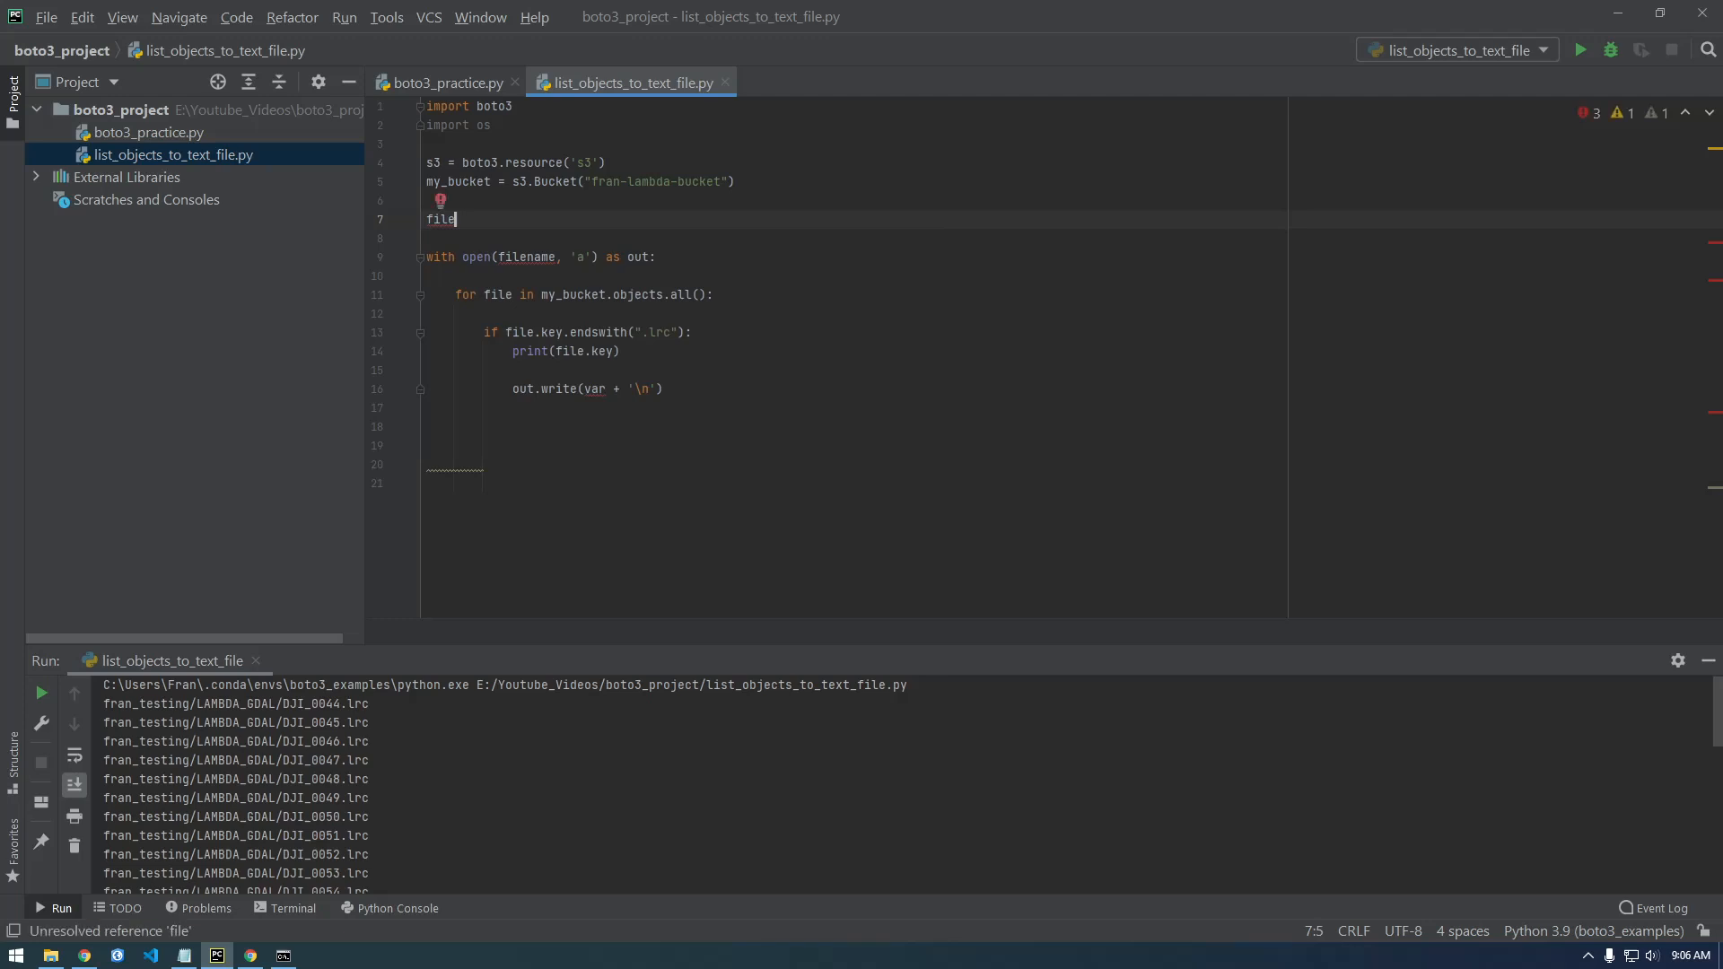
pyautogui.press('Backspace')
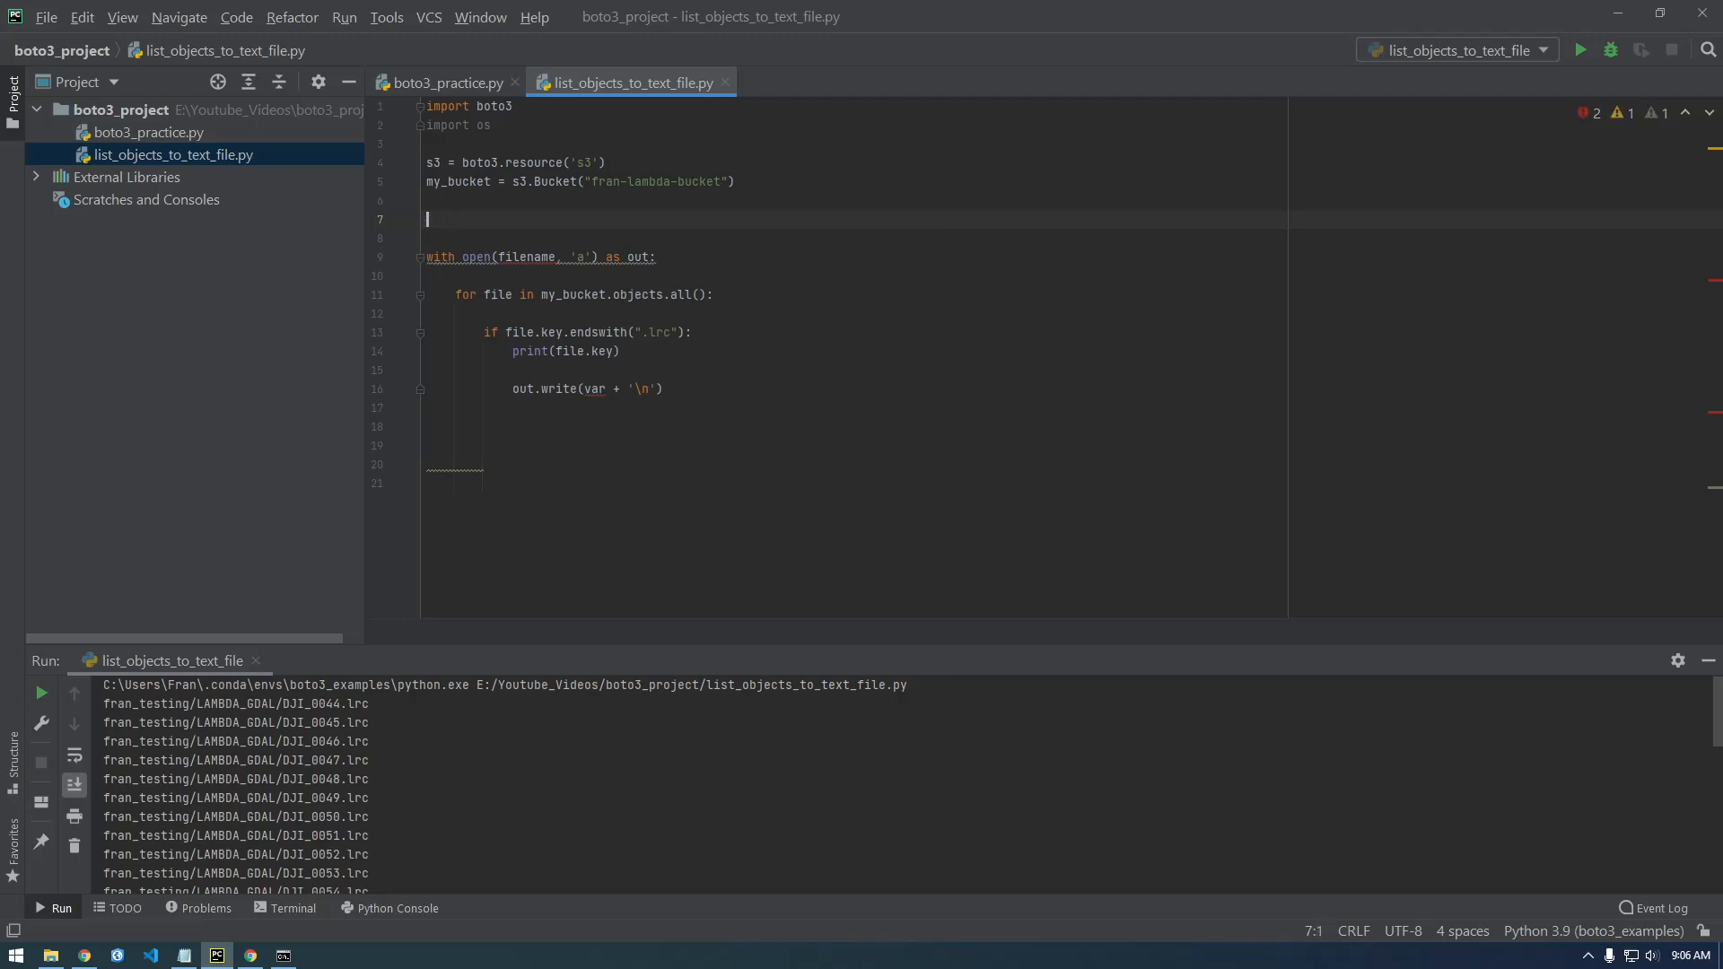
pyautogui.write('text_file_')
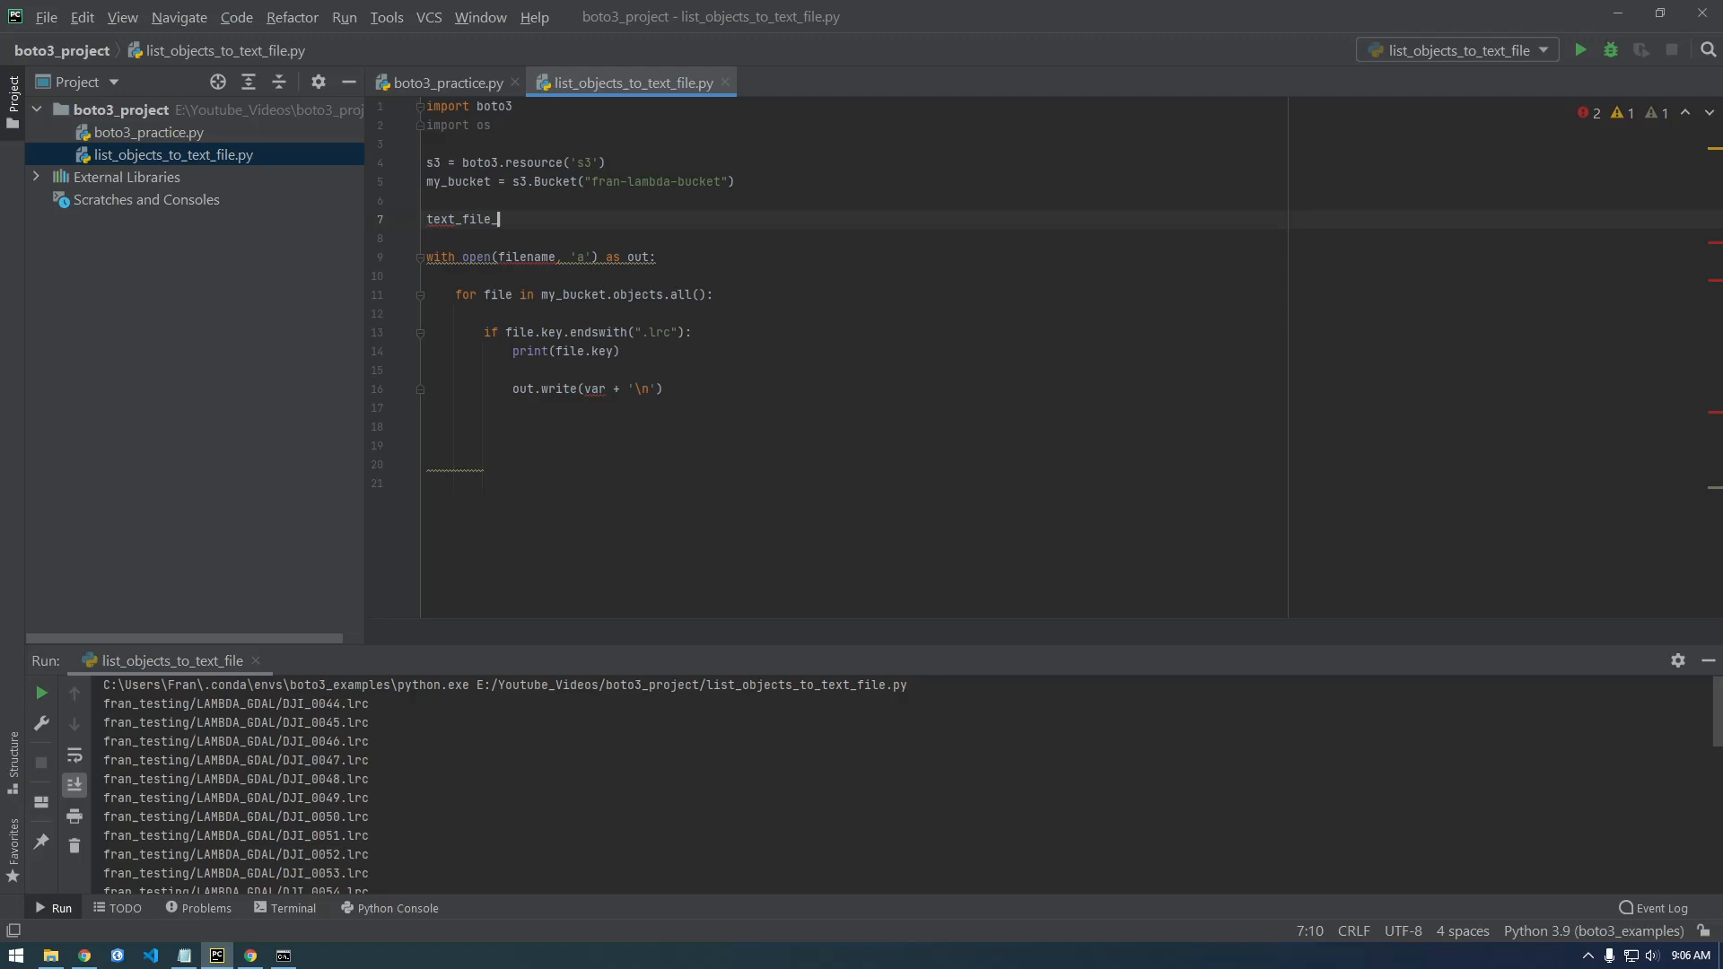
pyautogui.write('location =')
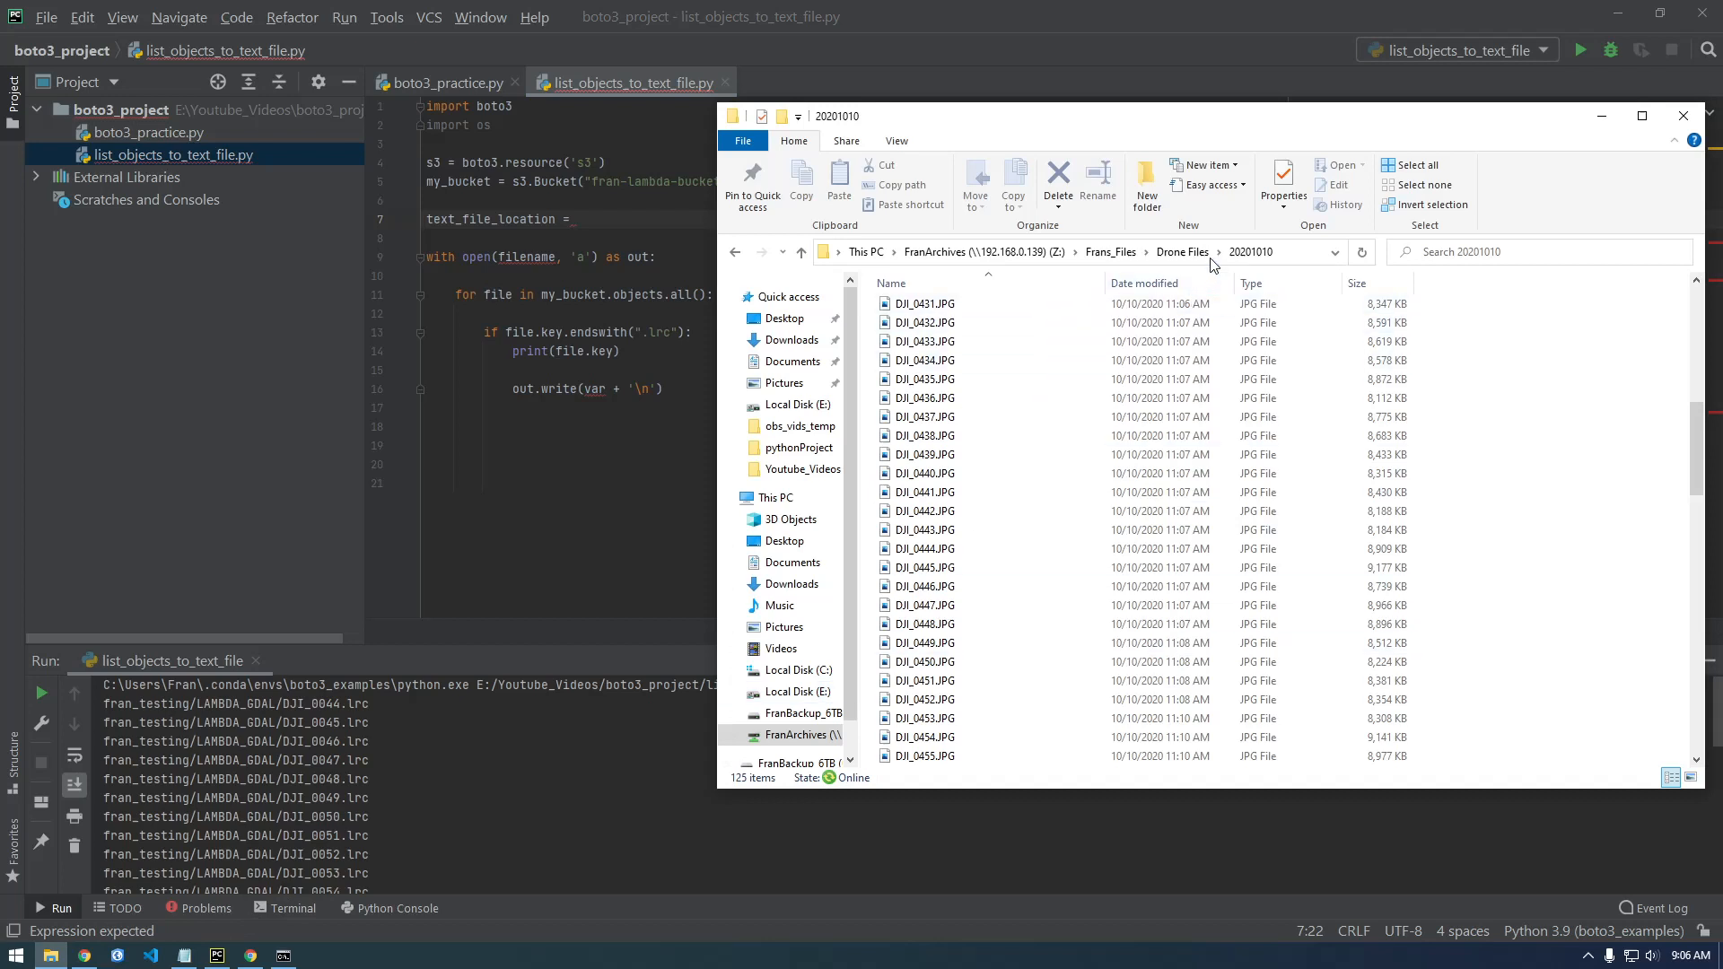
# Step: Navigate from Youtube_Videos into the boto3_project folder to get its path
pyautogui.click(805, 468)
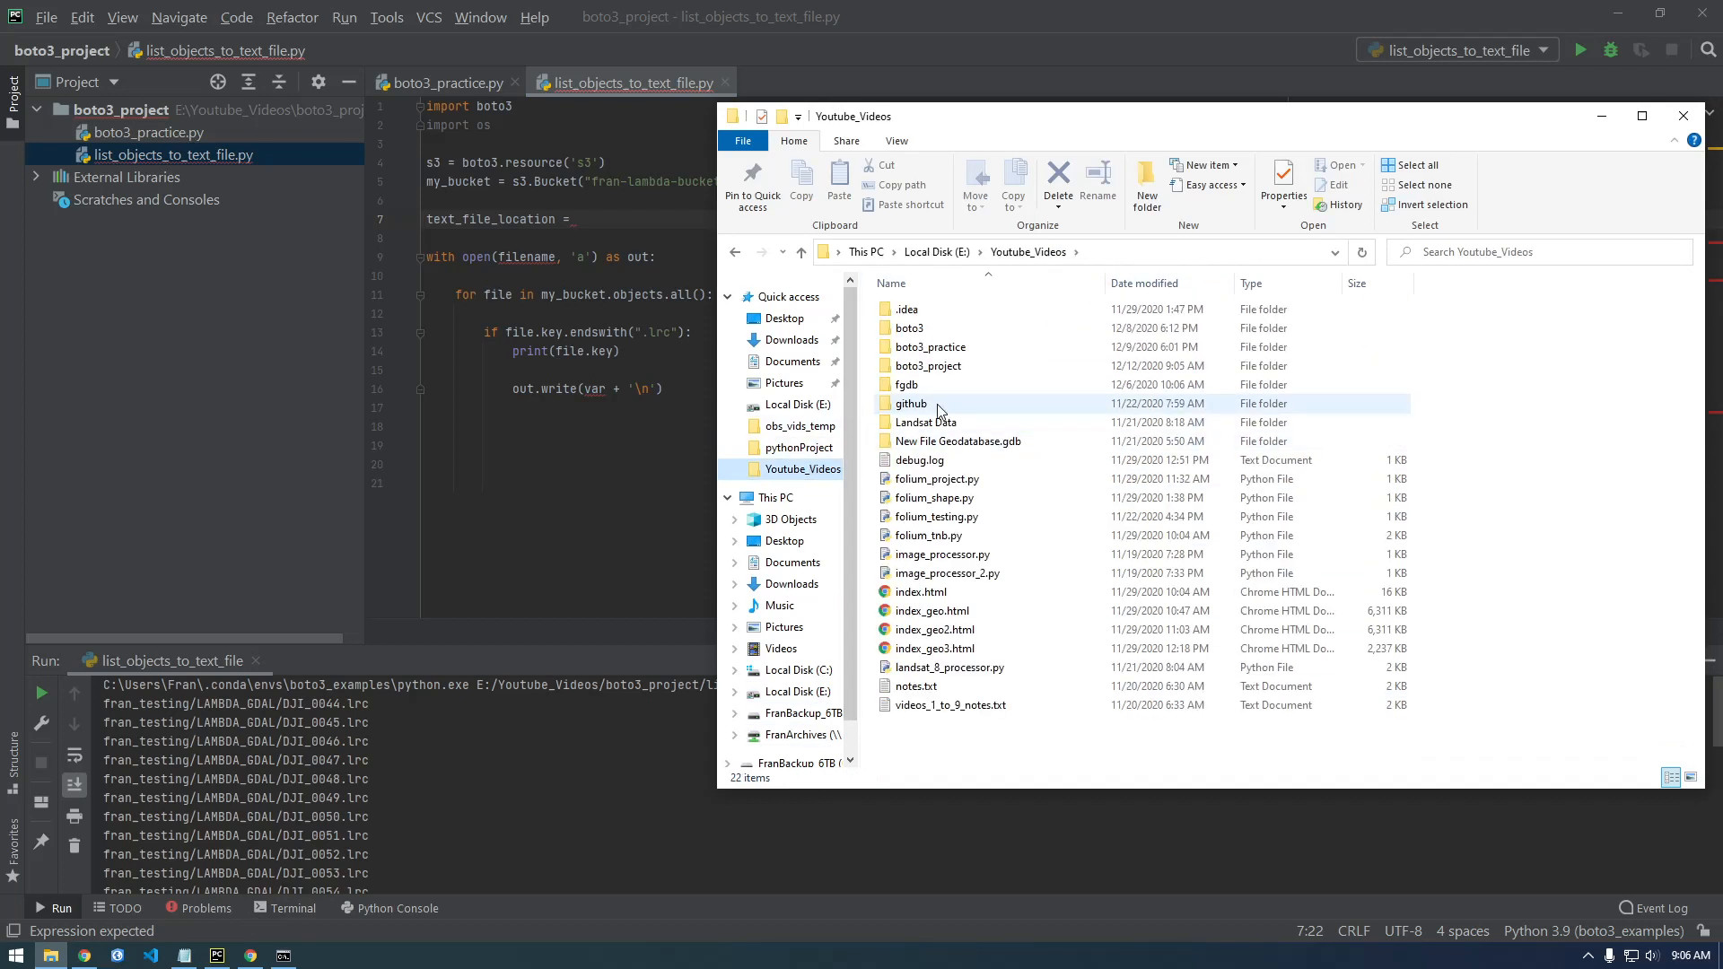
pyautogui.moveTo(928, 367)
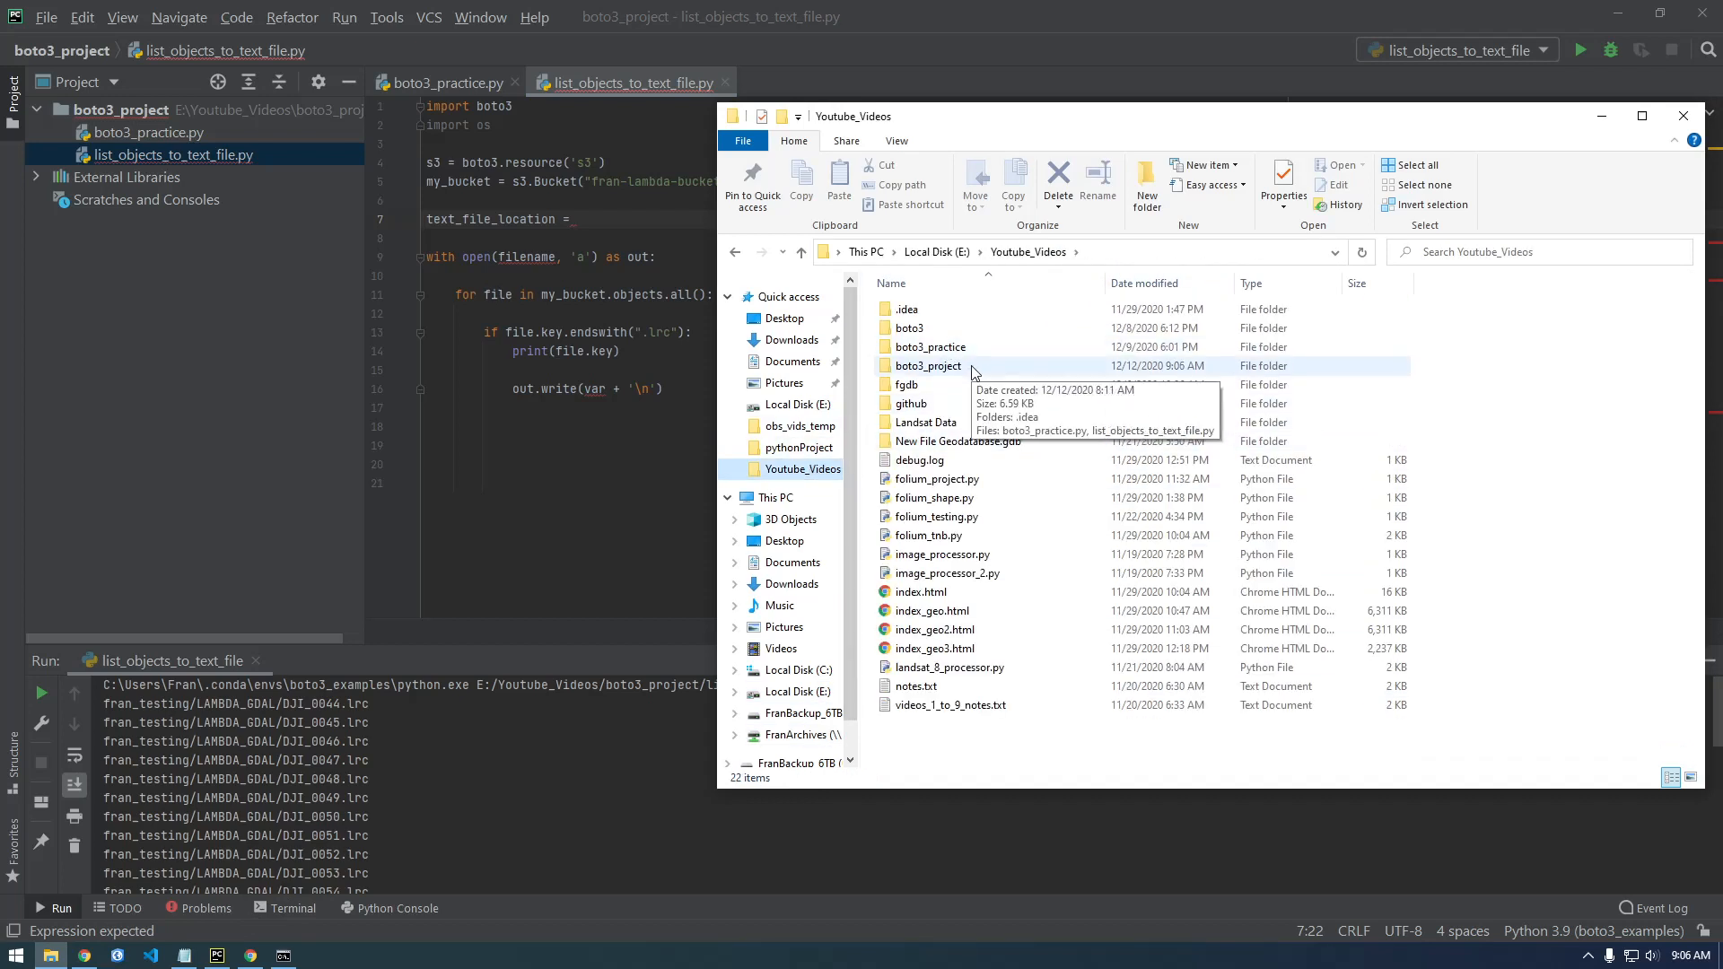
pyautogui.doubleClick(926, 366)
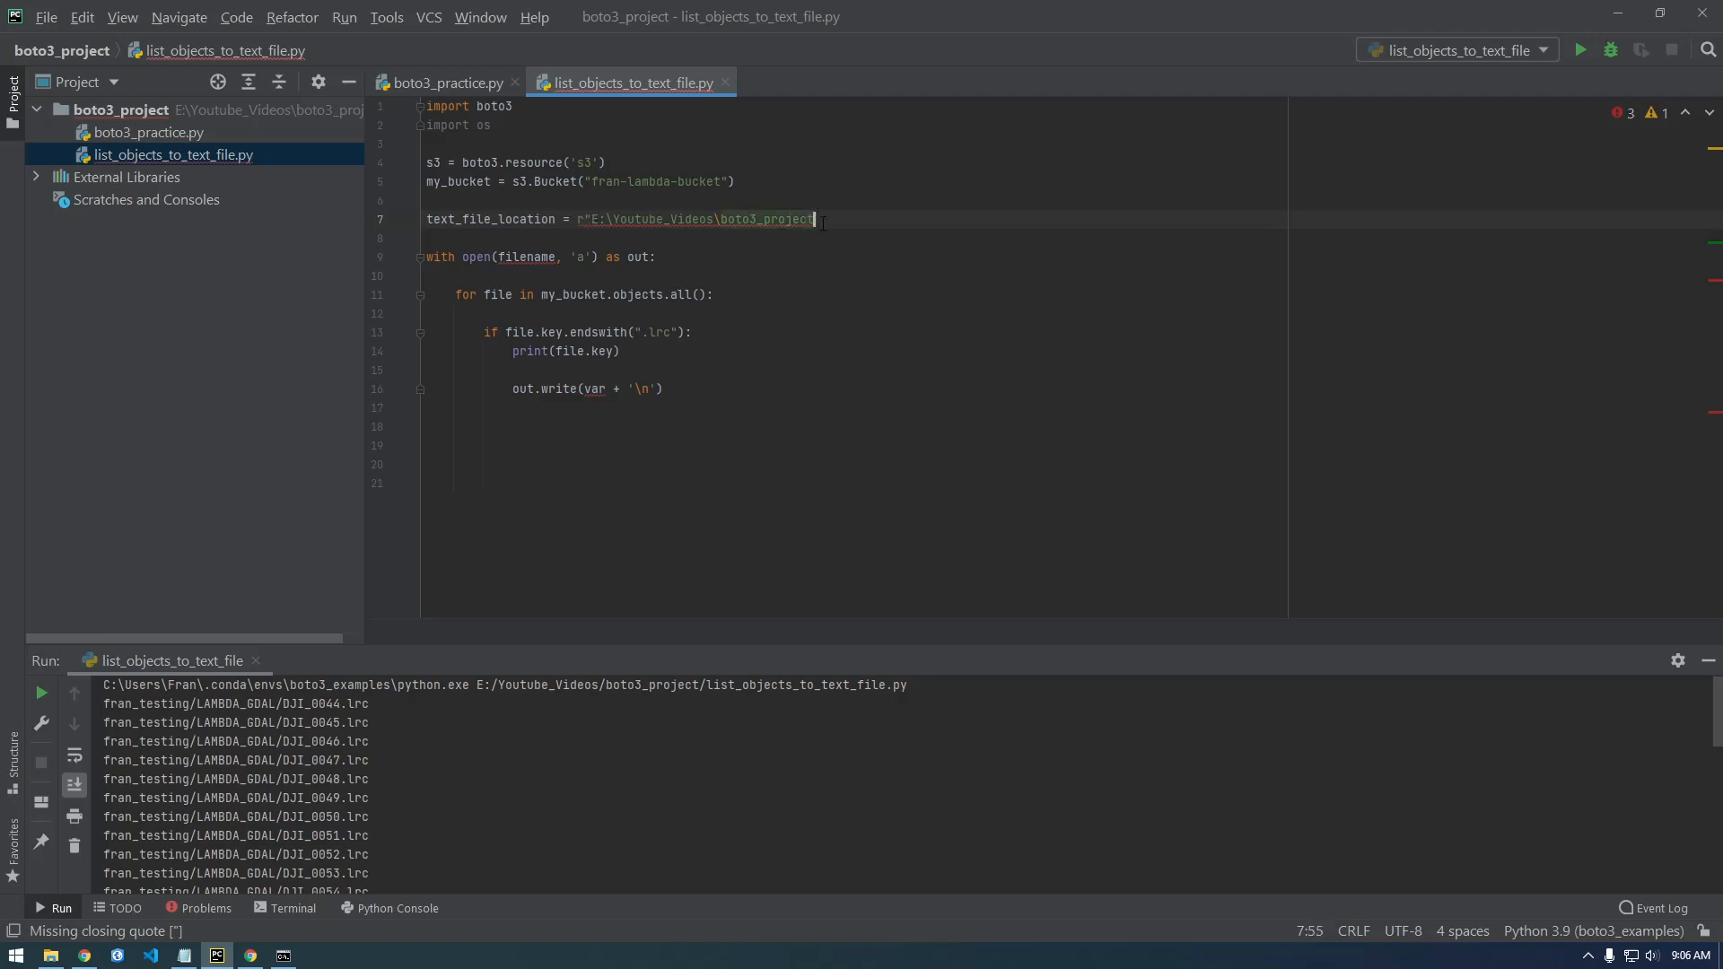
# Step: Finish the path as \boto3_list.txt" and pass text_file_location to open()
pyautogui.write('\\')
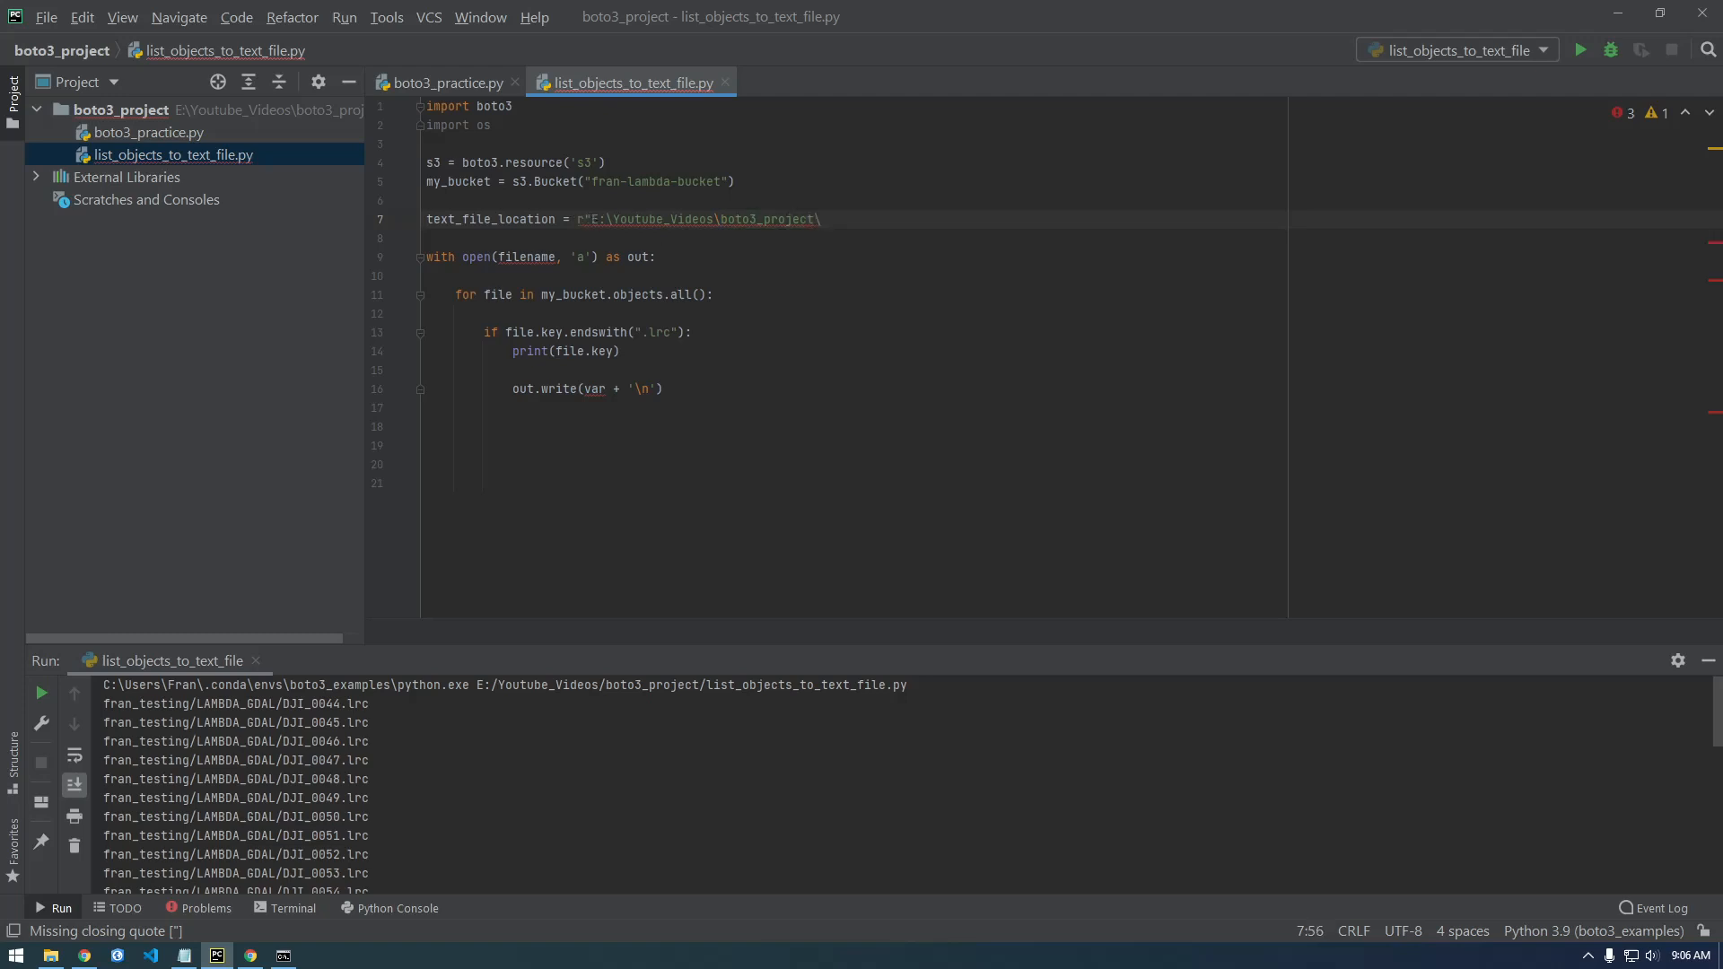
pyautogui.write('boto3')
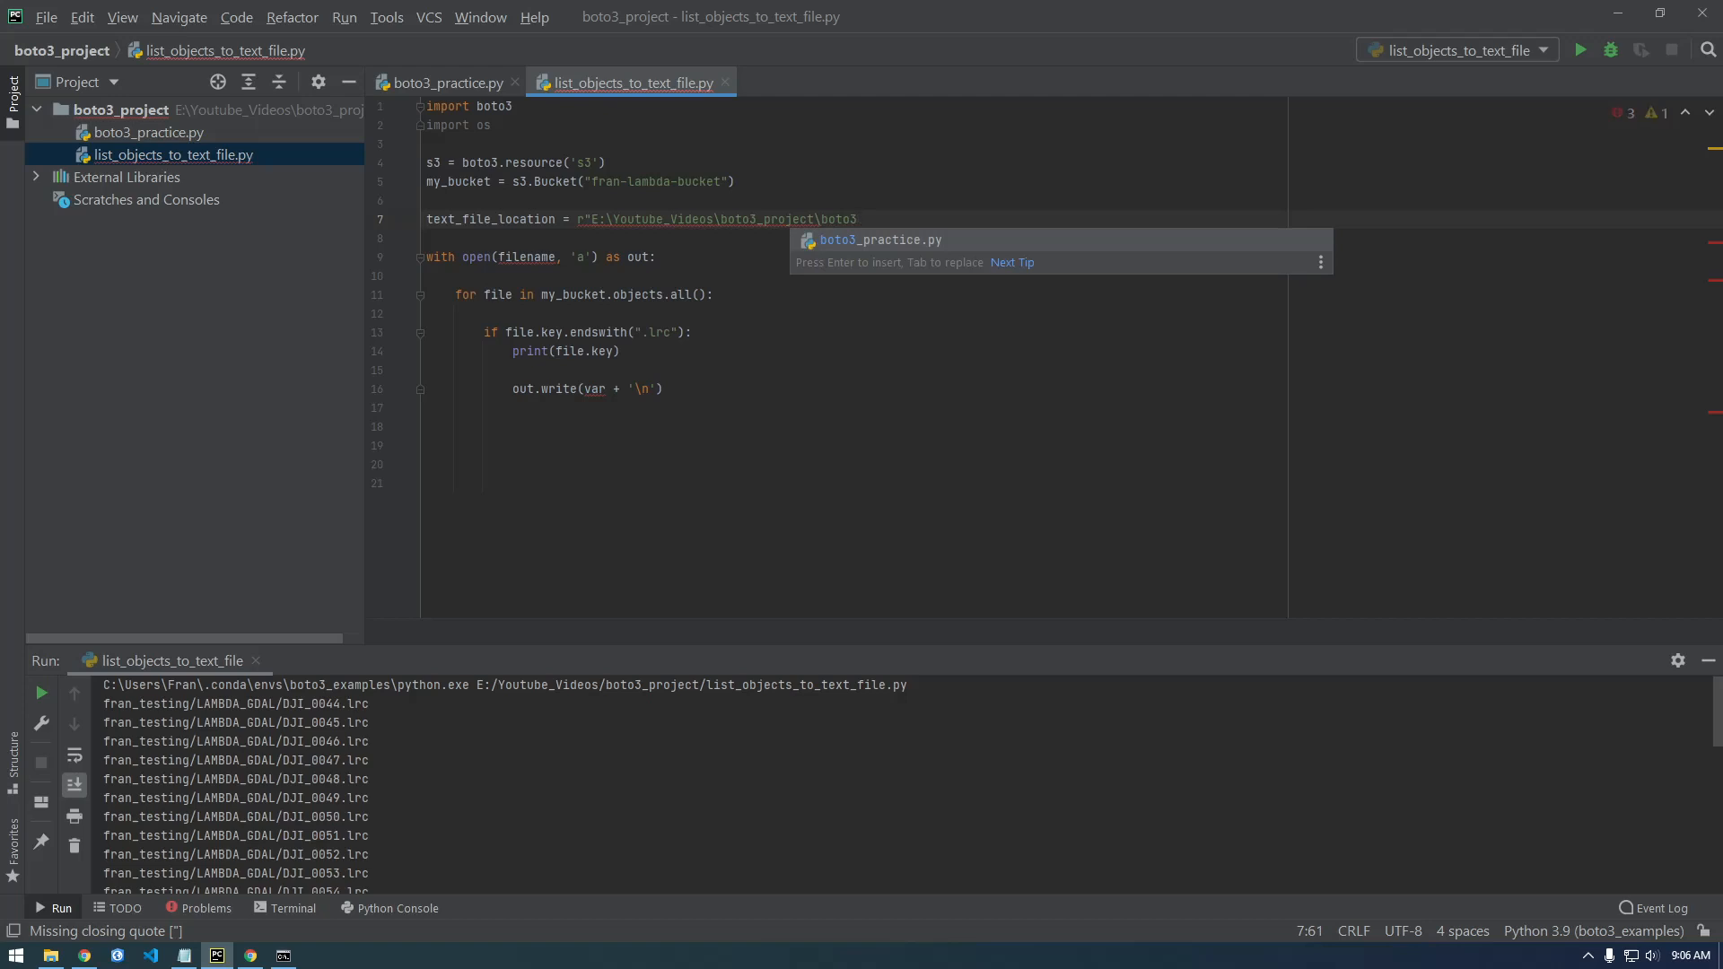
pyautogui.write('_list.txt')
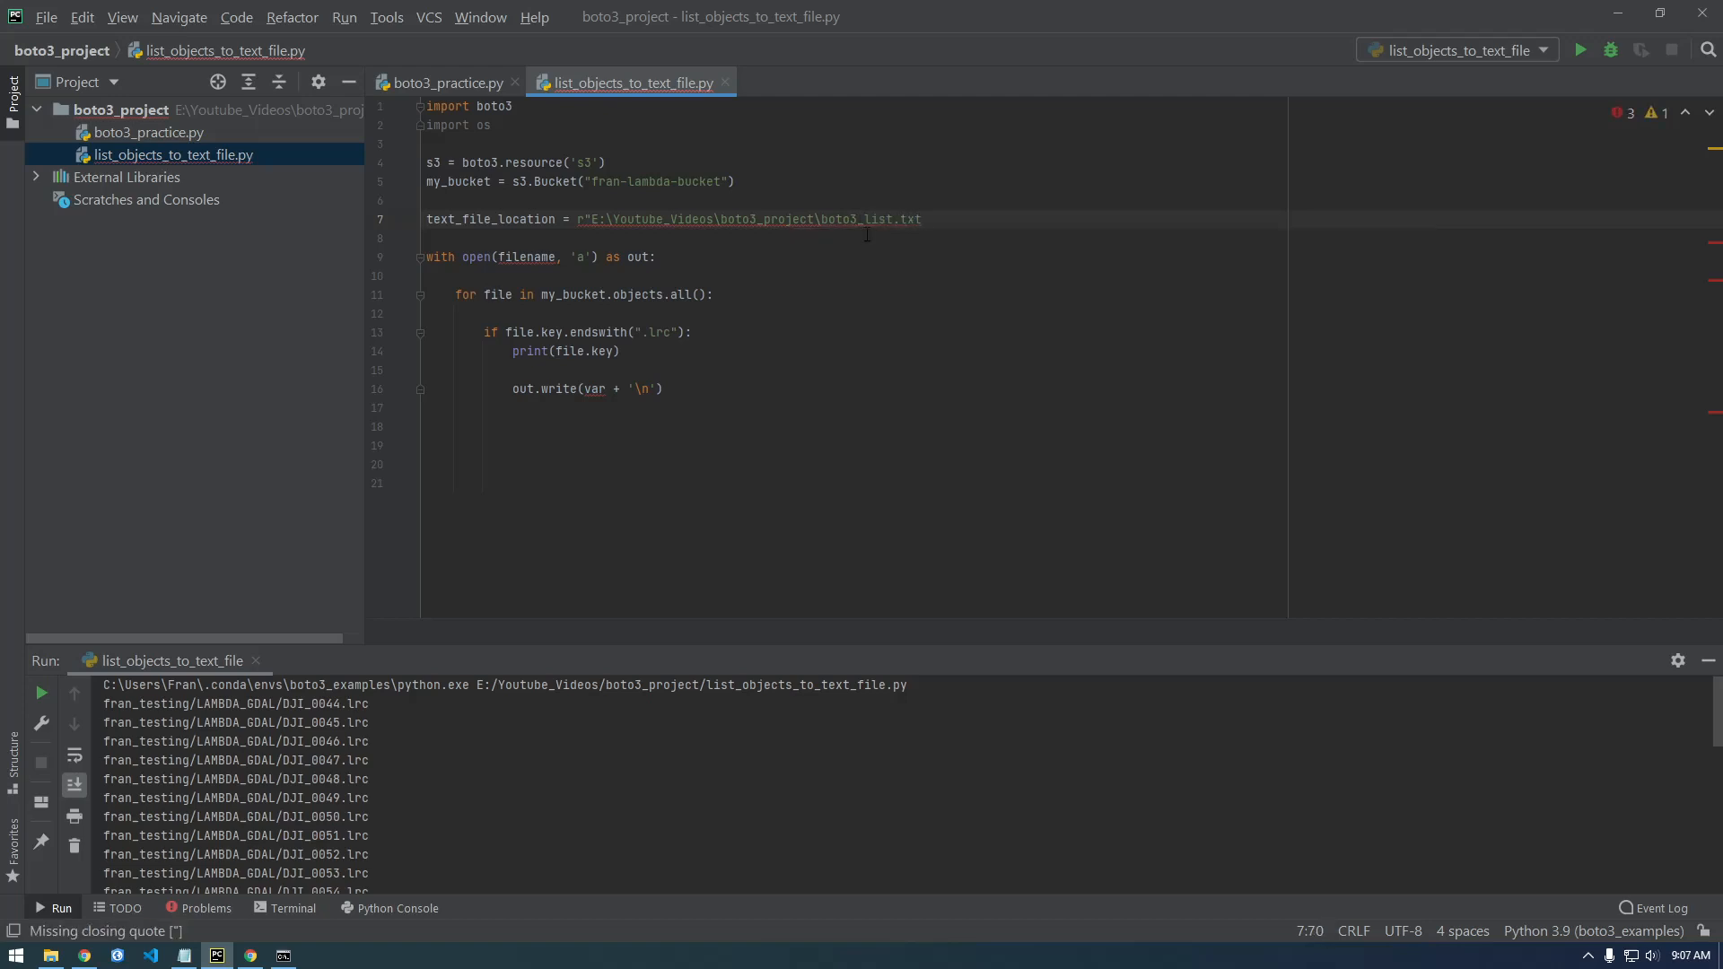
pyautogui.write('"')
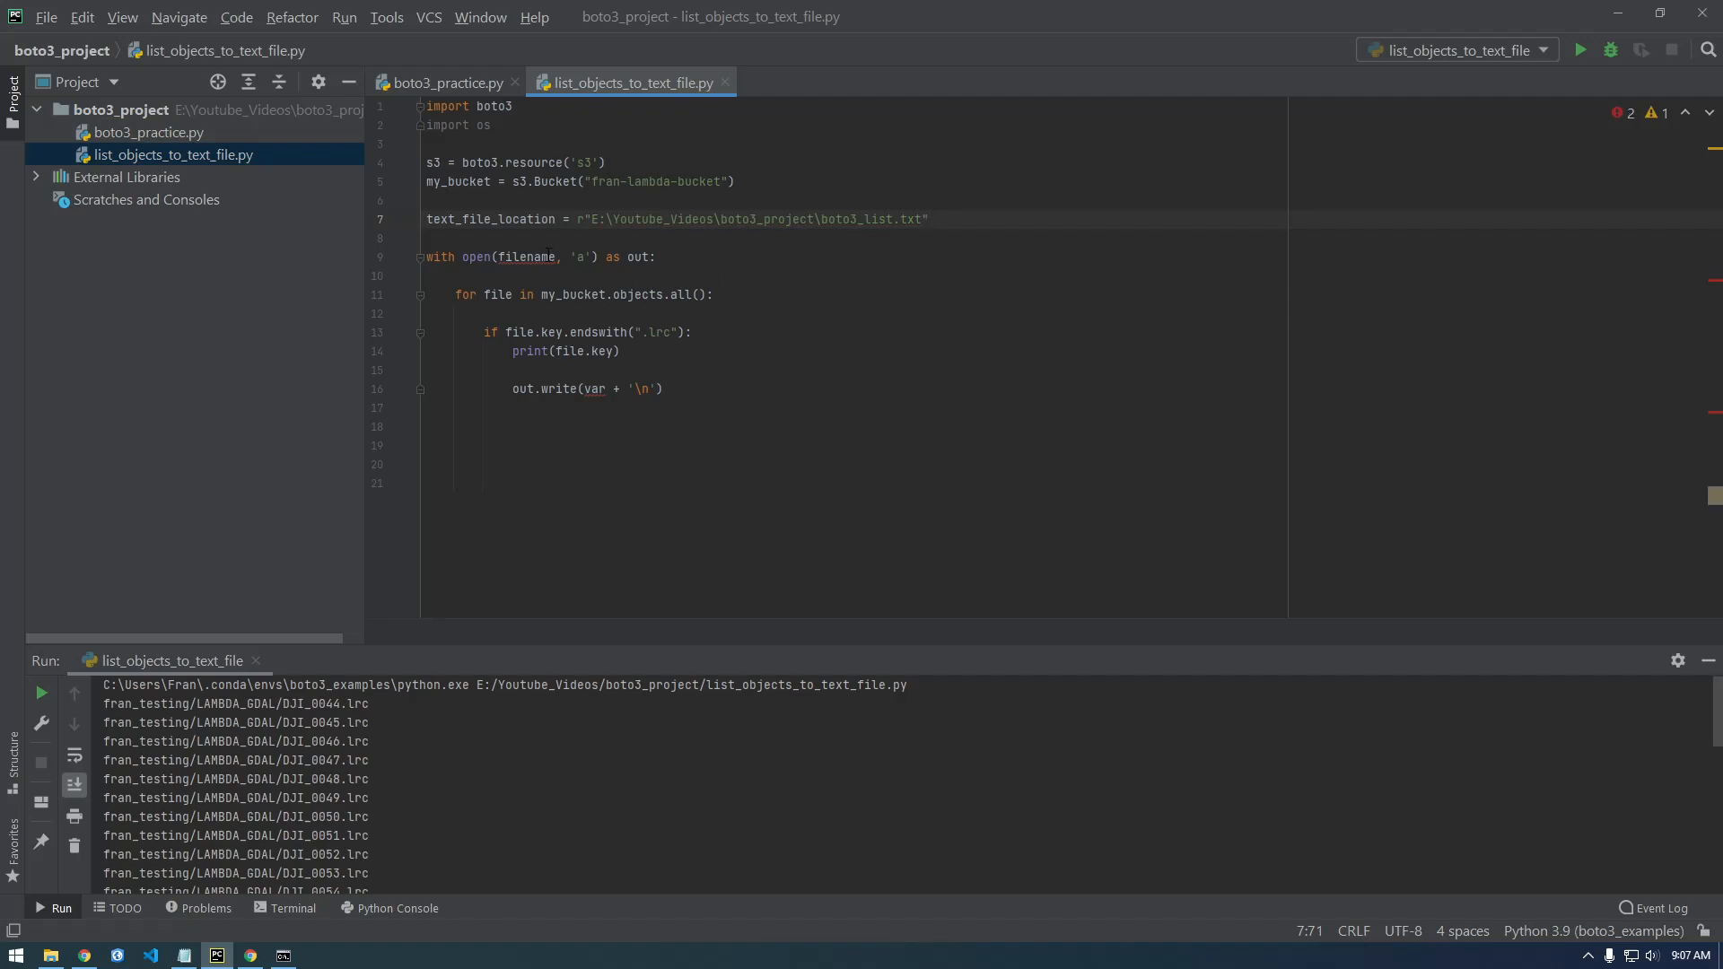
pyautogui.write('text_')
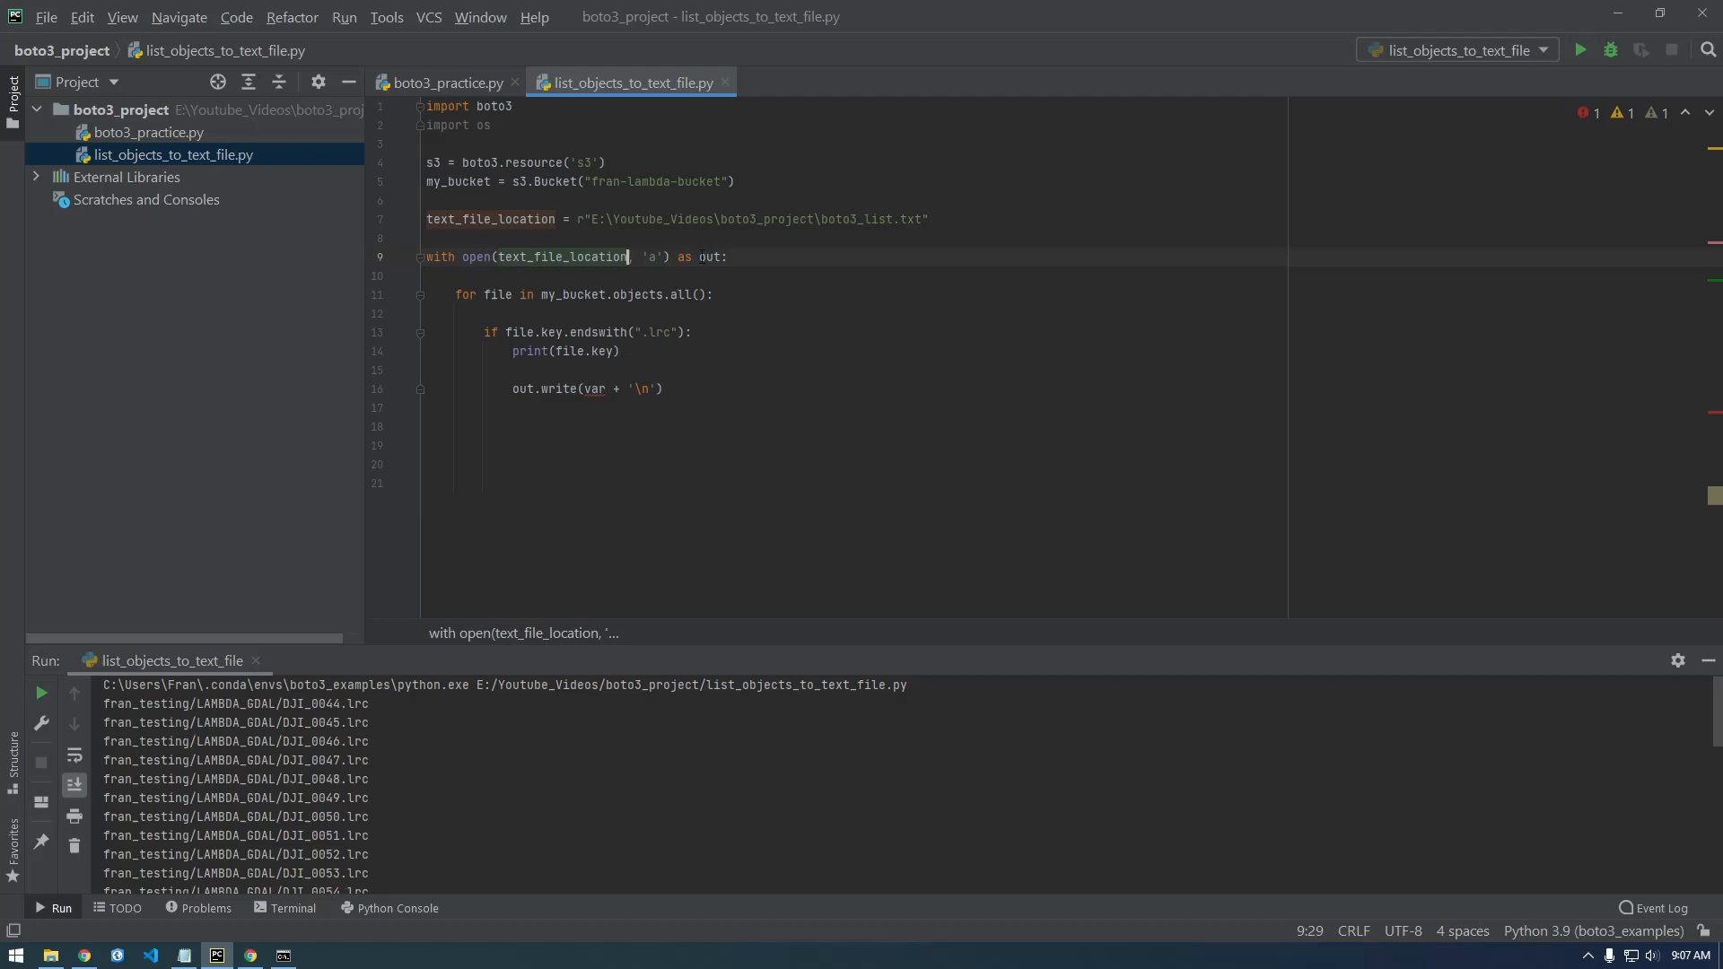
# Step: Rename the opened file alias from out to text_file
pyautogui.write('te')
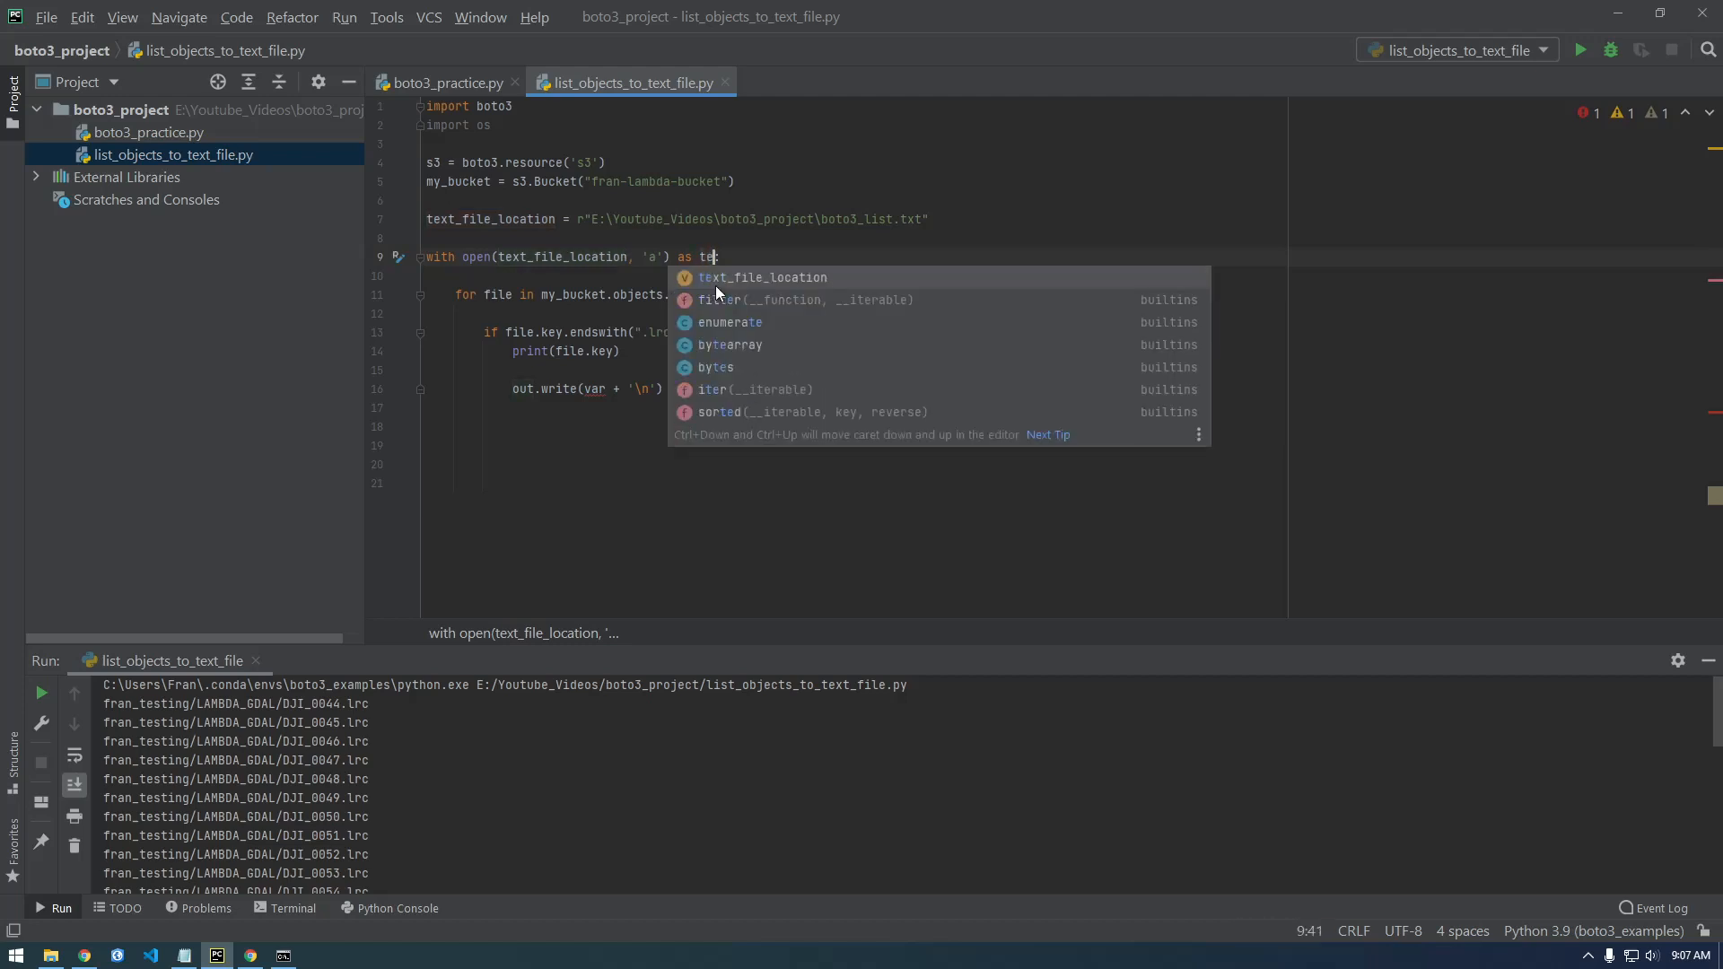
pyautogui.click(759, 277)
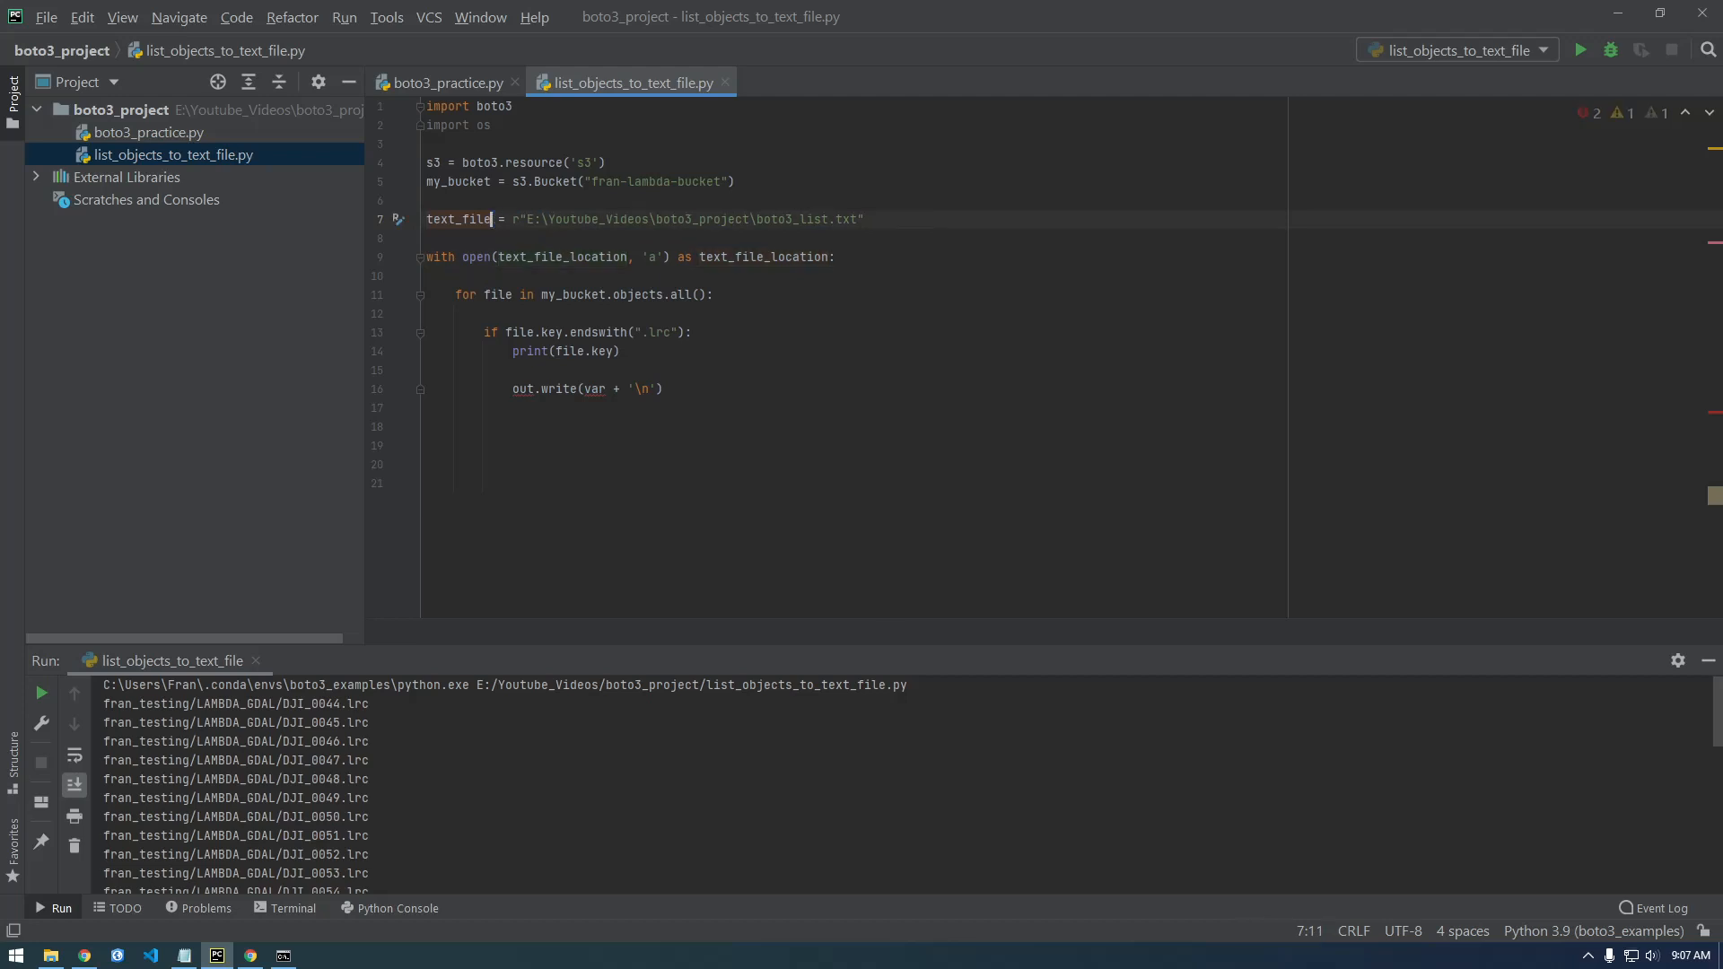
pyautogui.doubleClick(596, 256)
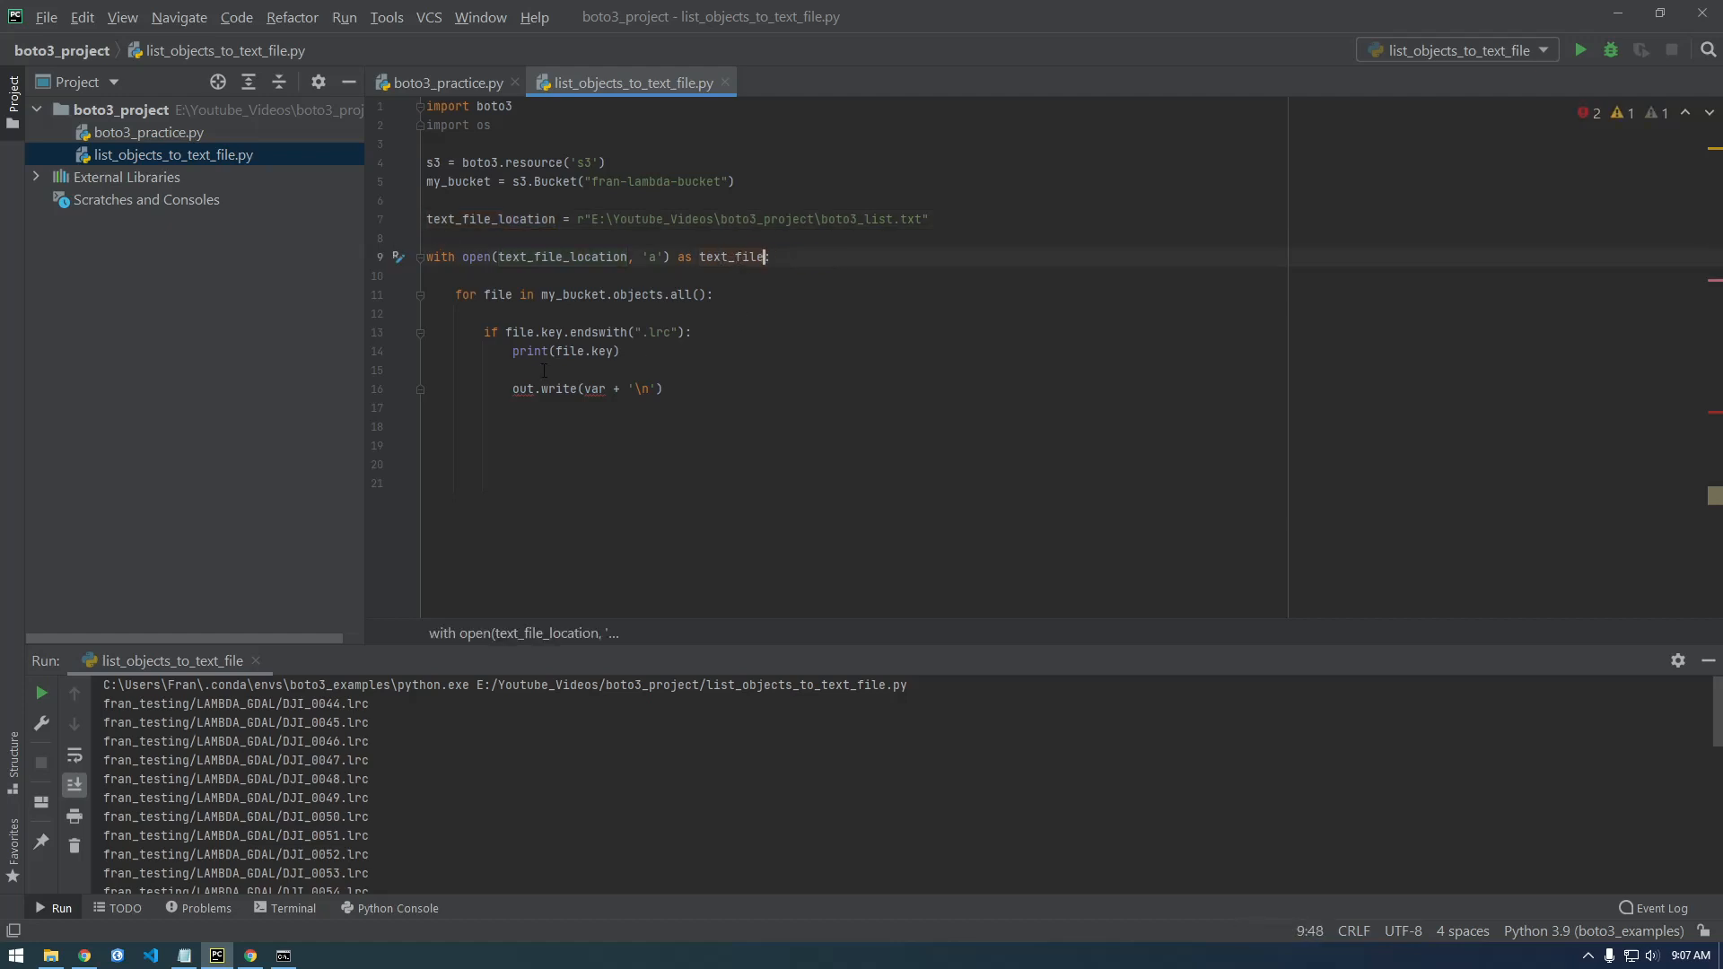
pyautogui.write('text_file')
pyautogui.write(':')
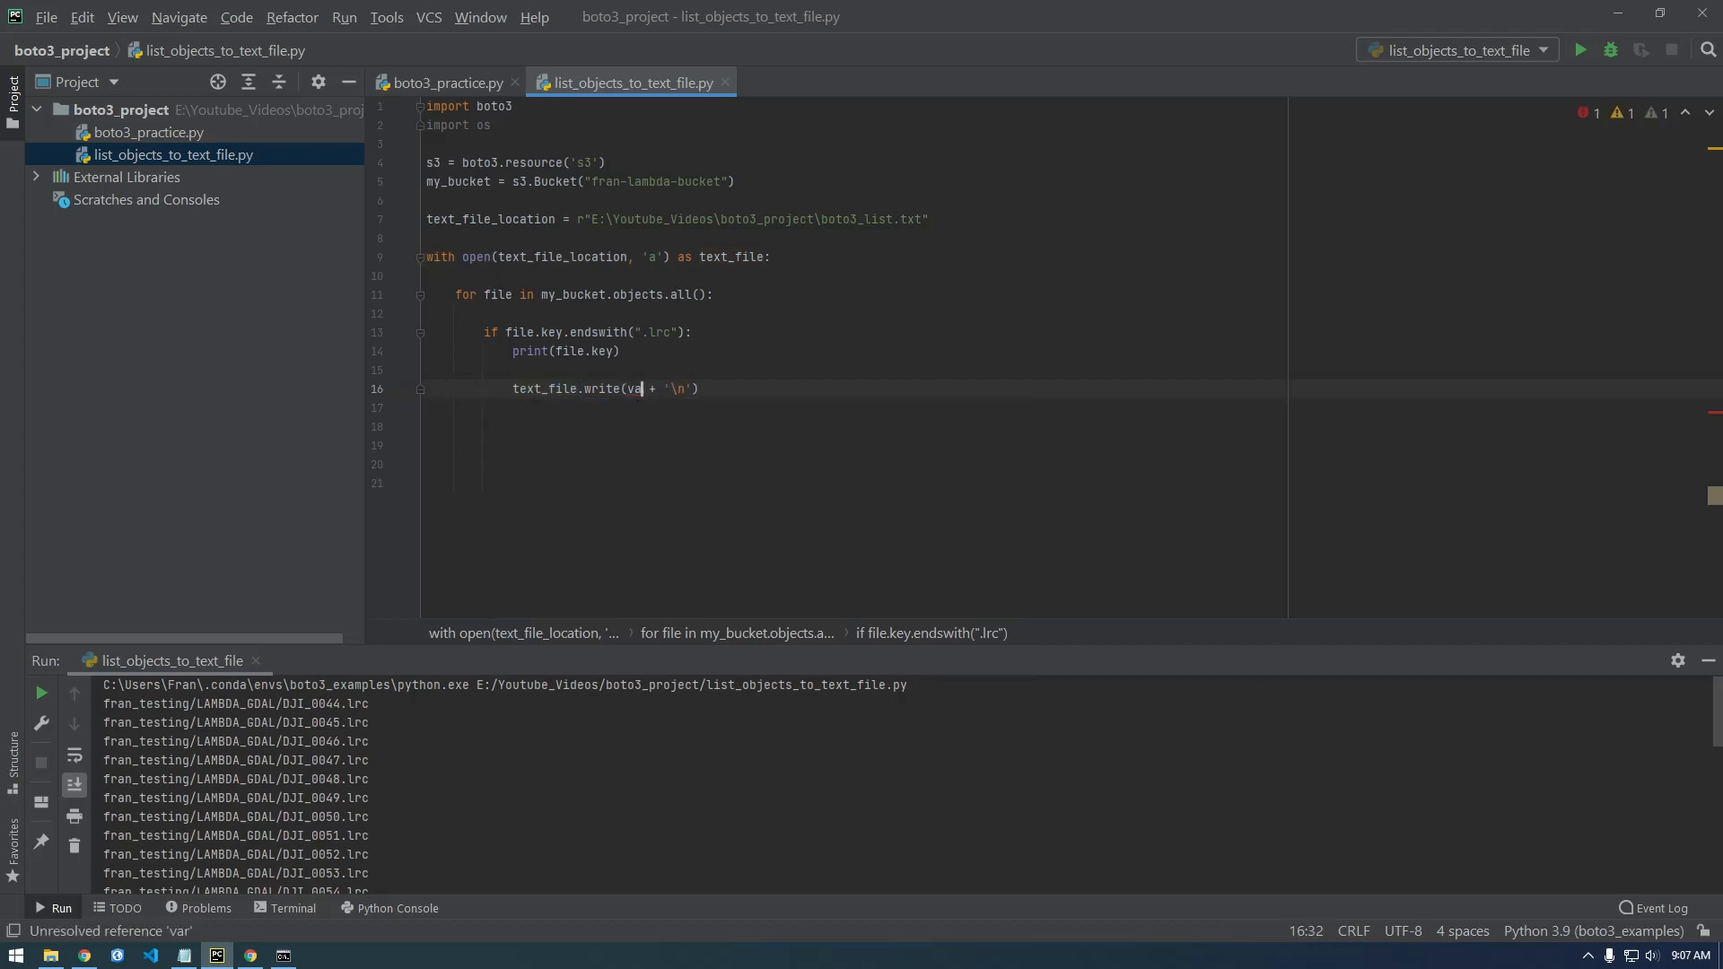
# Step: Edit the write line to text_file.write(file.key + '\n') directly under the print
pyautogui.write('file')
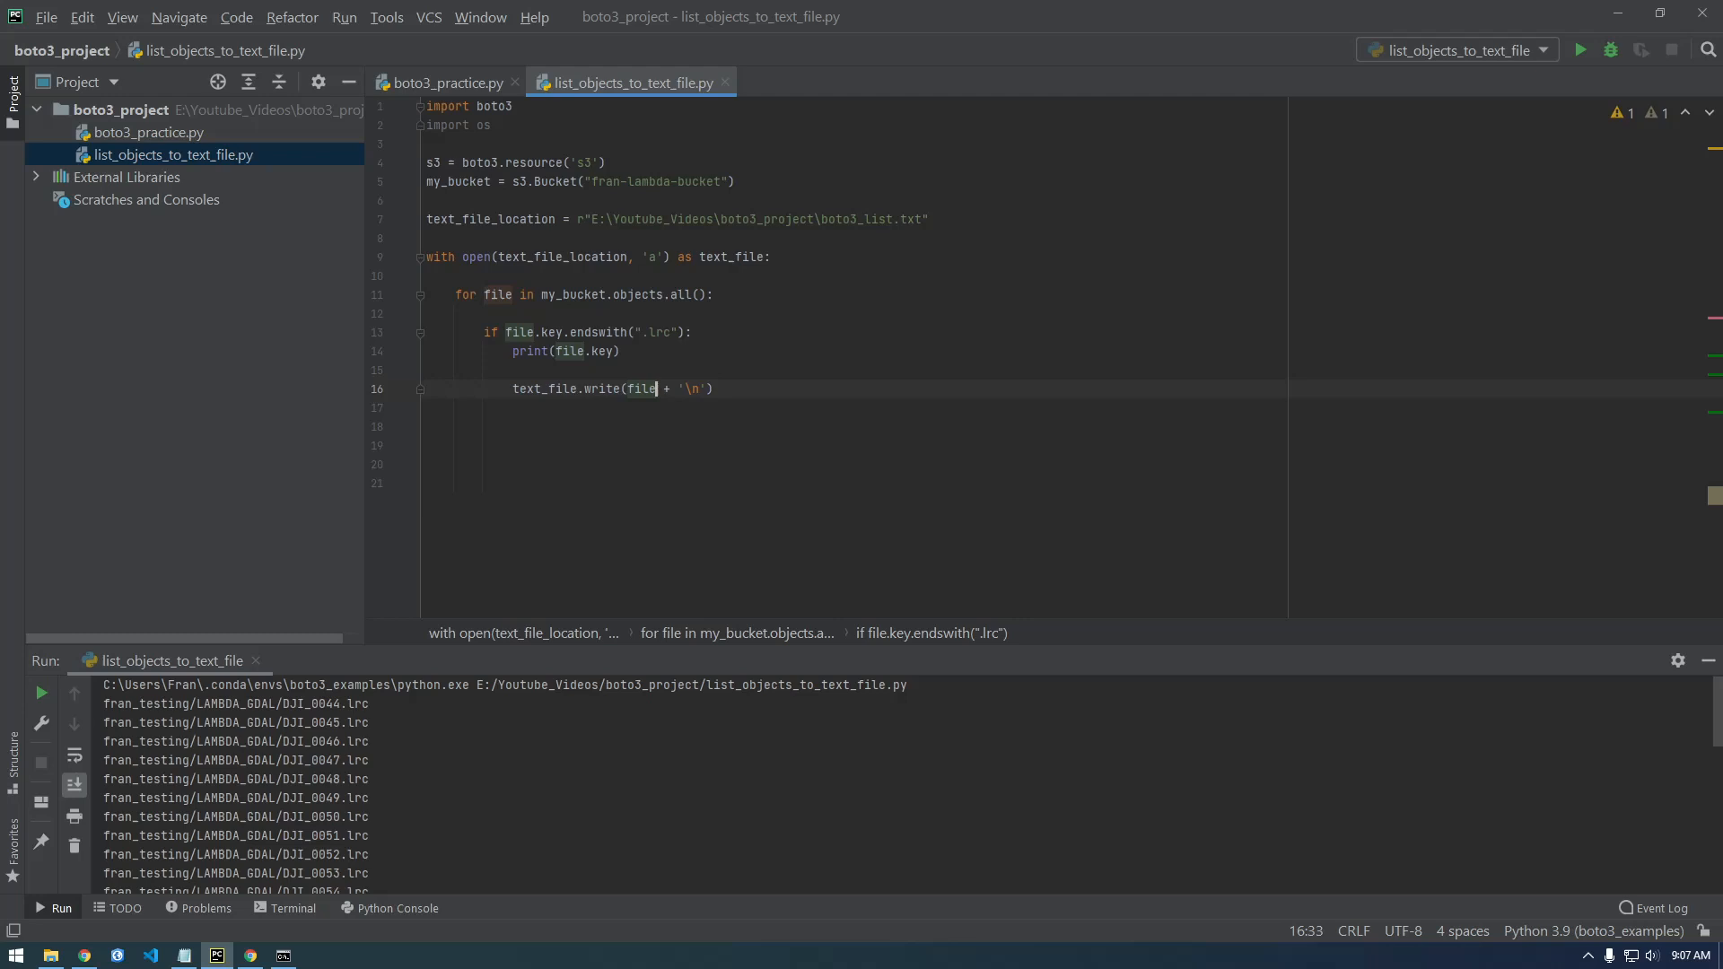
pyautogui.write('.key')
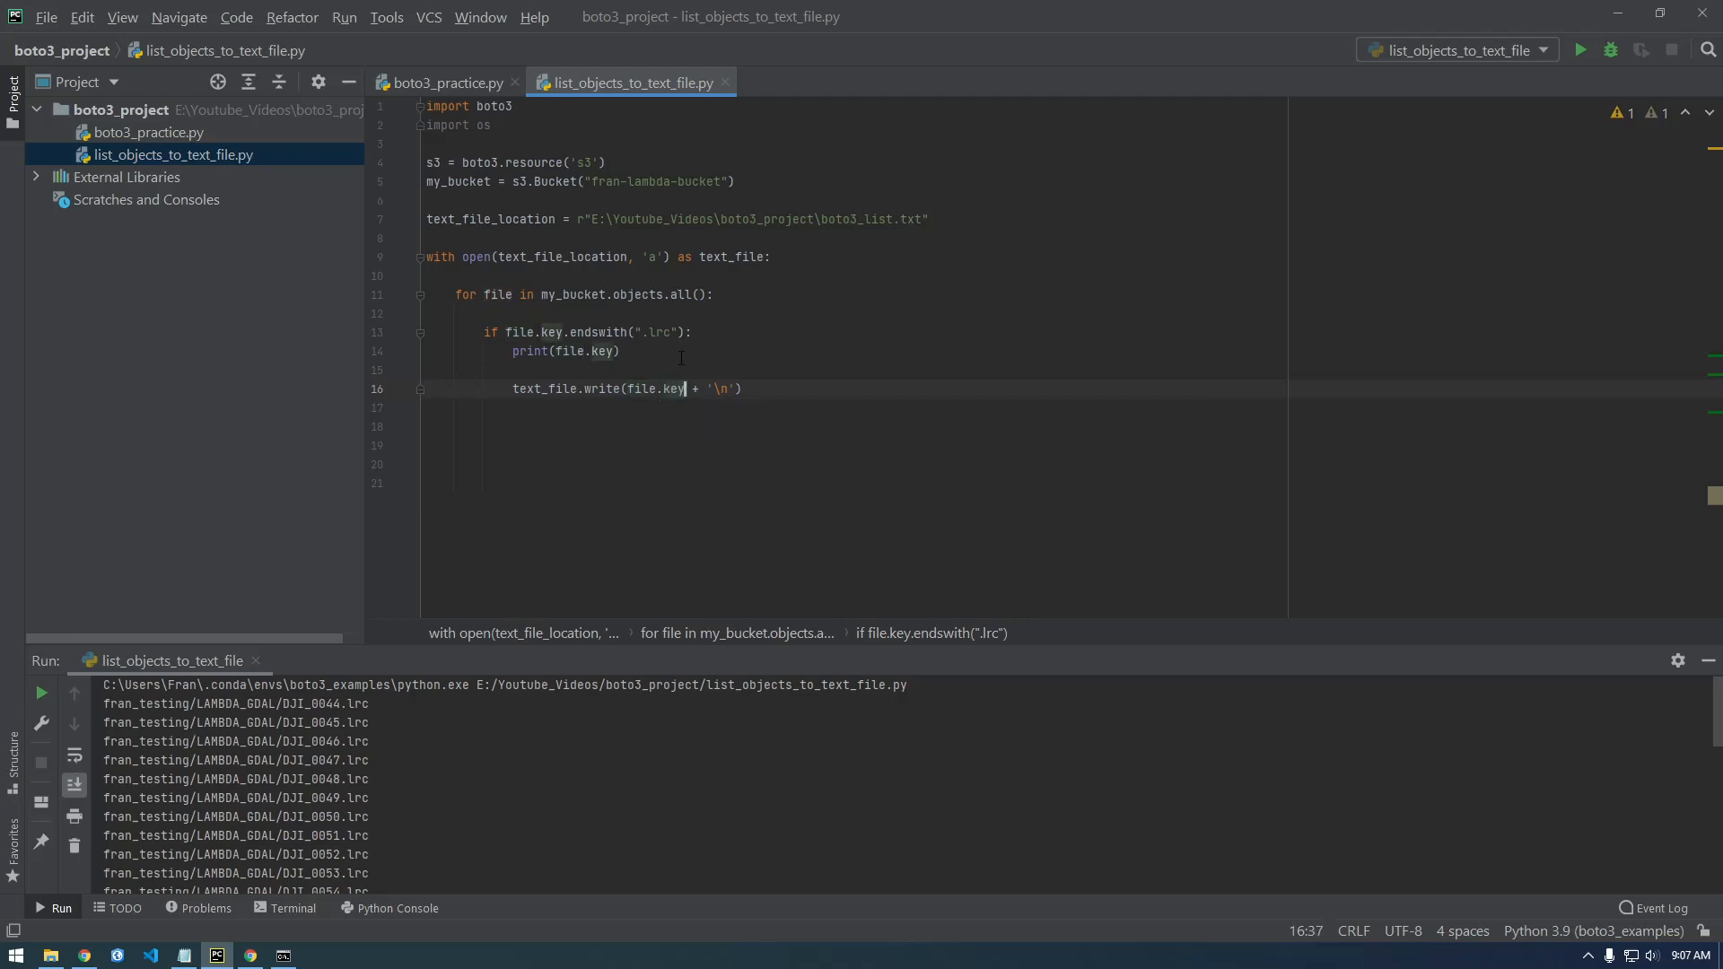
pyautogui.click(429, 370)
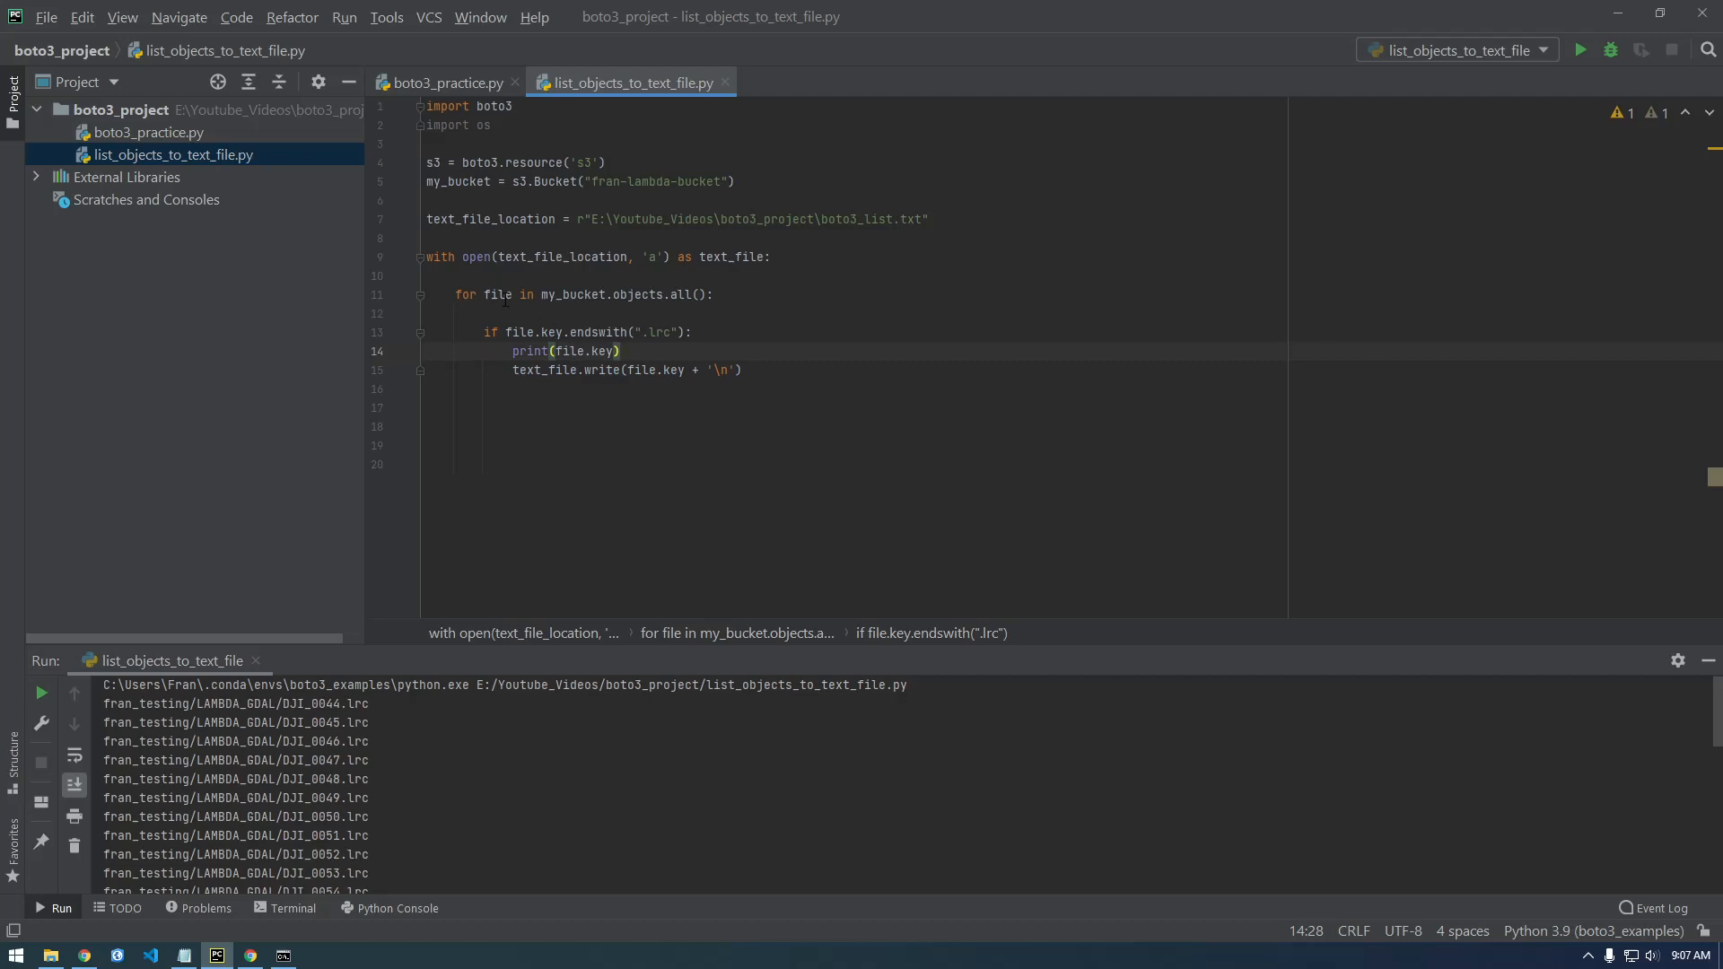
pyautogui.click(429, 274)
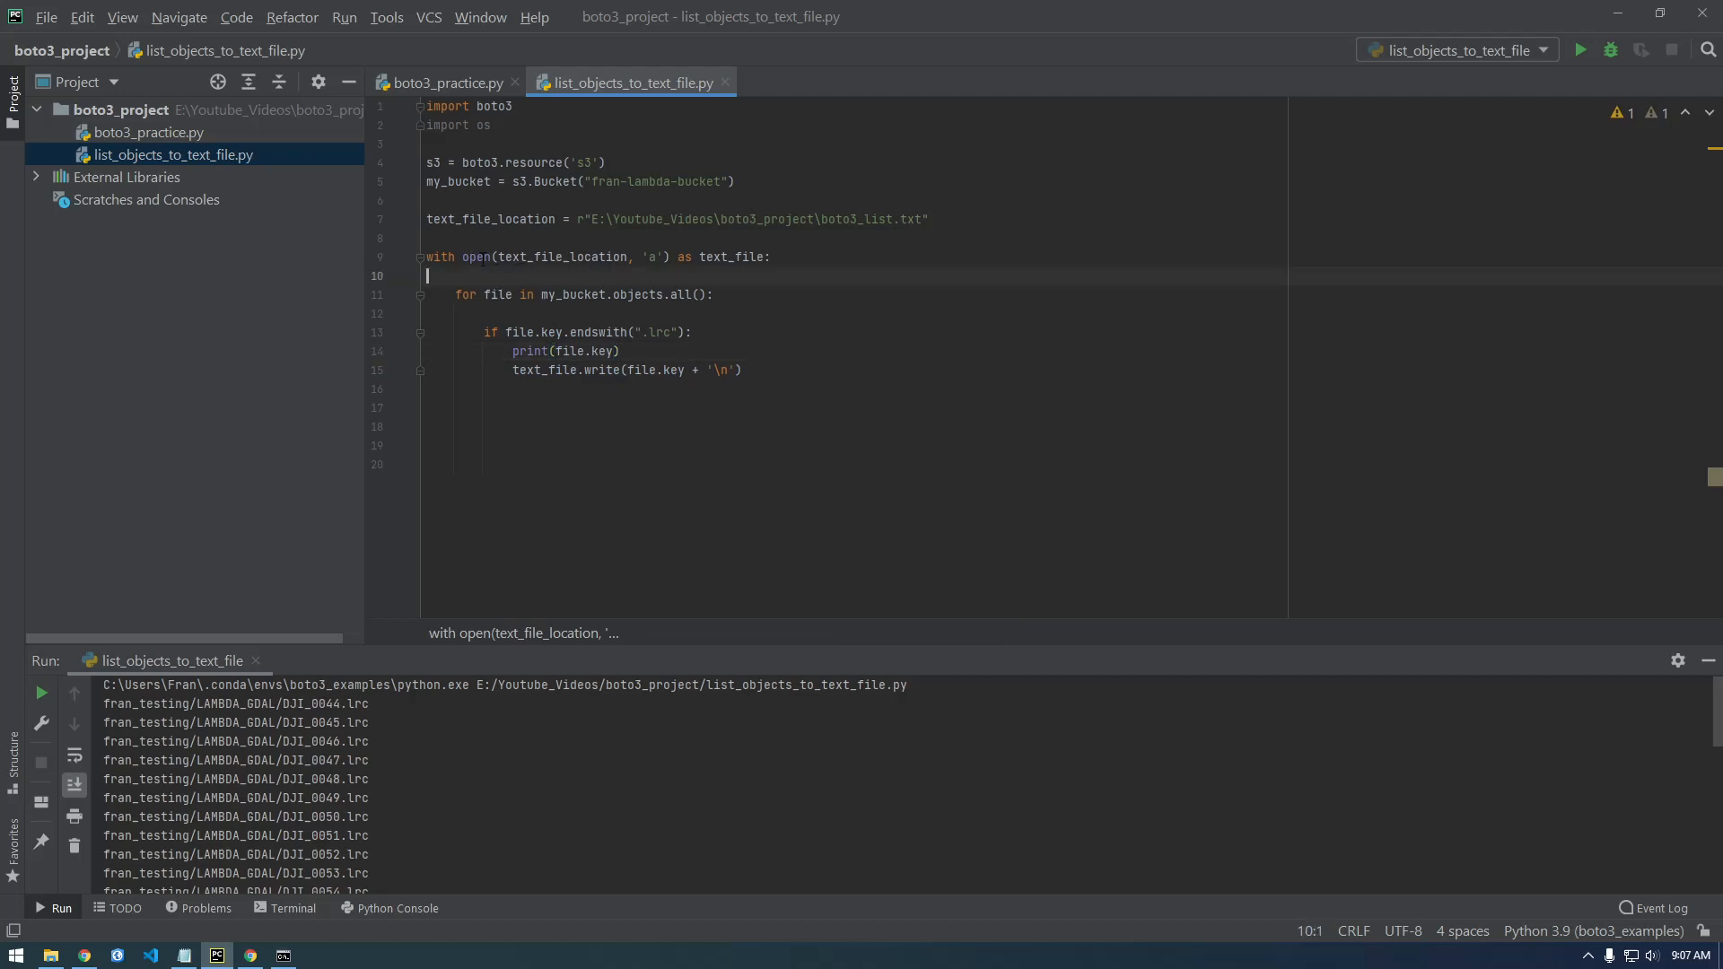
pyautogui.doubleClick(654, 256)
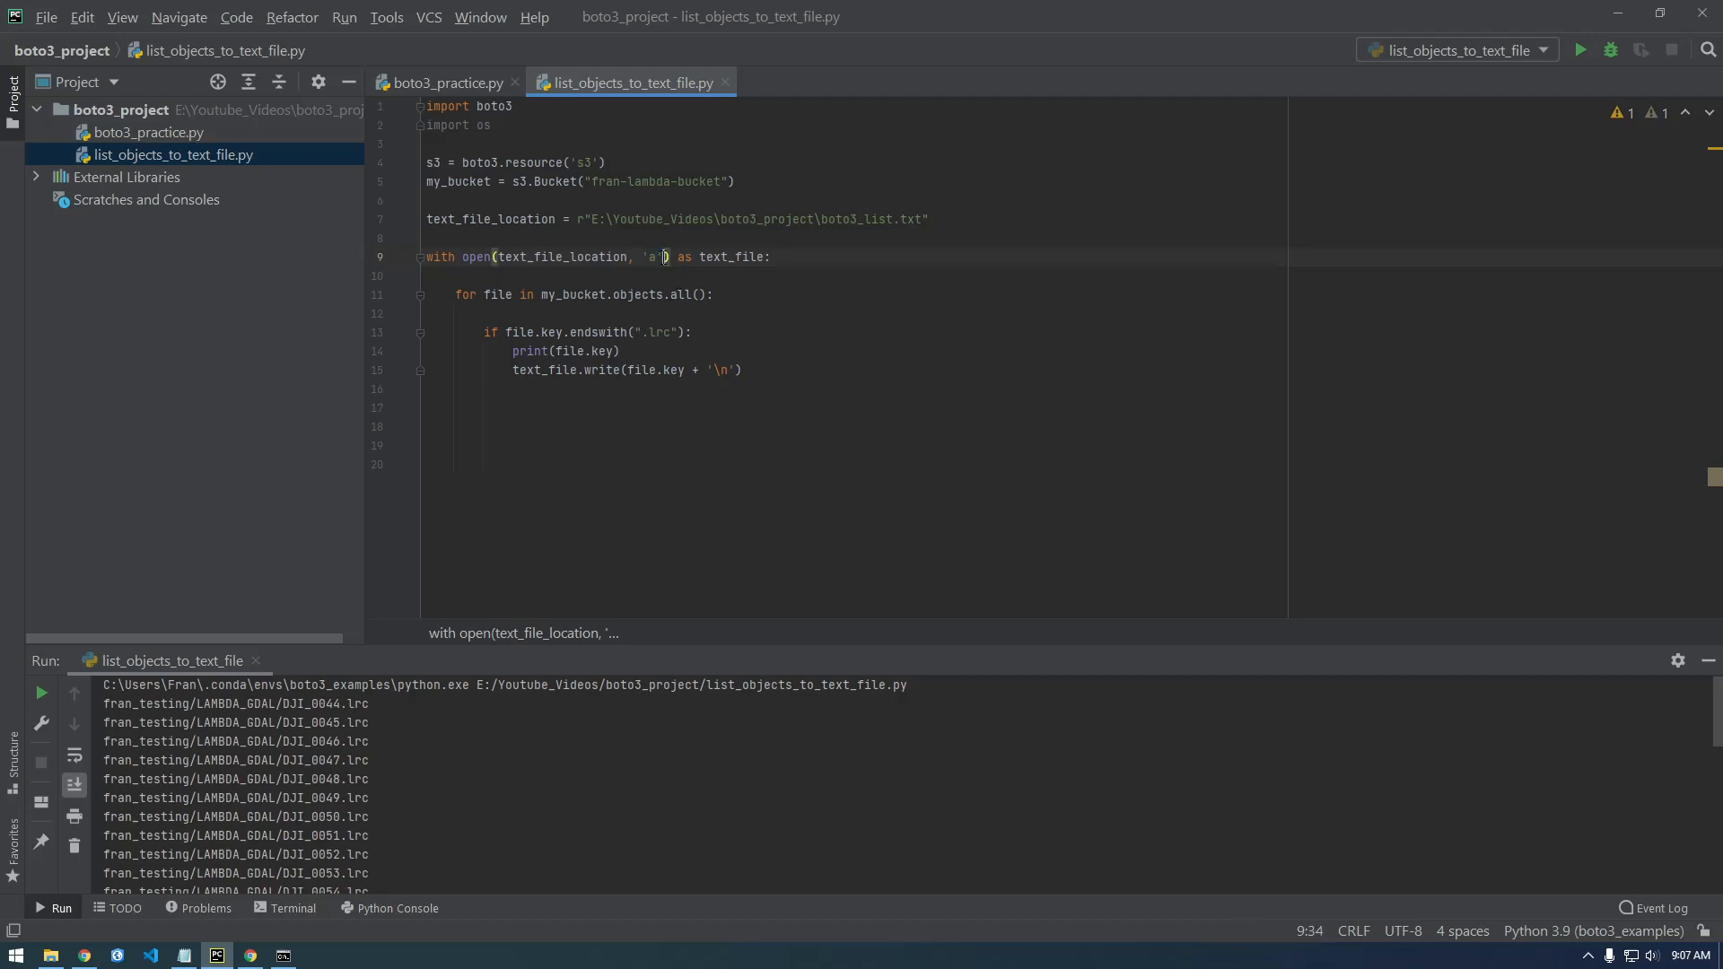
pyautogui.doubleClick(650, 257)
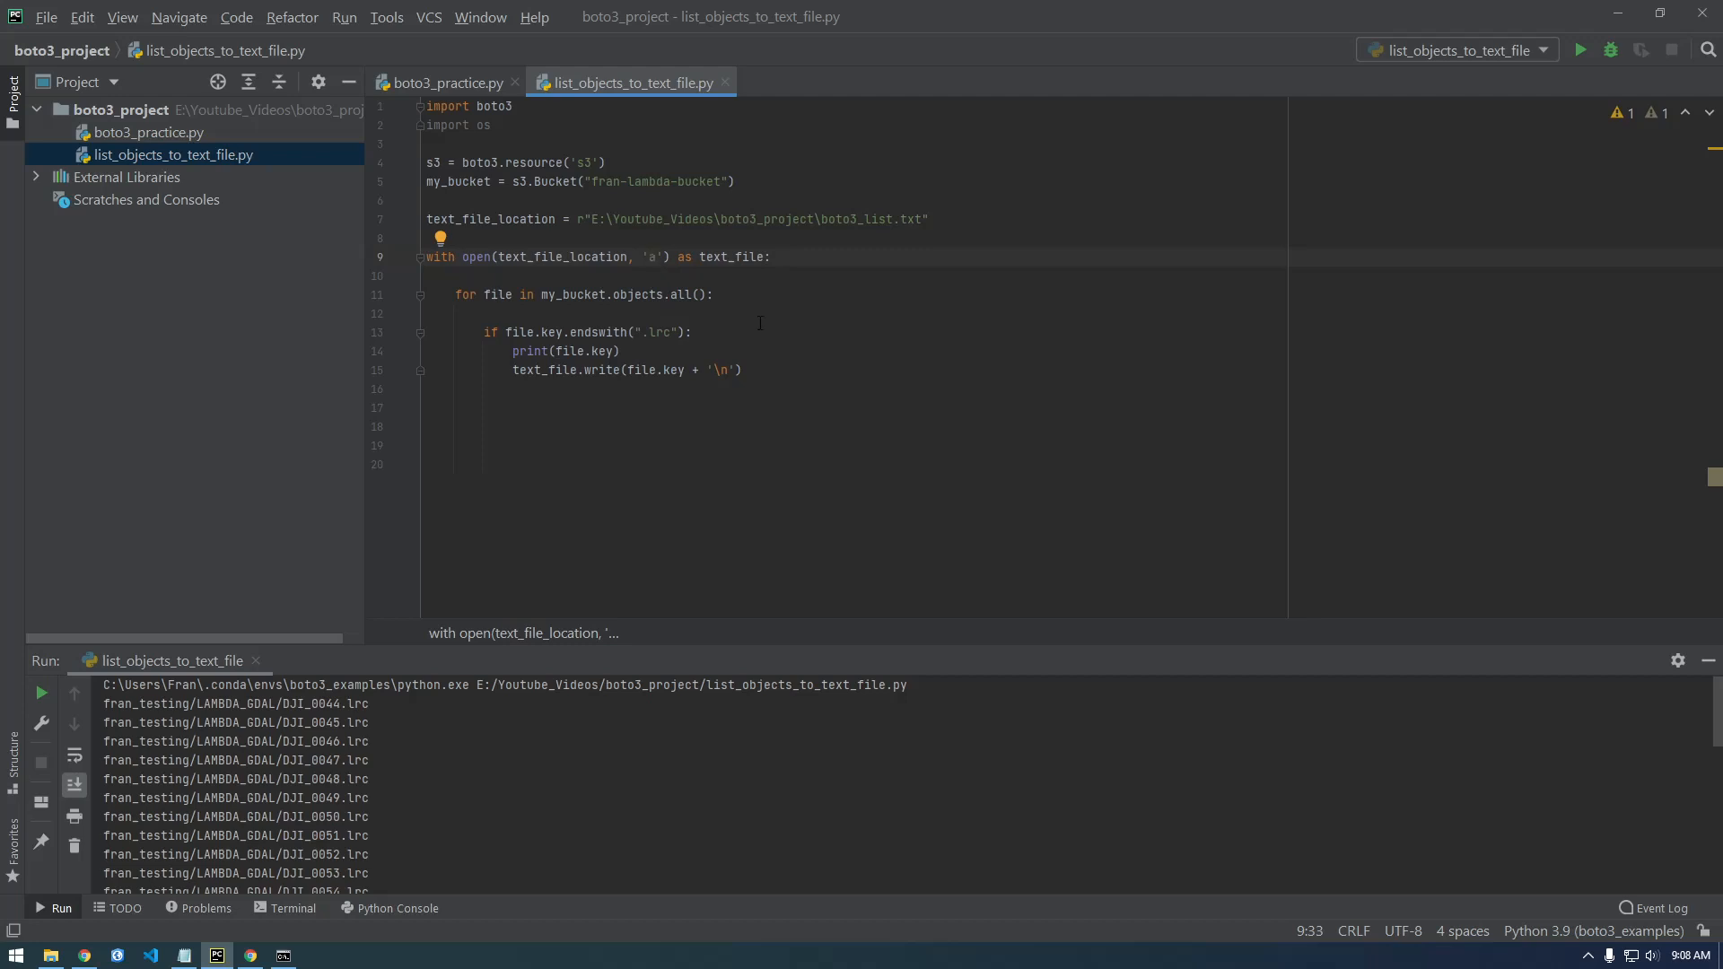
pyautogui.click(548, 295)
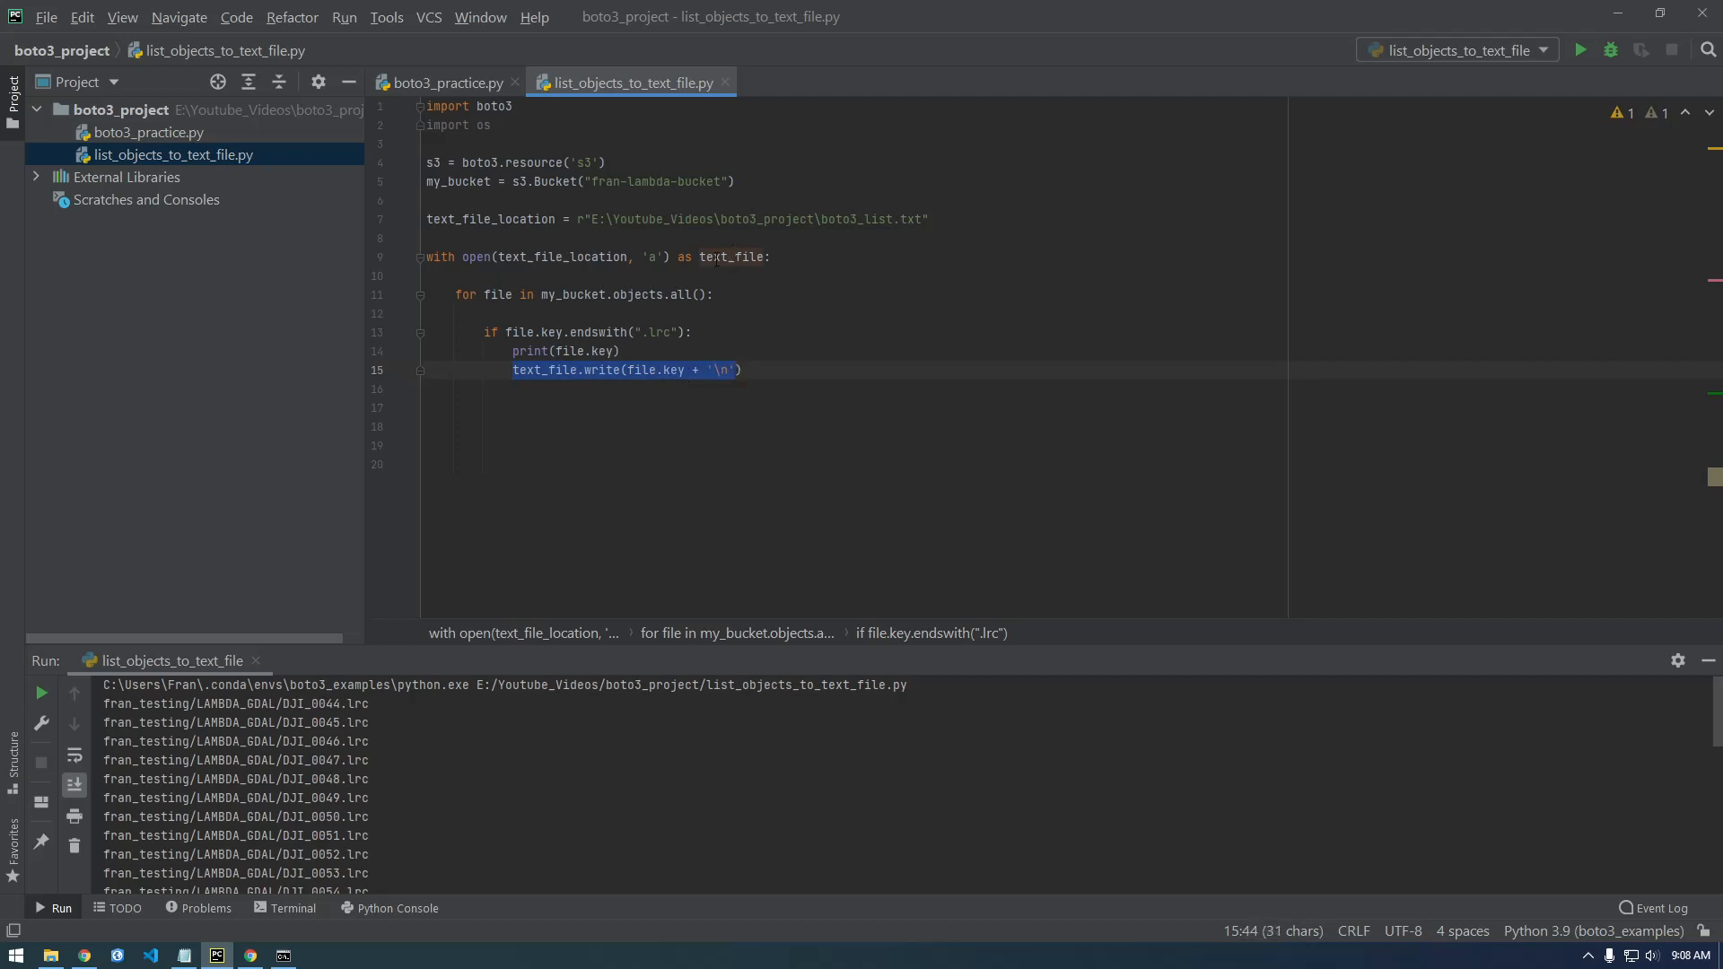
pyautogui.click(603, 370)
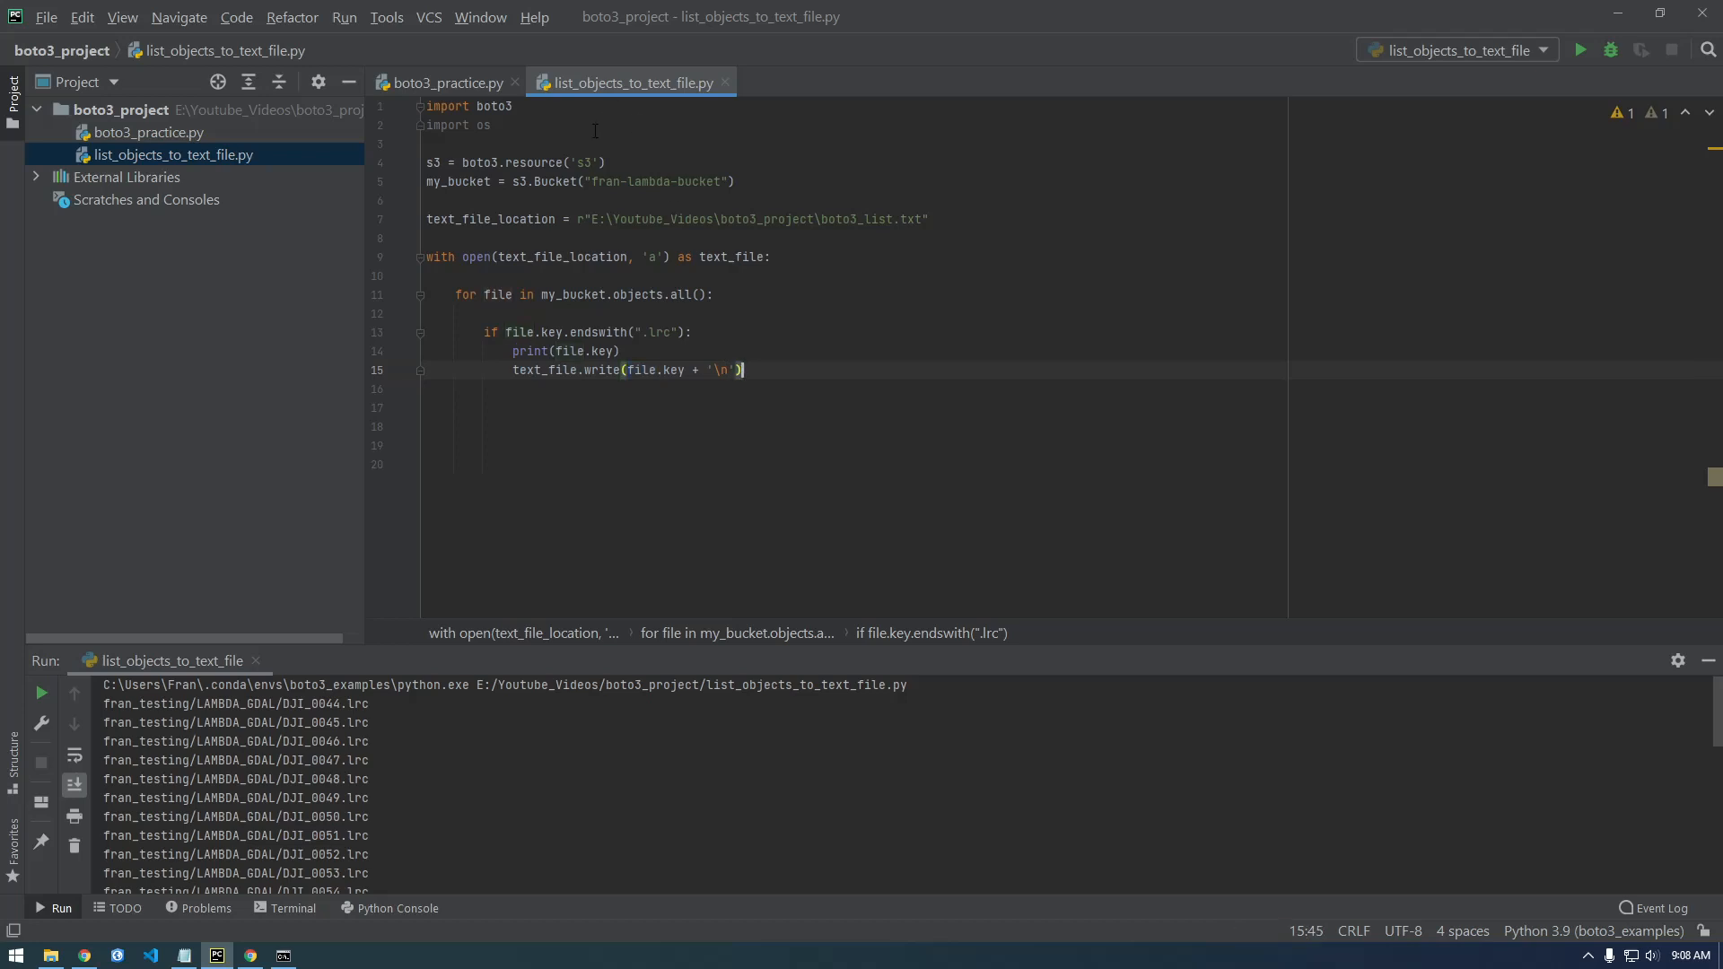
# Step: Run list_objects_to_text_file.py to exit code 0 and select the generated boto3_list.txt in the project
pyautogui.rightClick(627, 81)
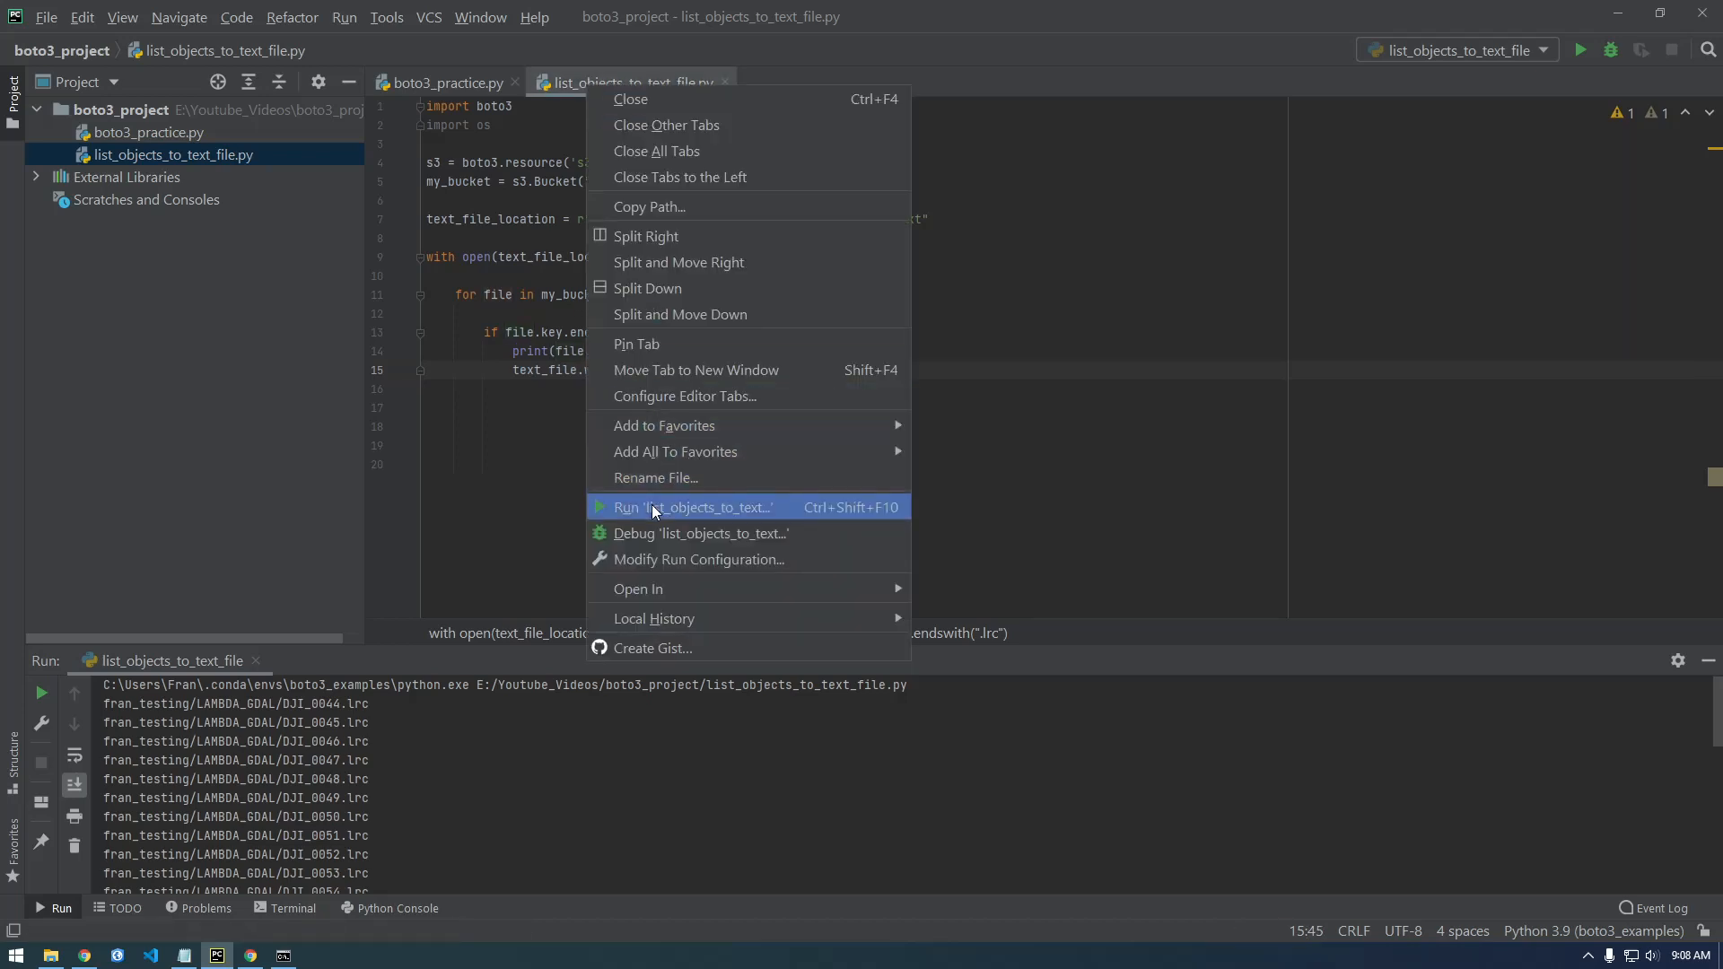
pyautogui.click(693, 506)
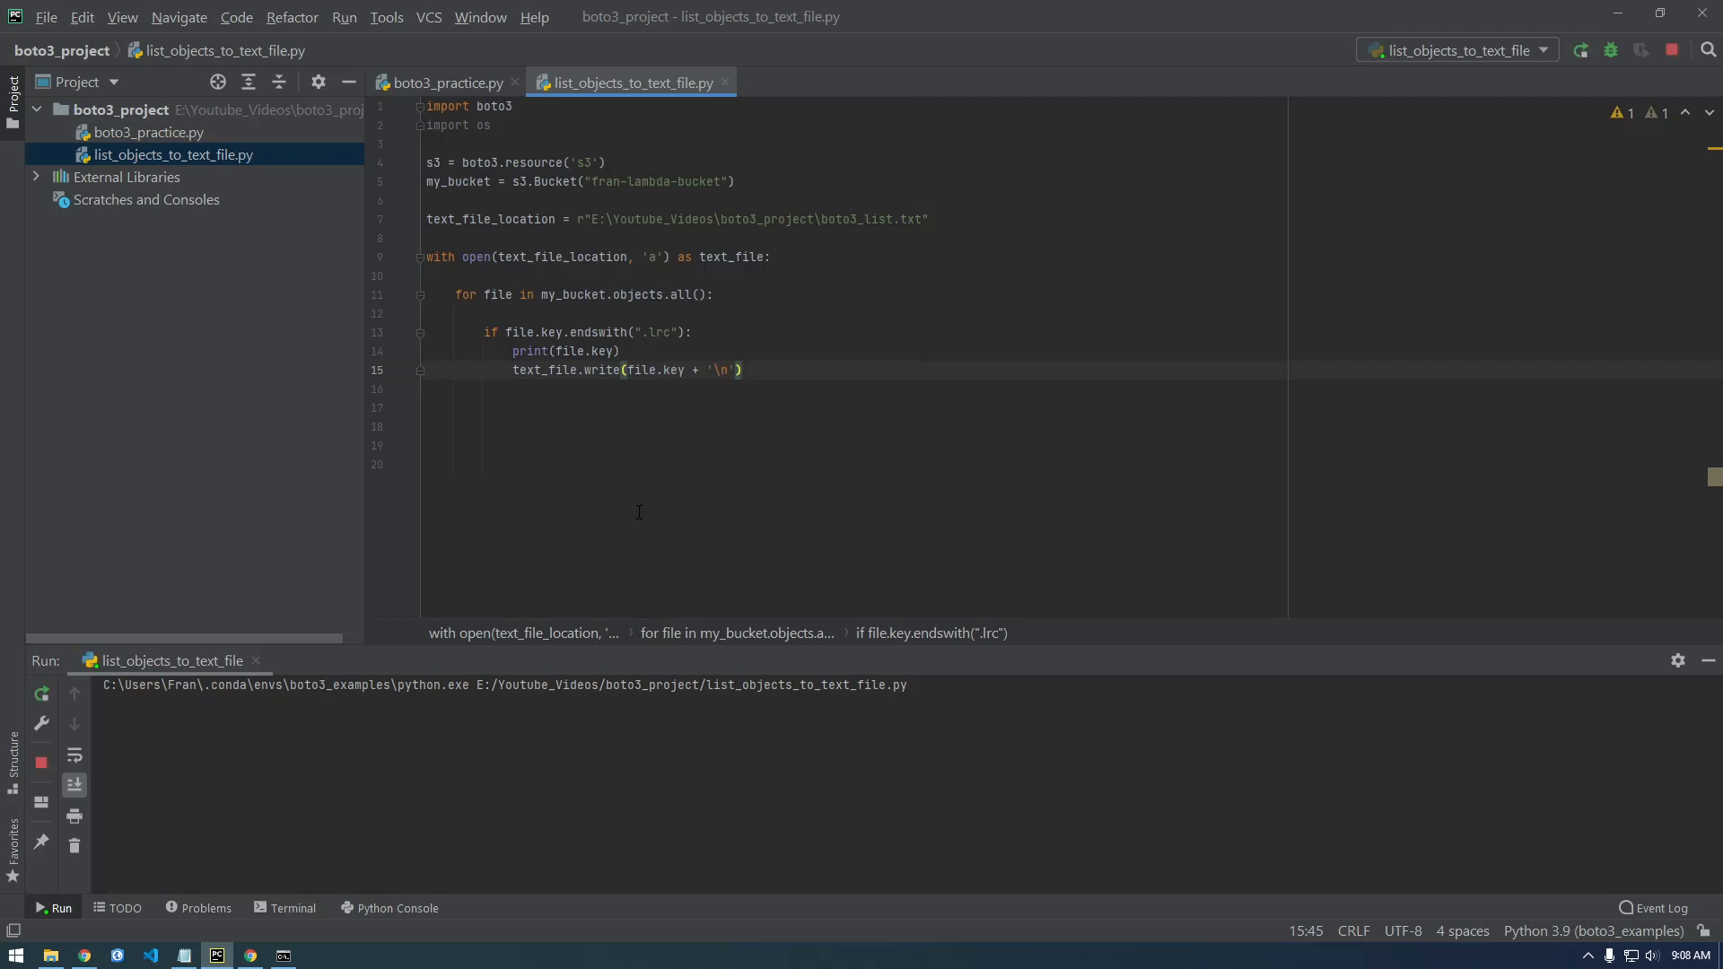
pyautogui.click(1580, 50)
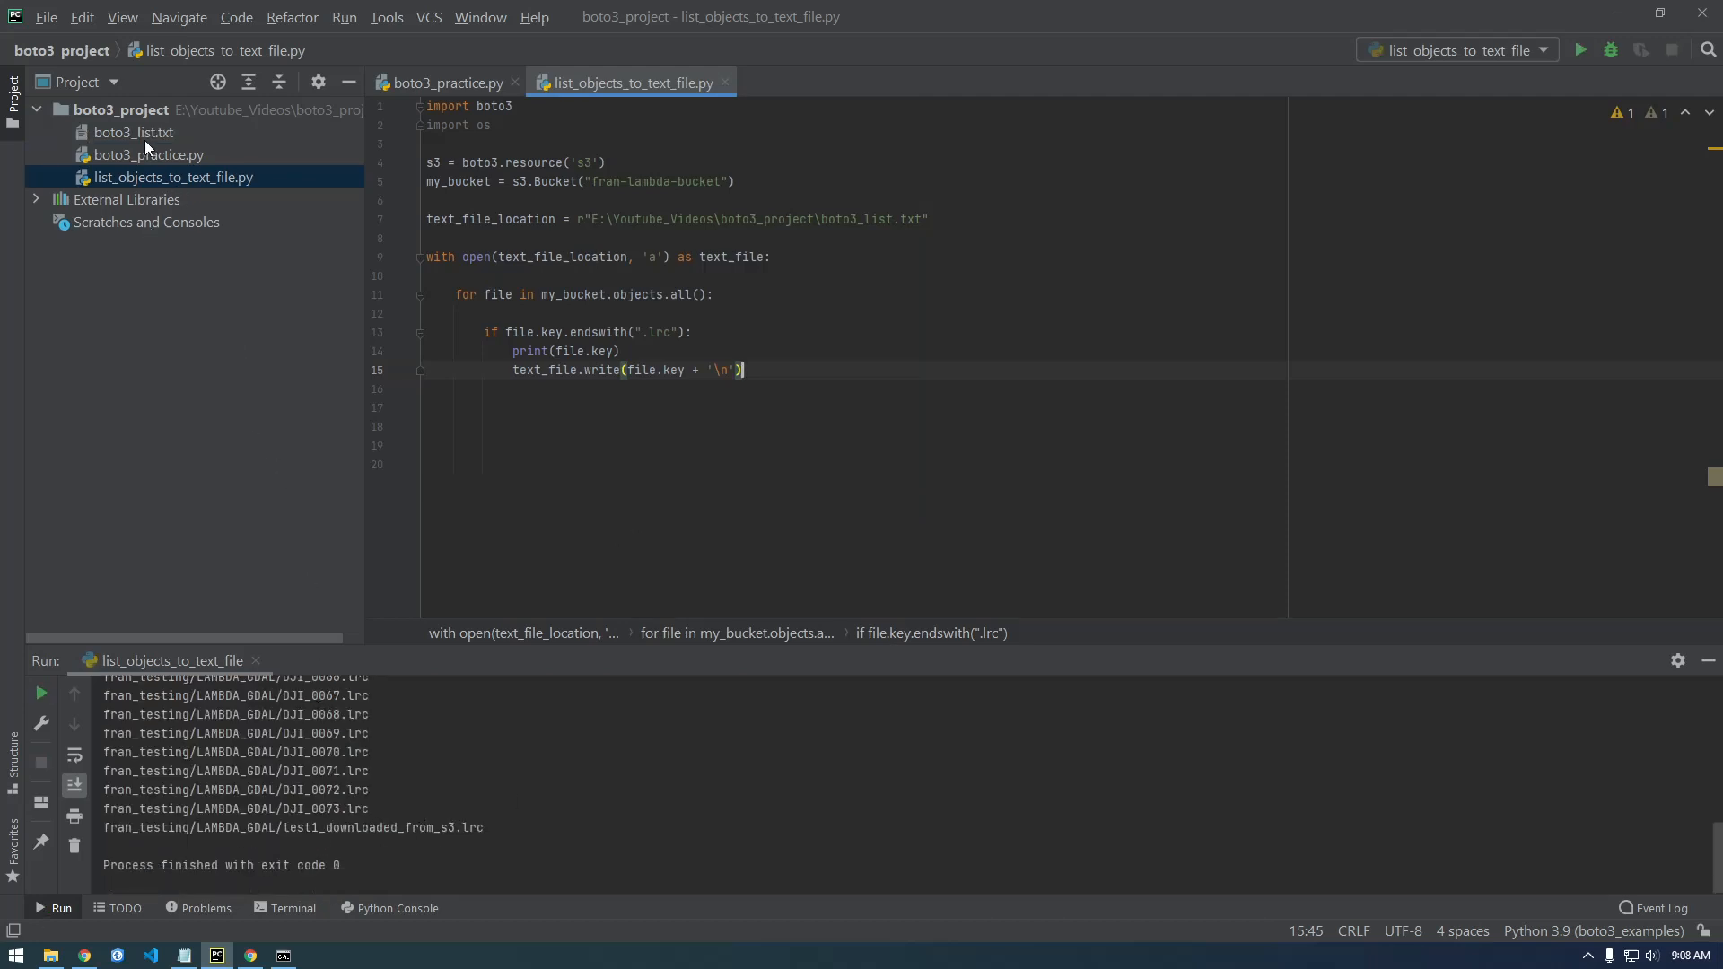
pyautogui.click(134, 131)
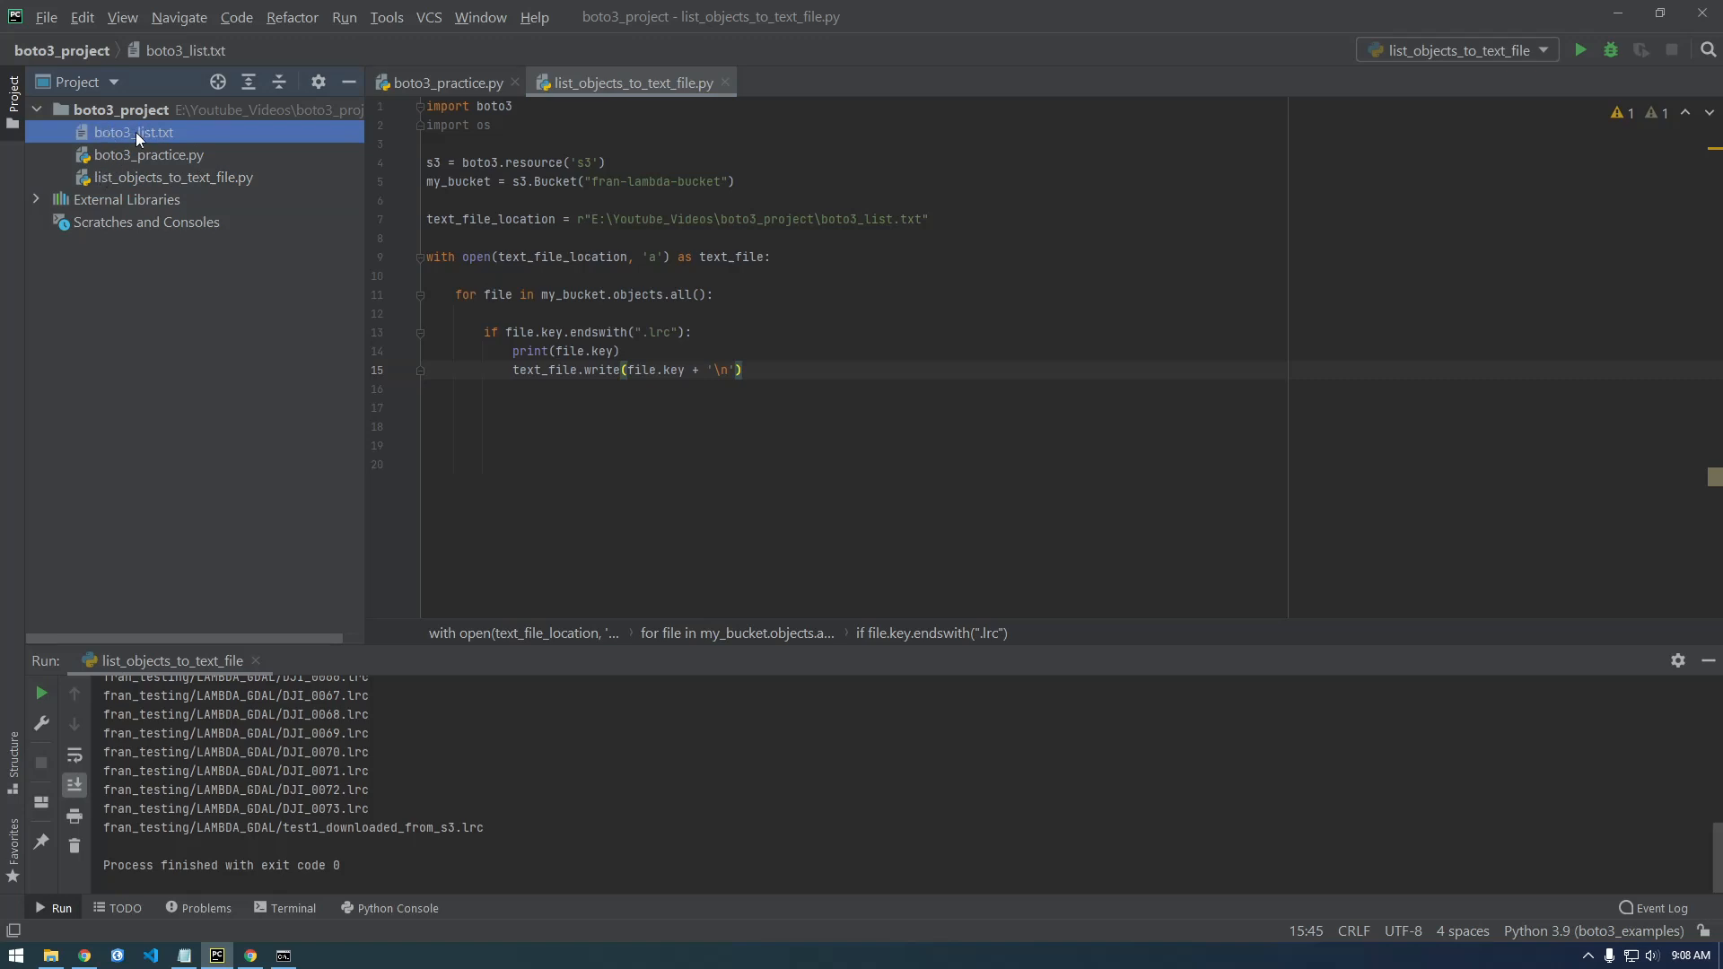
pyautogui.doubleClick(131, 131)
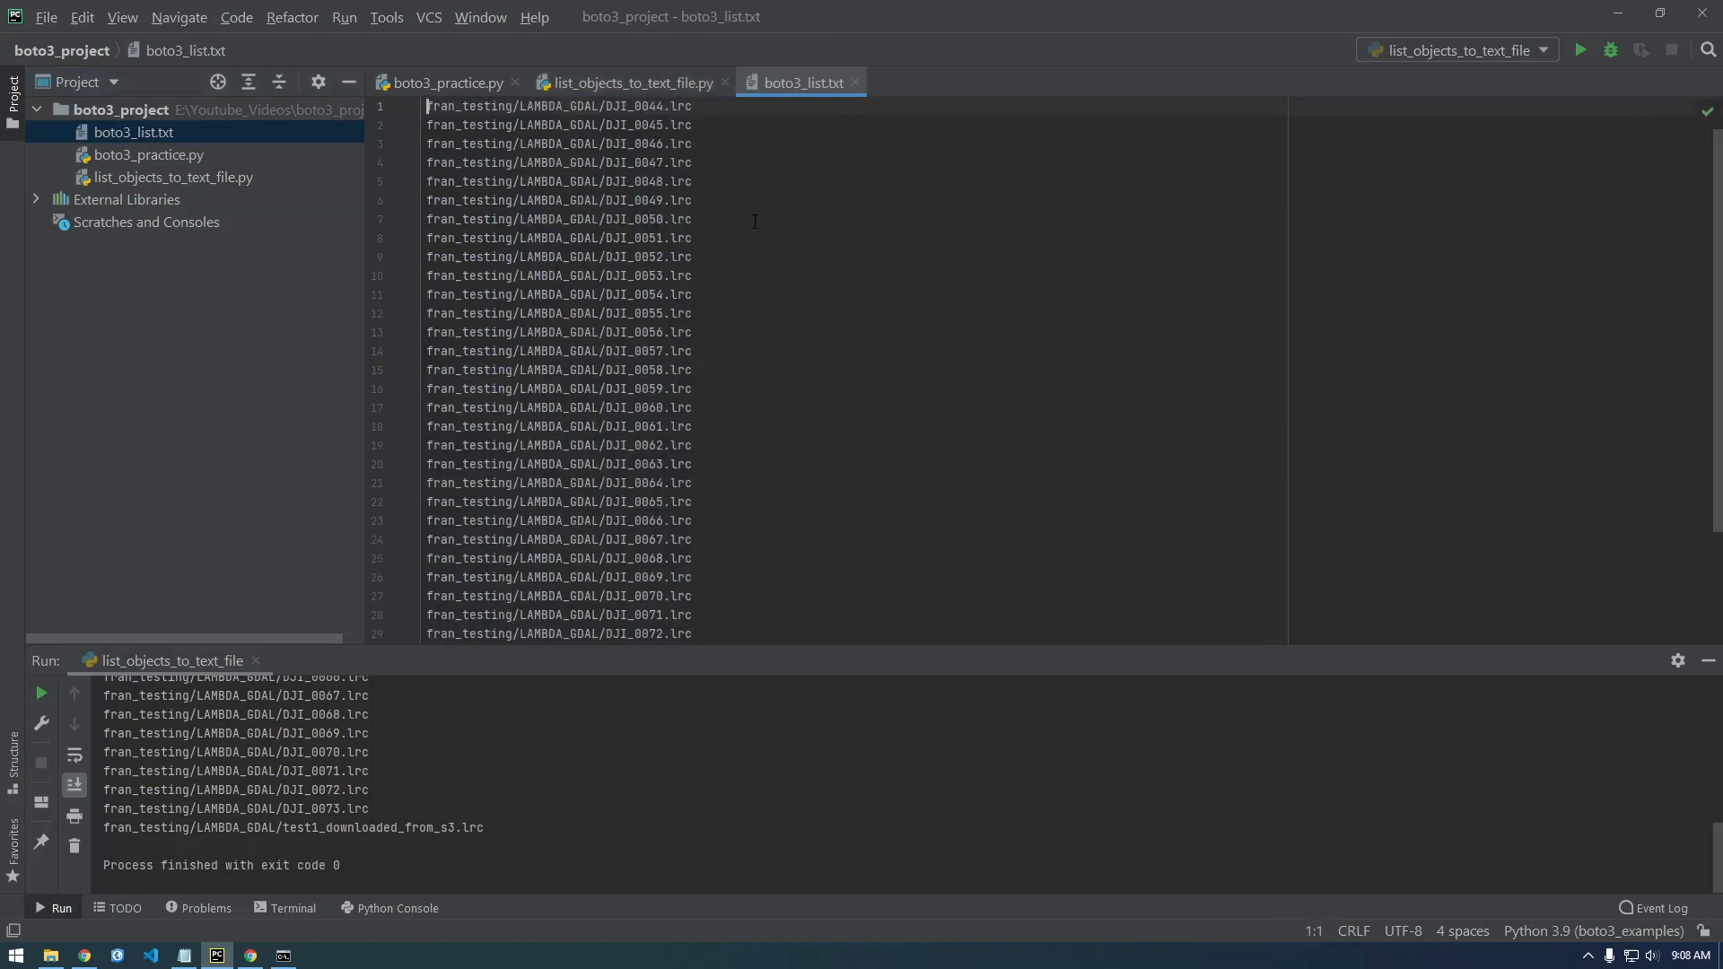
pyautogui.moveTo(856, 82)
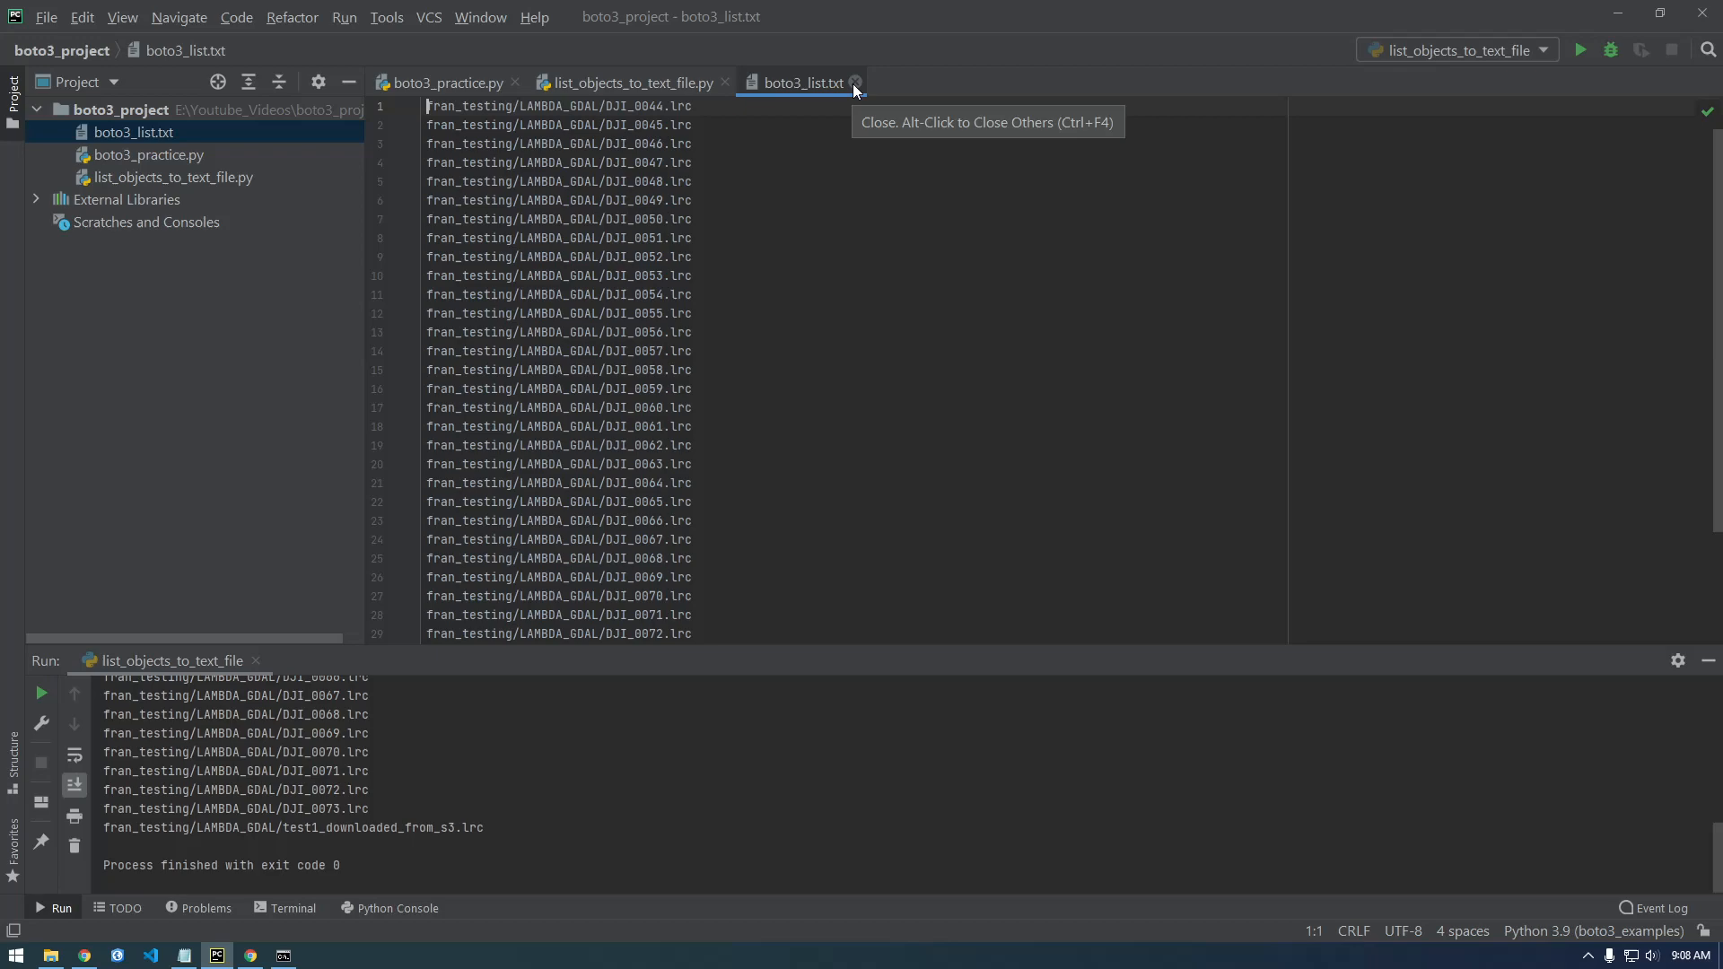
pyautogui.click(854, 83)
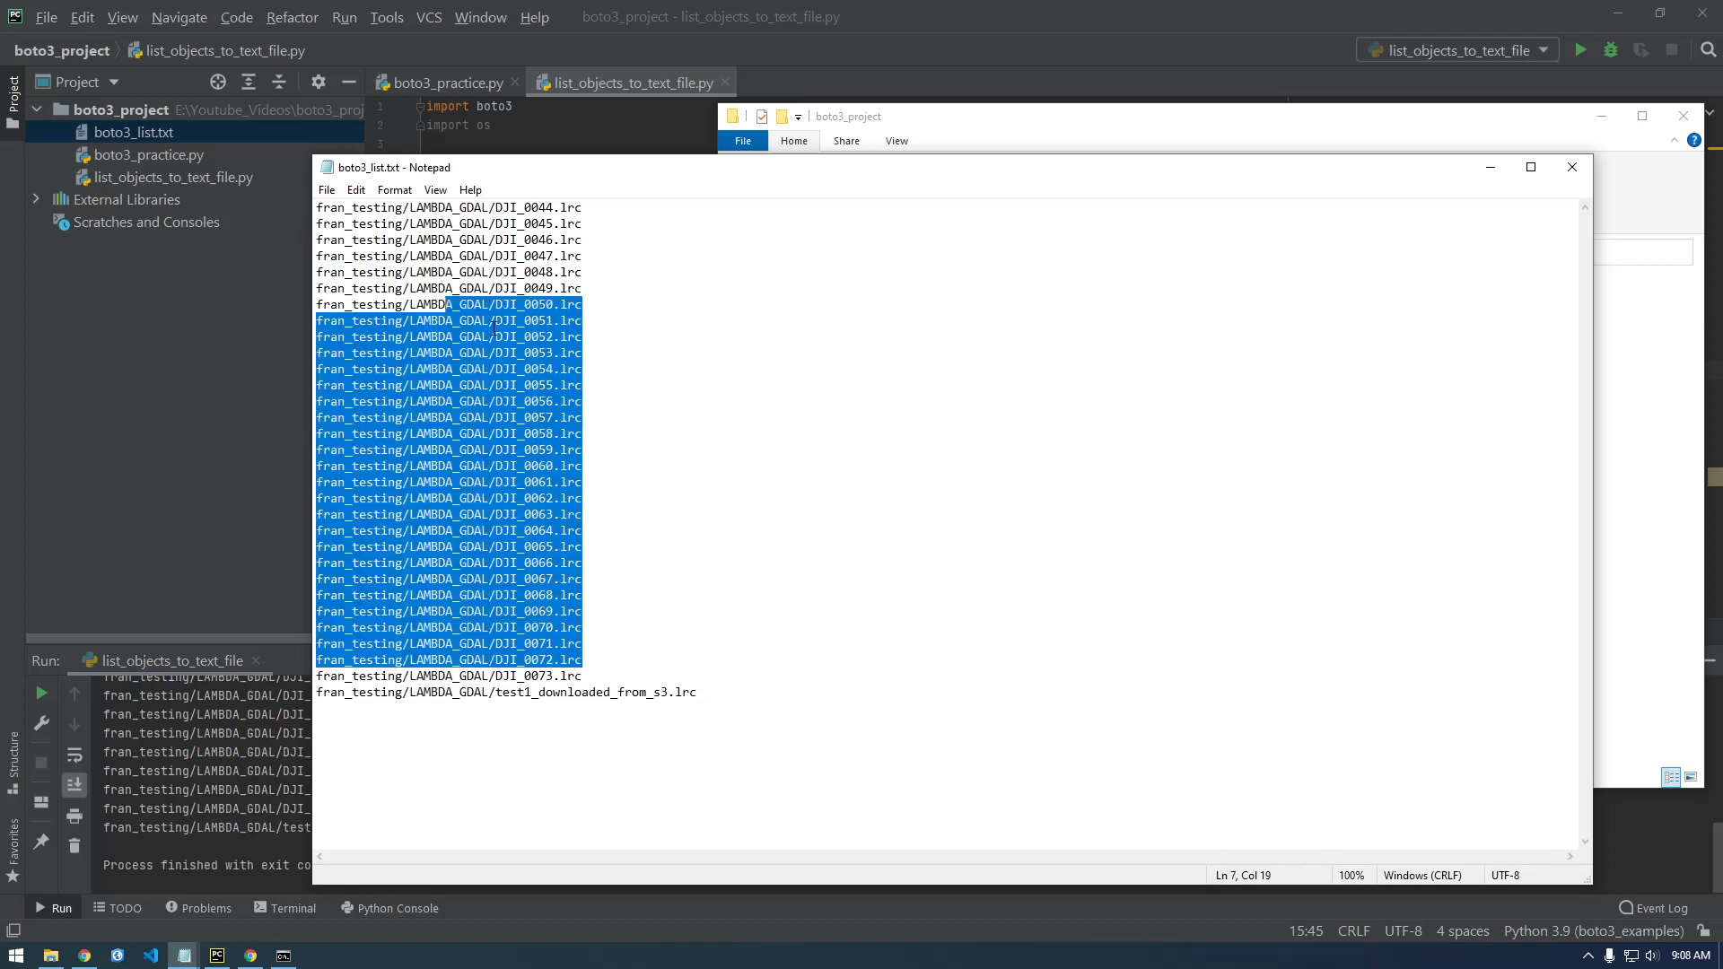
# Step: View the .lrc object keys listed in boto3_list.txt in Notepad
pyautogui.click(603, 400)
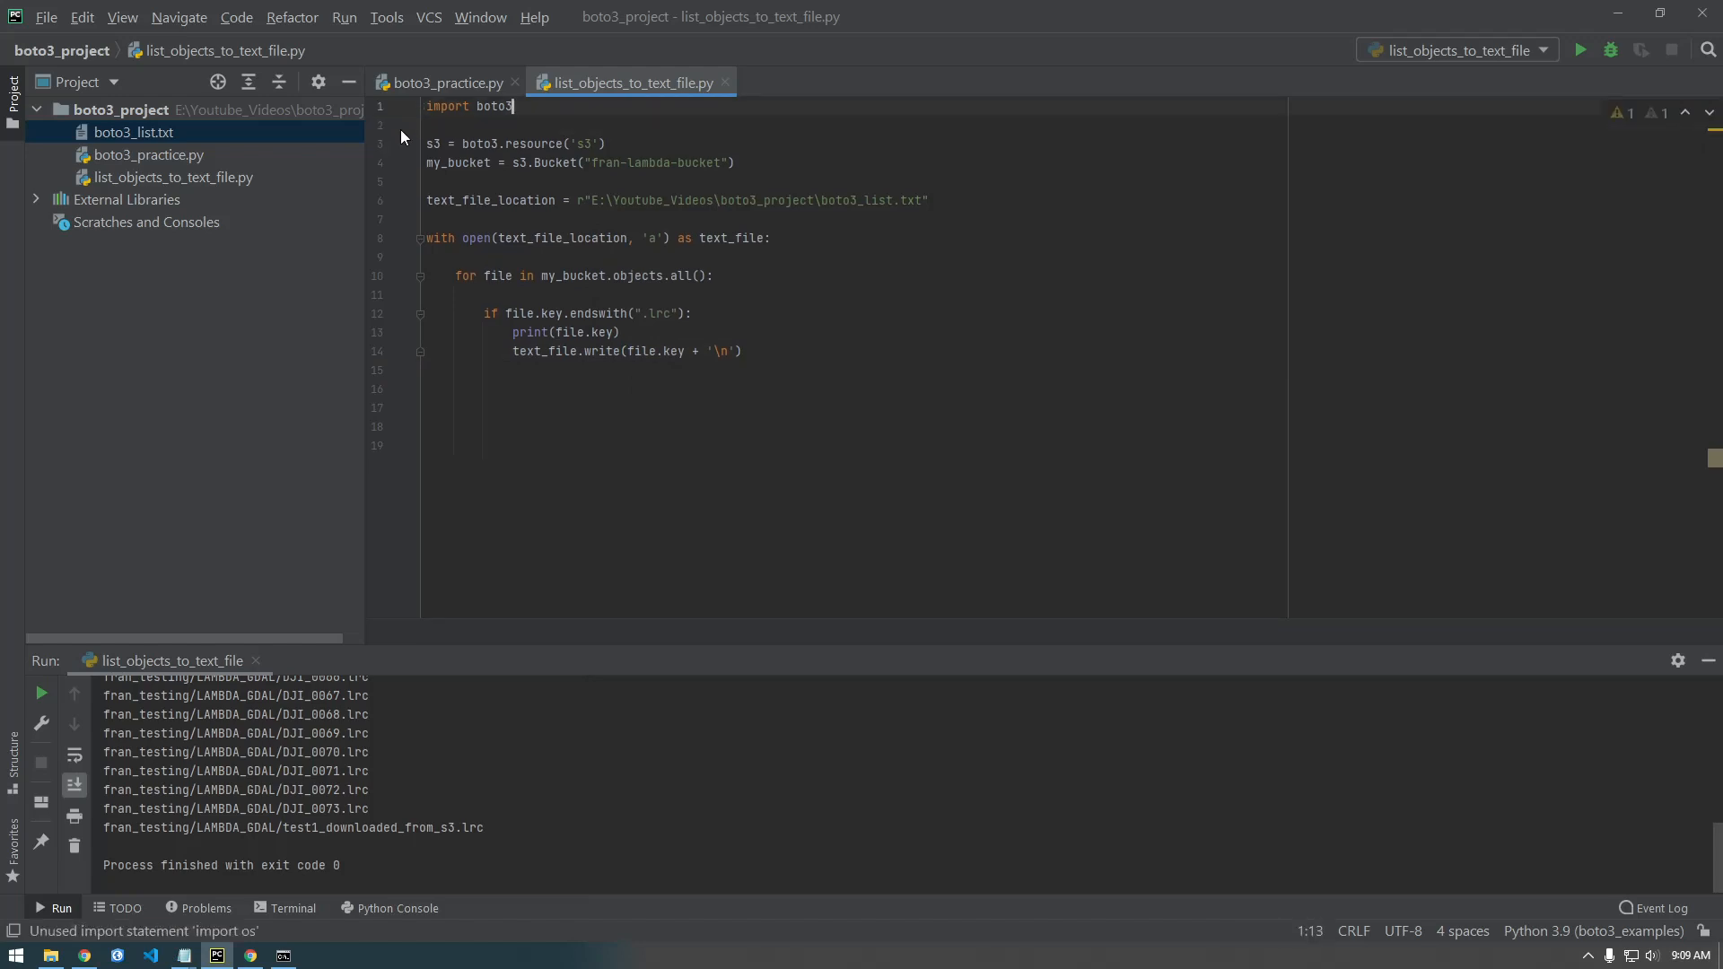
# Step: Delete the unused 'import os' line so the script imports only boto3
pyautogui.click(429, 219)
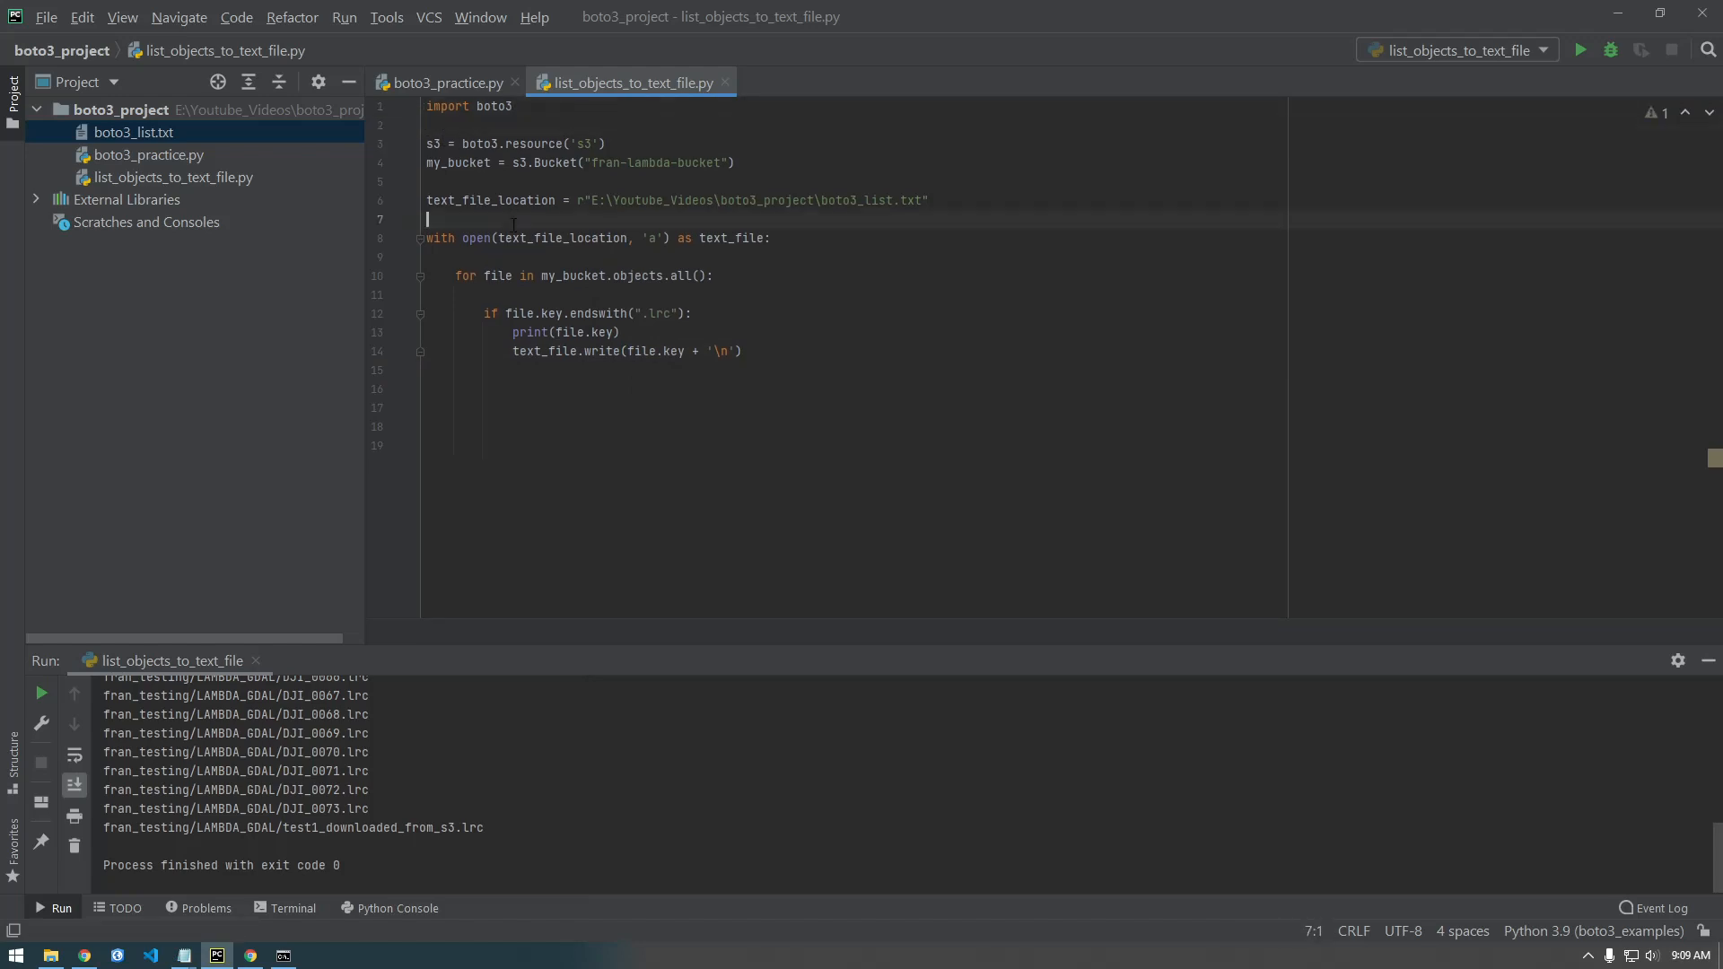